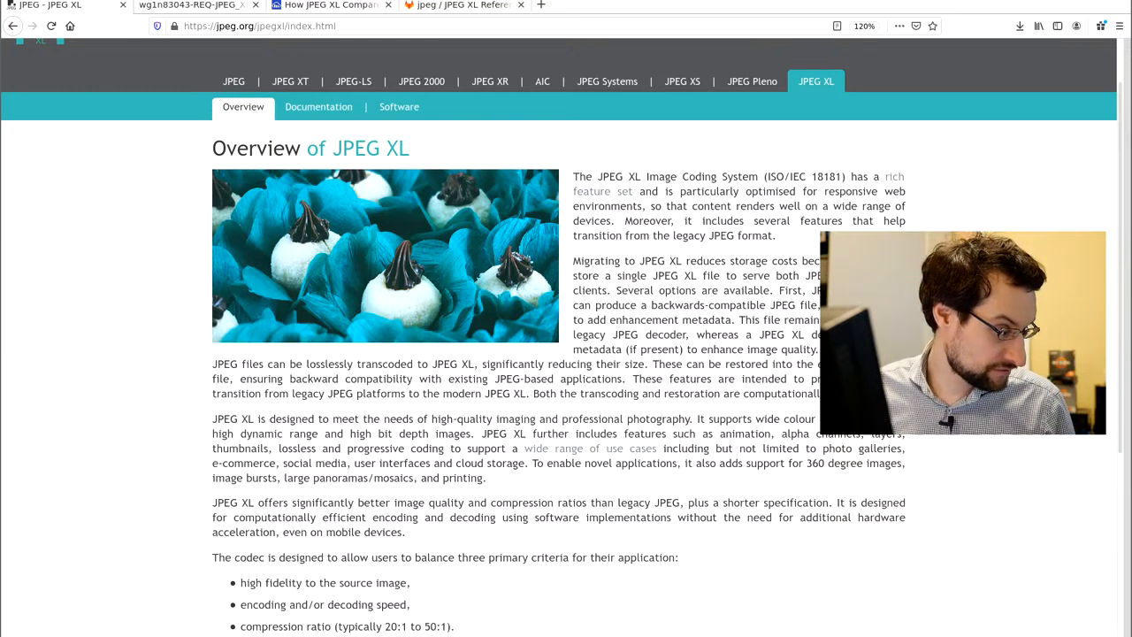
mouse_move(148, 305)
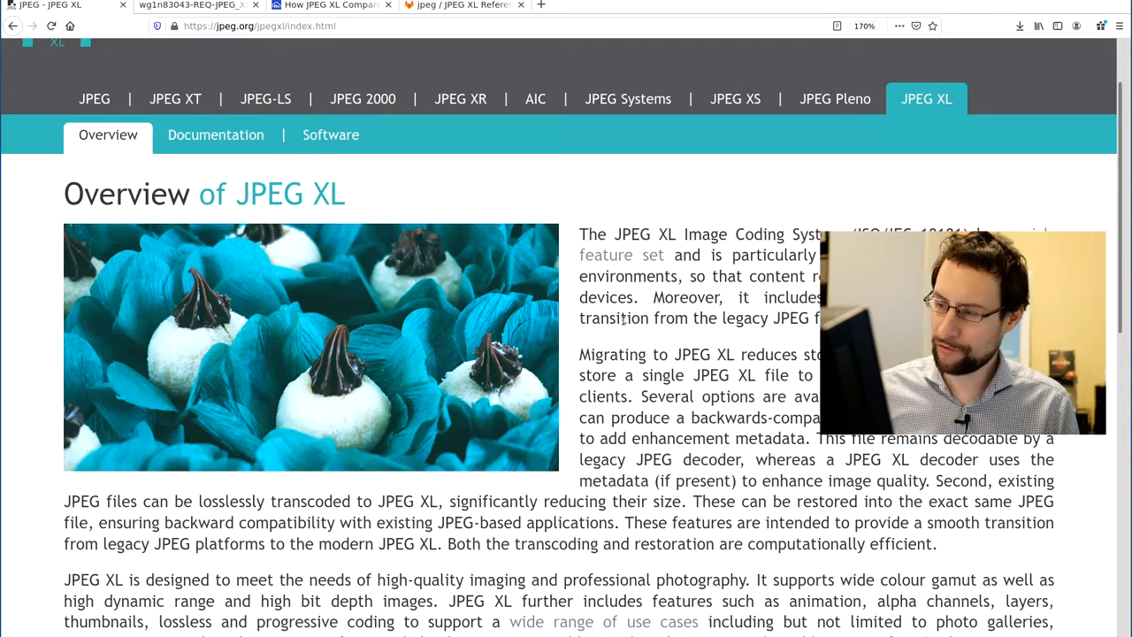
Step: Scroll the enlarged JPEG XL overview page slightly down to the introductory text
scroll(down, 3)
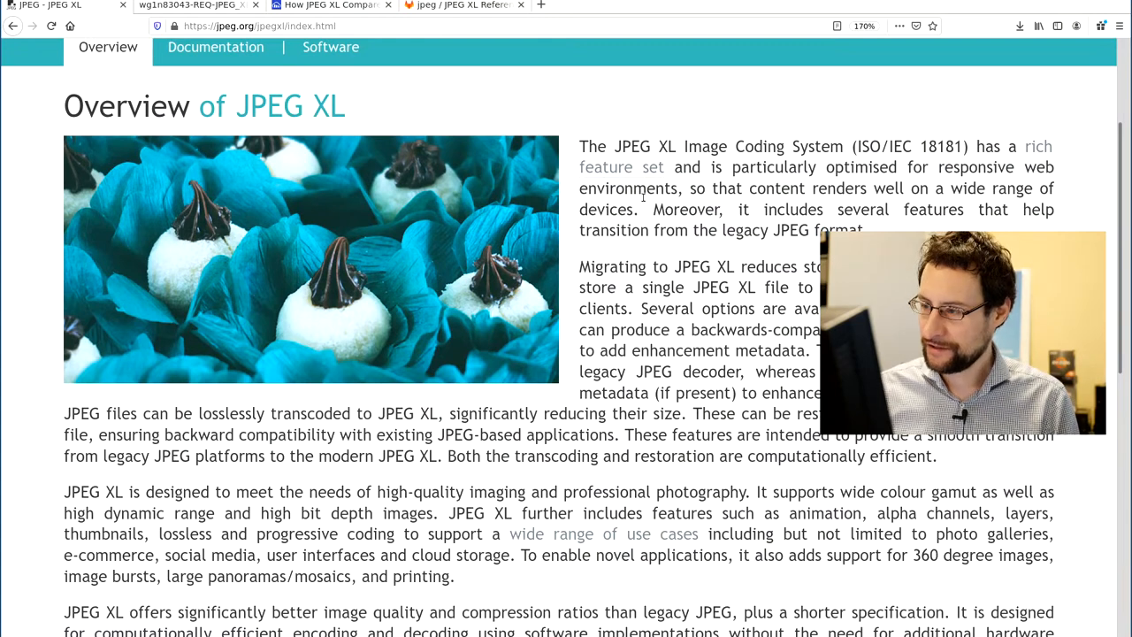
mouse_move(712, 219)
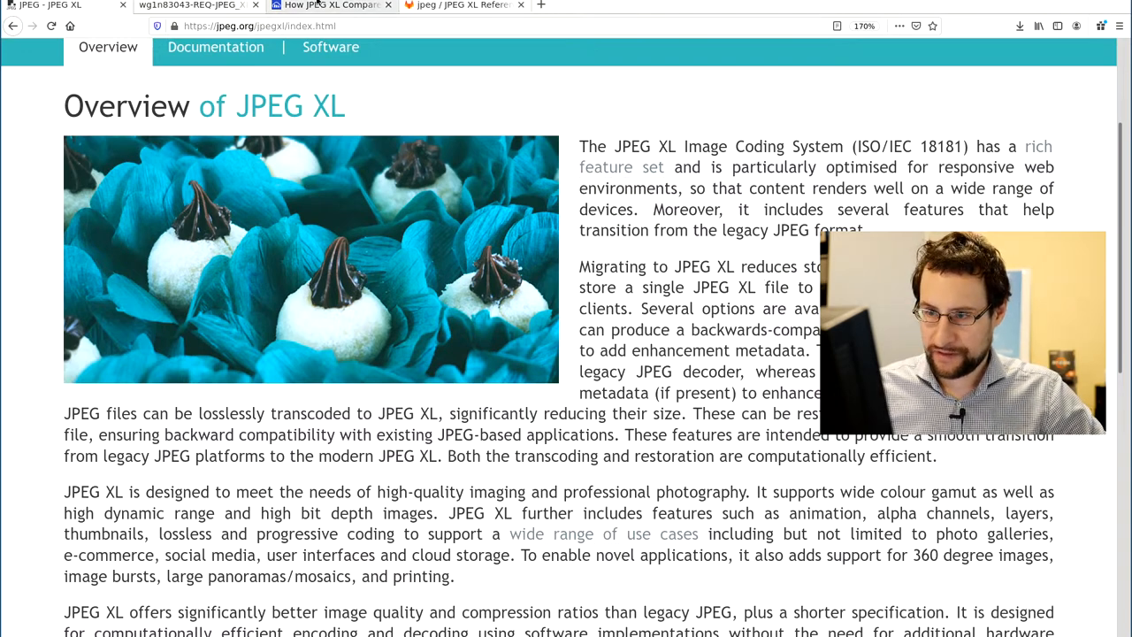
Step: Switch to the Cloudinary codec comparison post and read through No Royalties
click(331, 6)
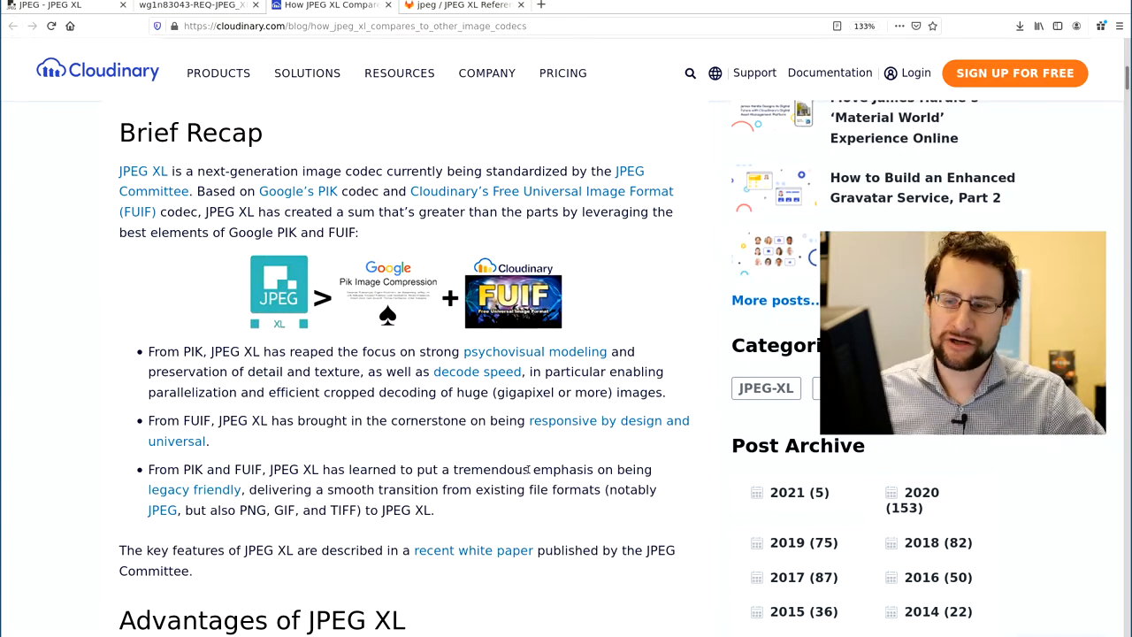
mouse_move(471, 372)
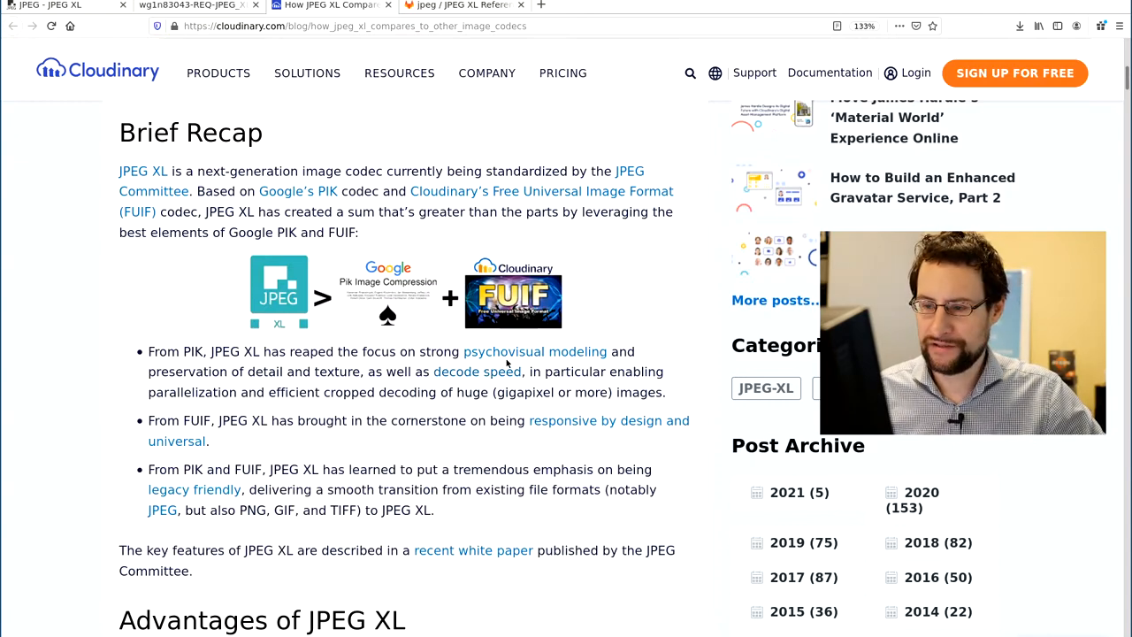
scroll(down, 3)
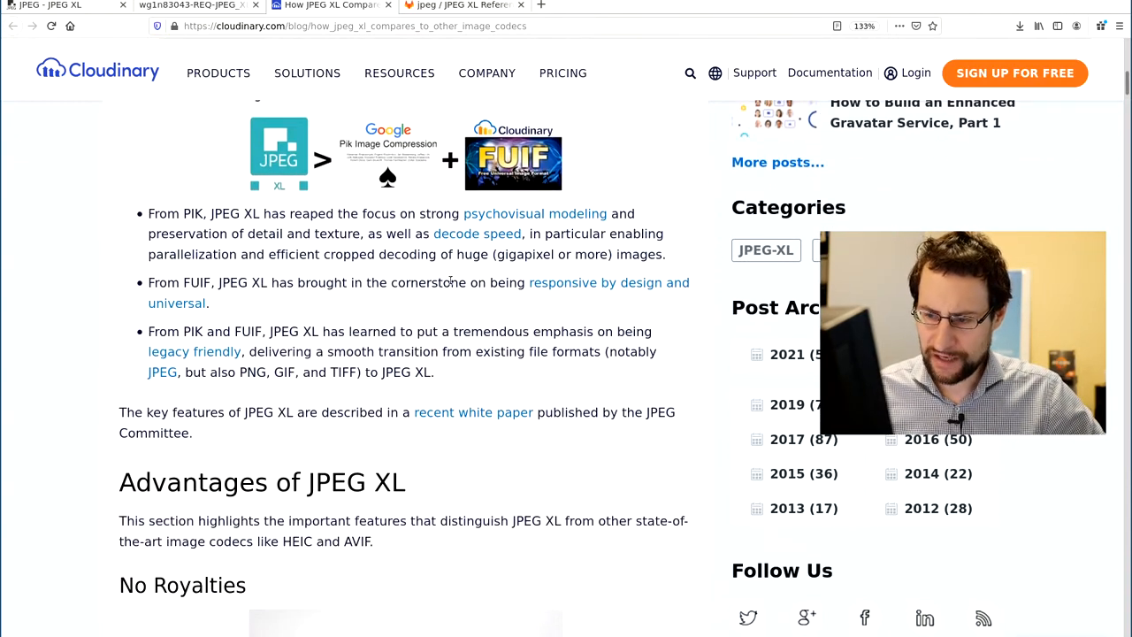
scroll(down, 3)
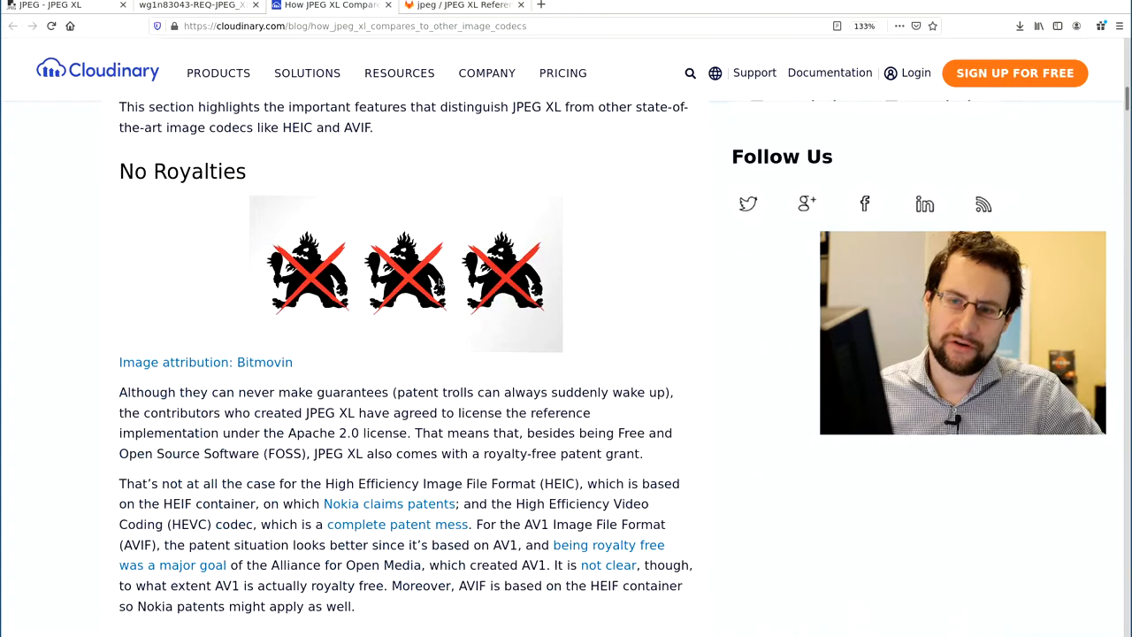
scroll(down, 3)
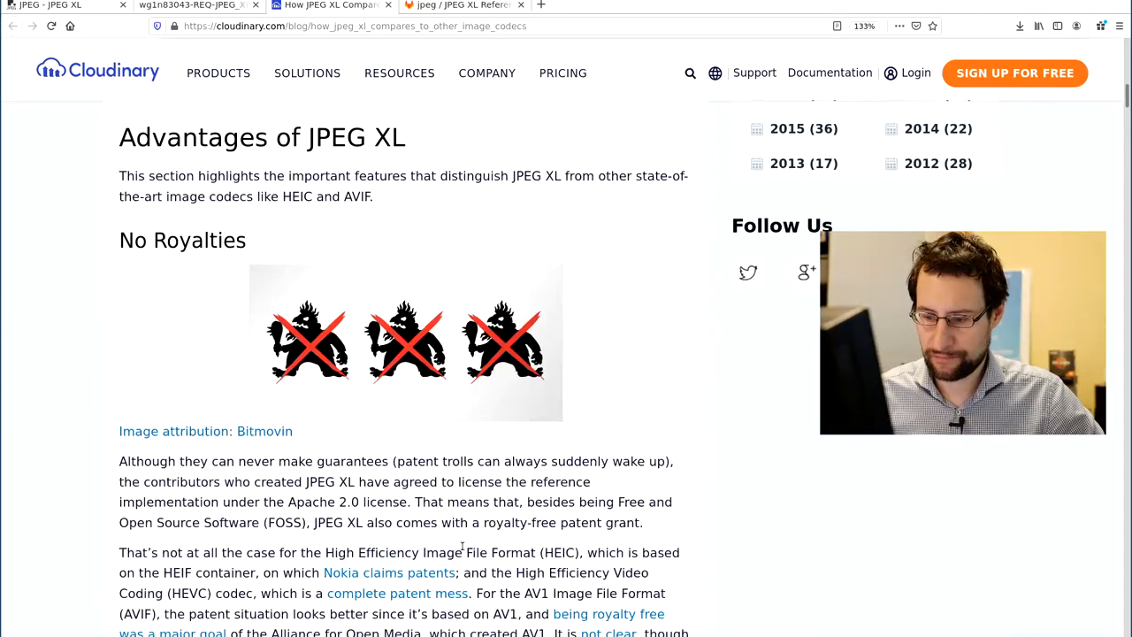
scroll(down, 3)
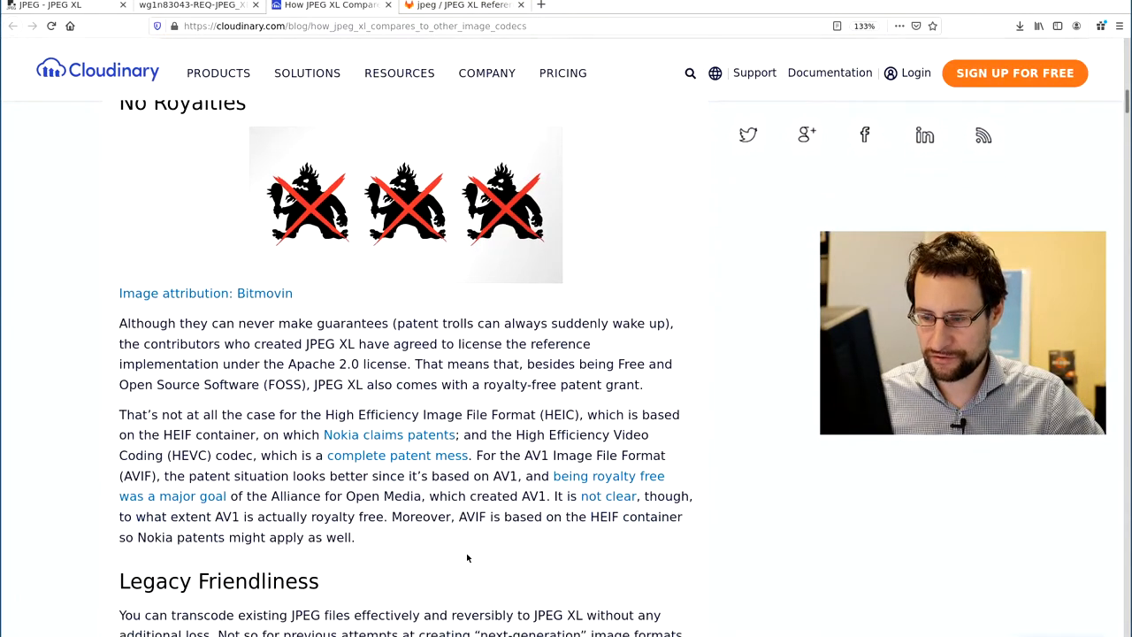
Step: Highlight the phrase about the HEIF container and read on into Legacy Friendliness
scroll(down, 3)
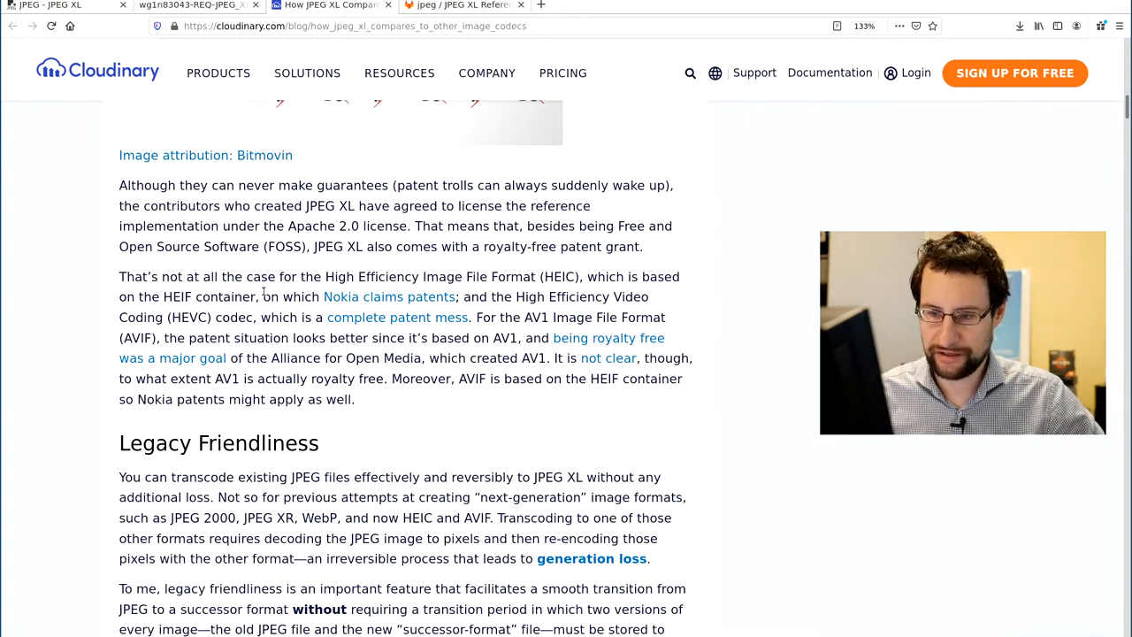
drag(122, 296, 259, 296)
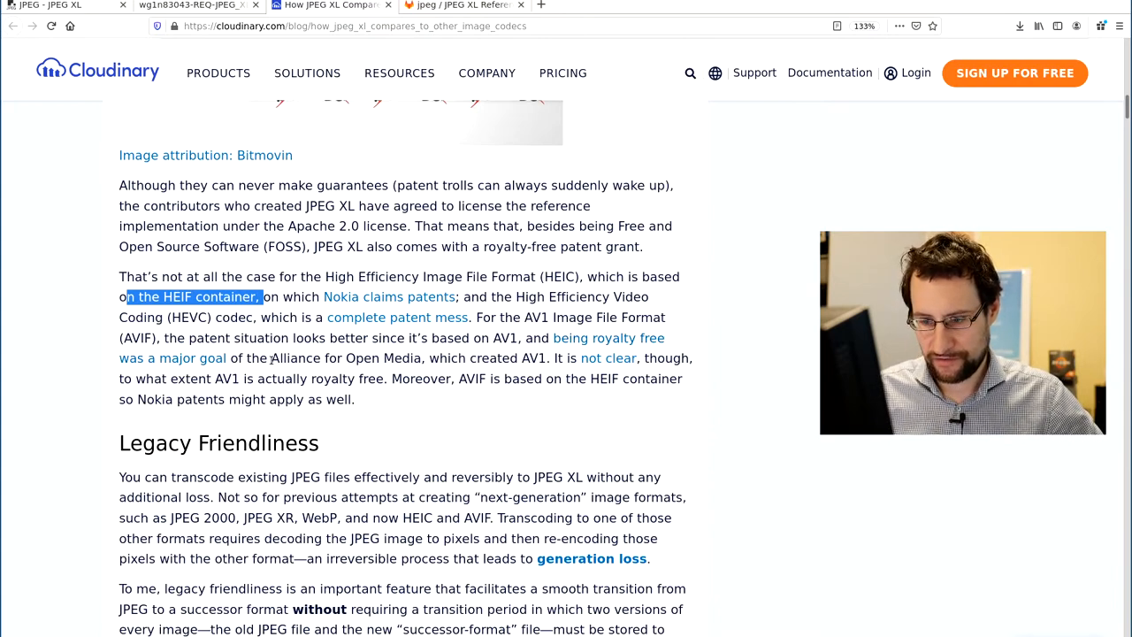
scroll(down, 3)
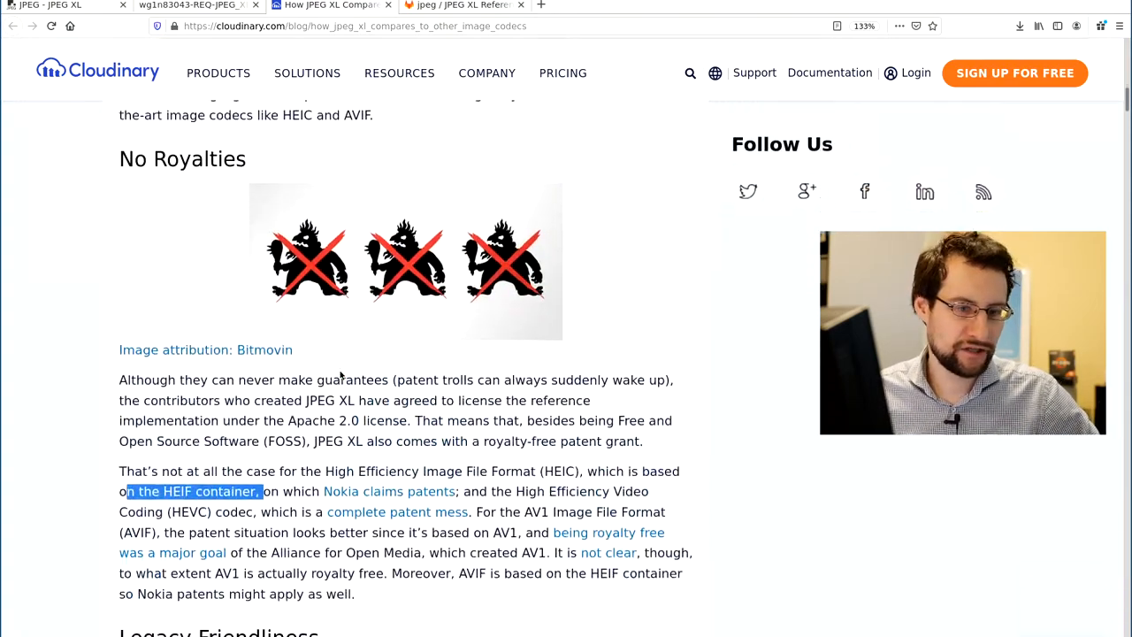
scroll(down, 3)
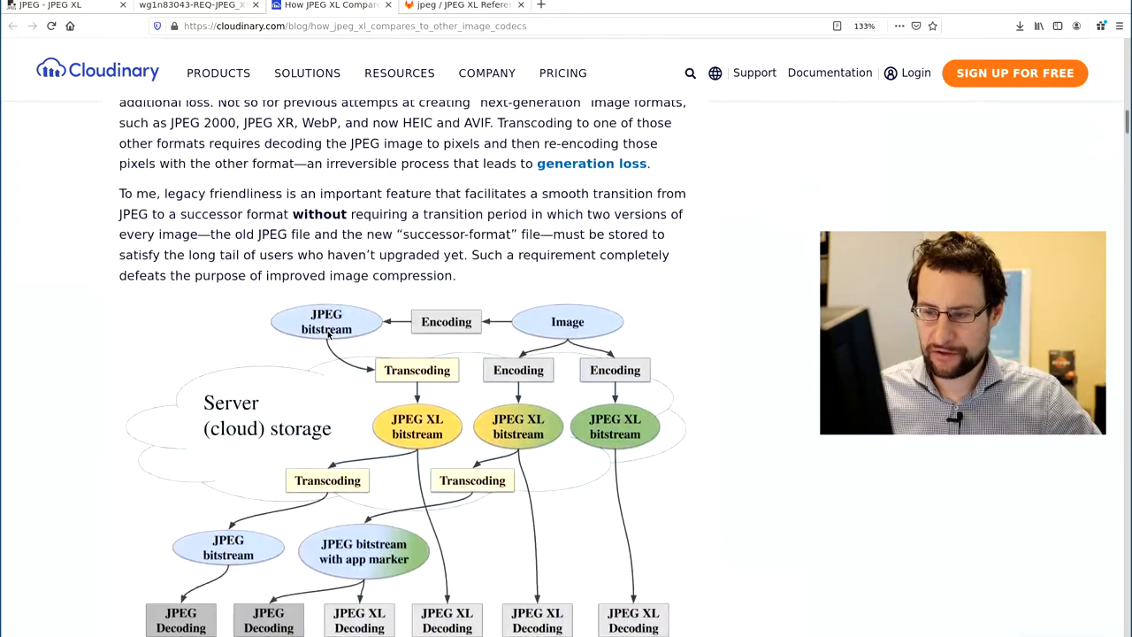
scroll(down, 3)
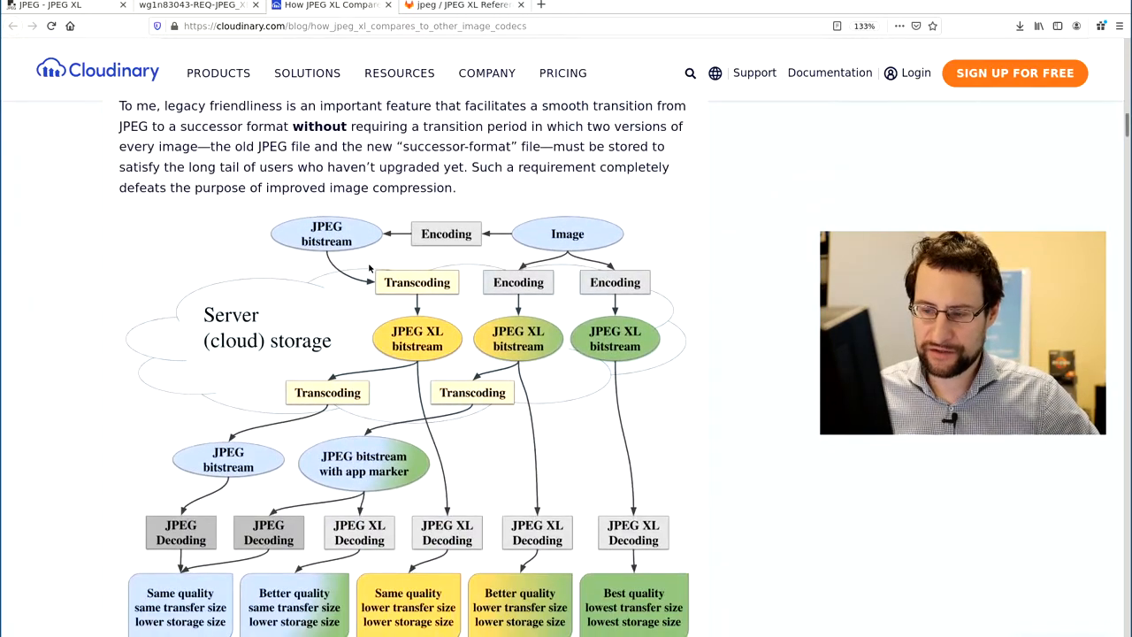
mouse_move(415, 334)
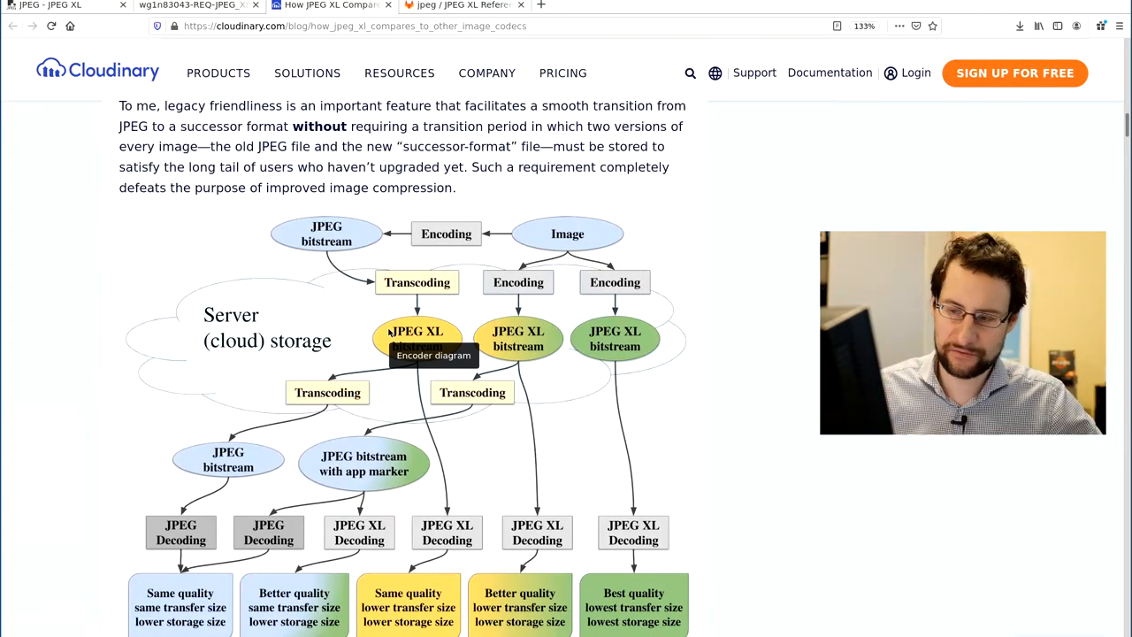
scroll(down, 3)
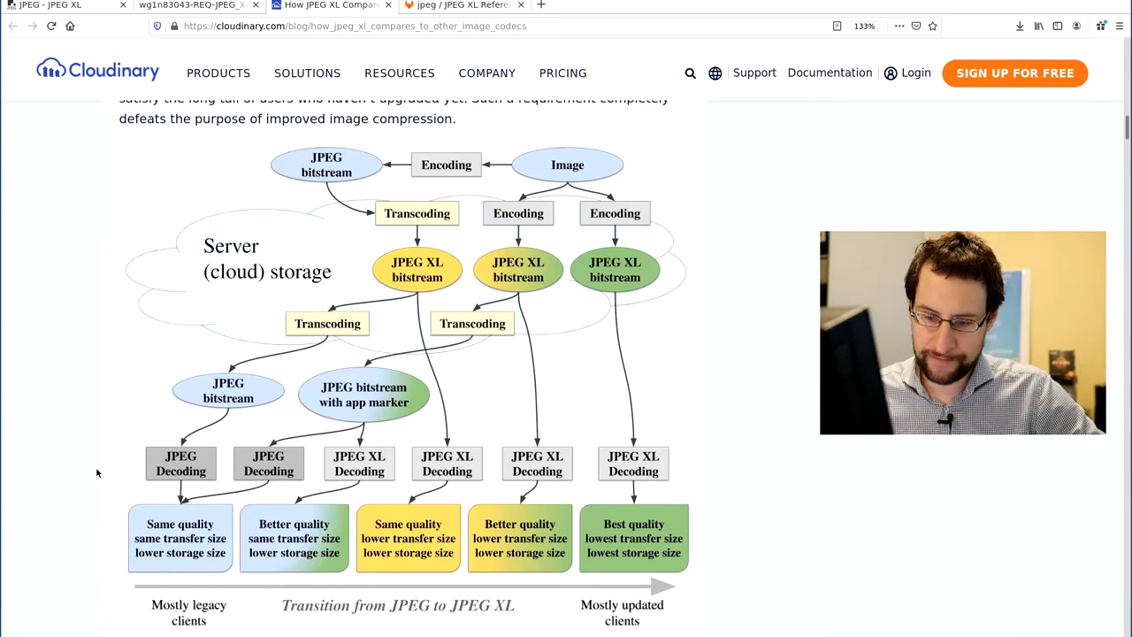
mouse_move(239, 504)
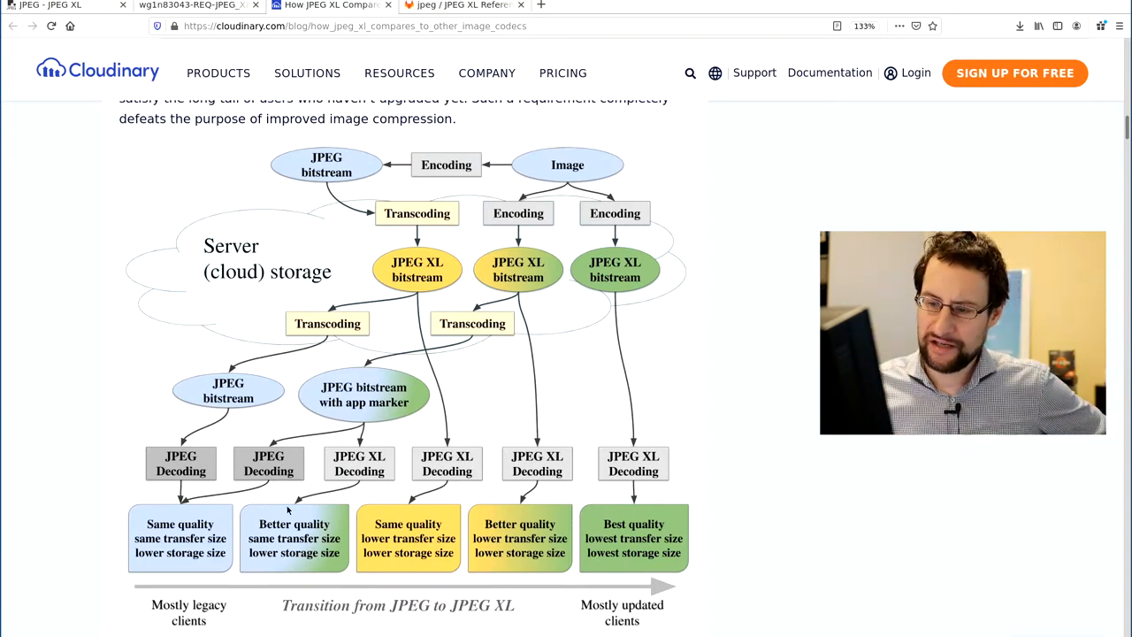
scroll(down, 3)
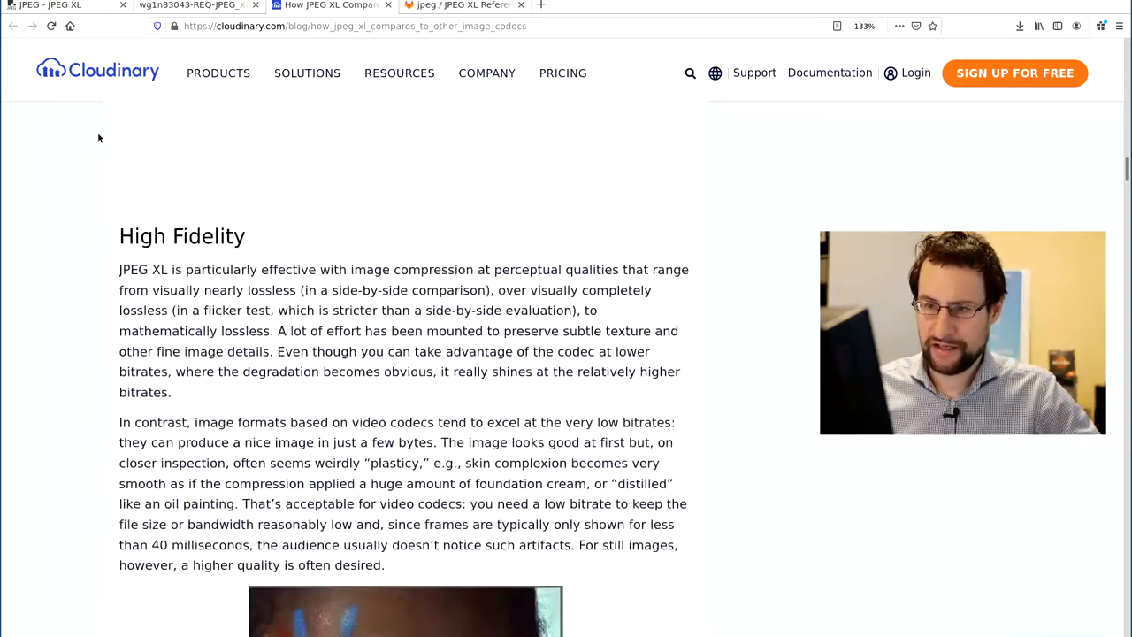
click(460, 5)
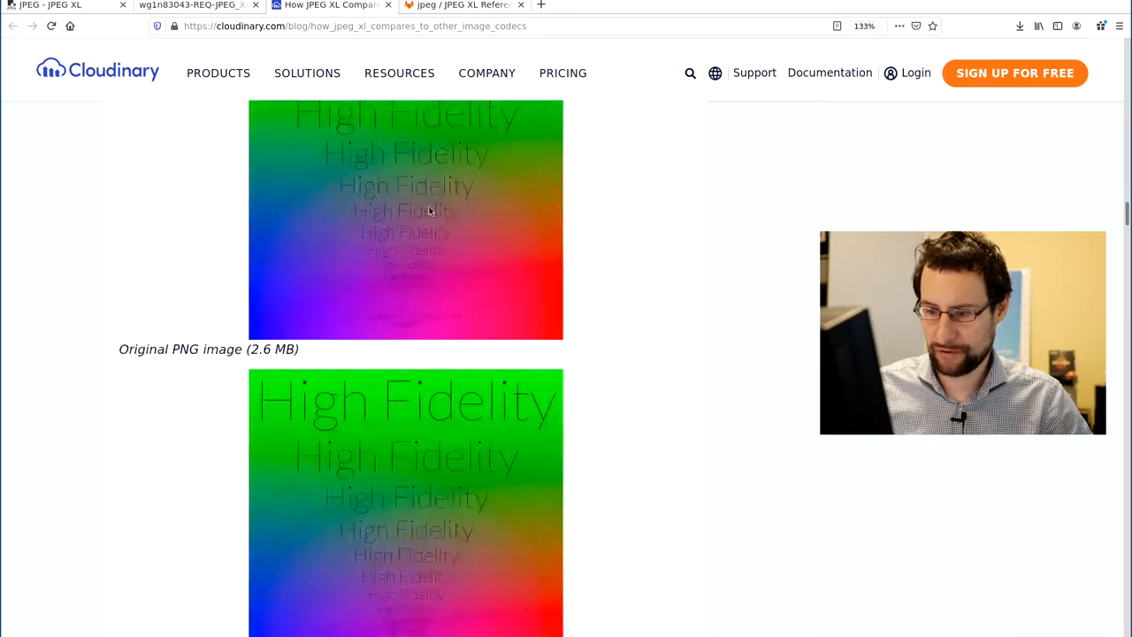
scroll(down, 3)
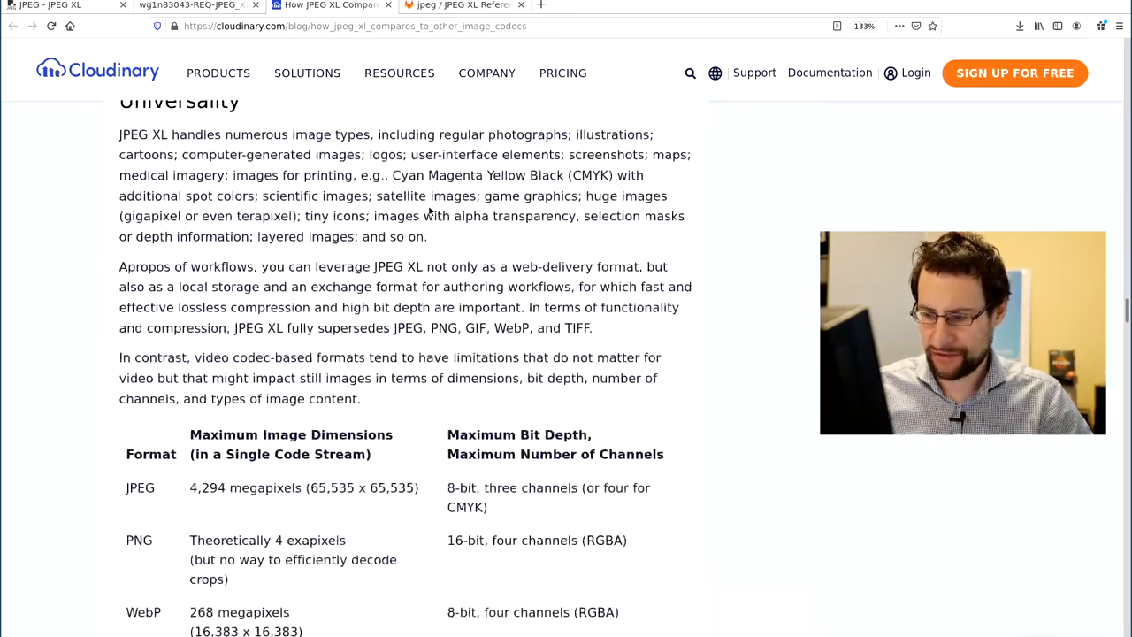
scroll(down, 3)
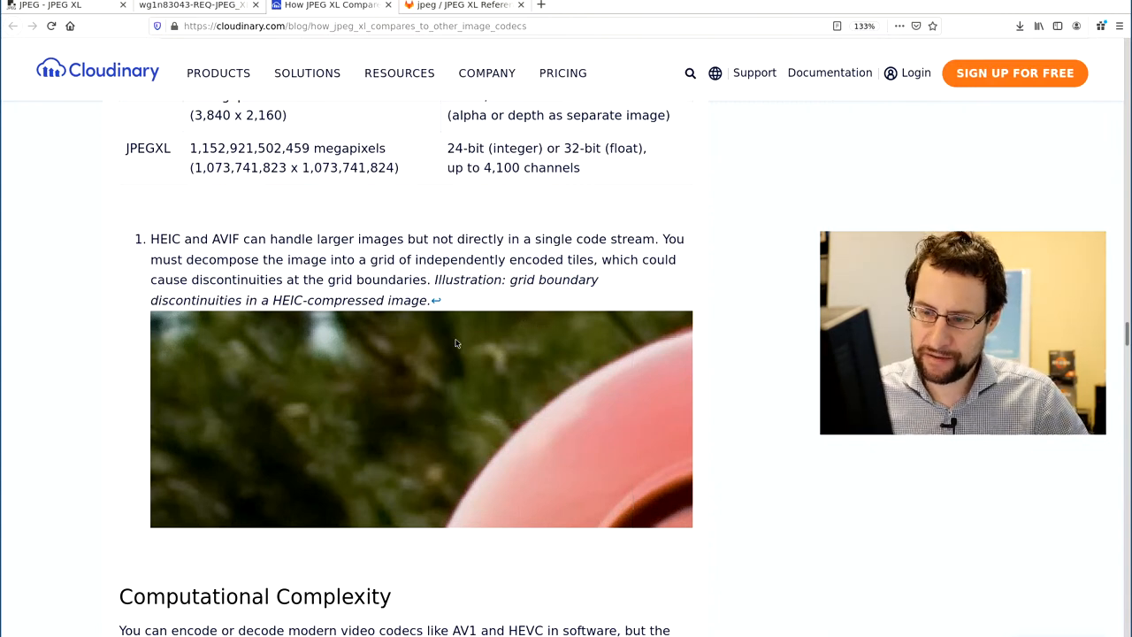
mouse_move(301, 374)
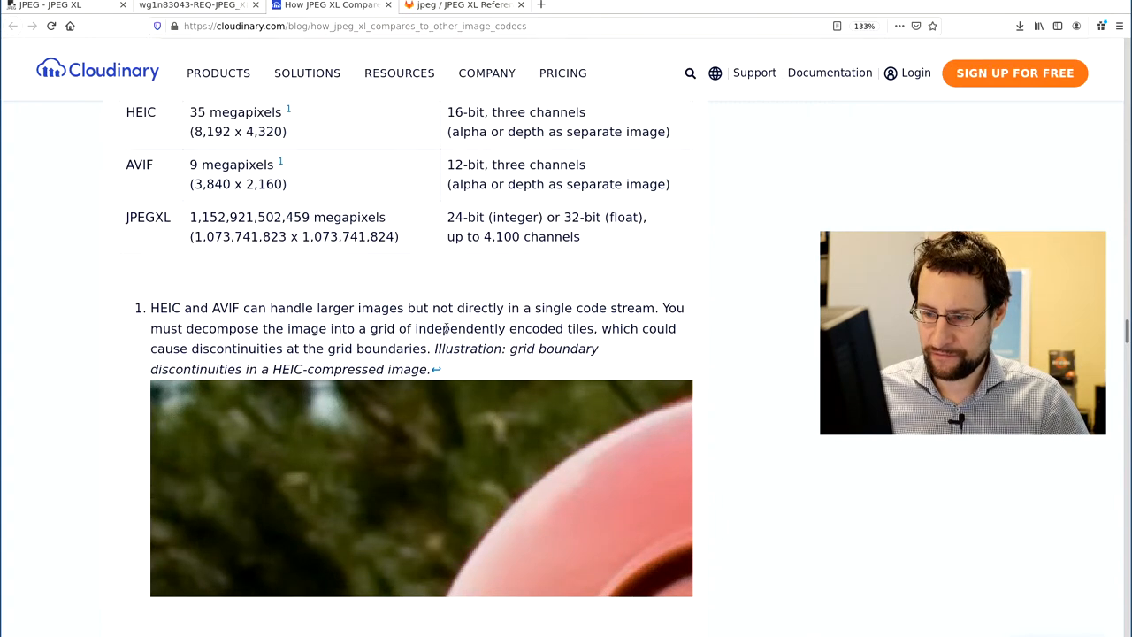
scroll(down, 3)
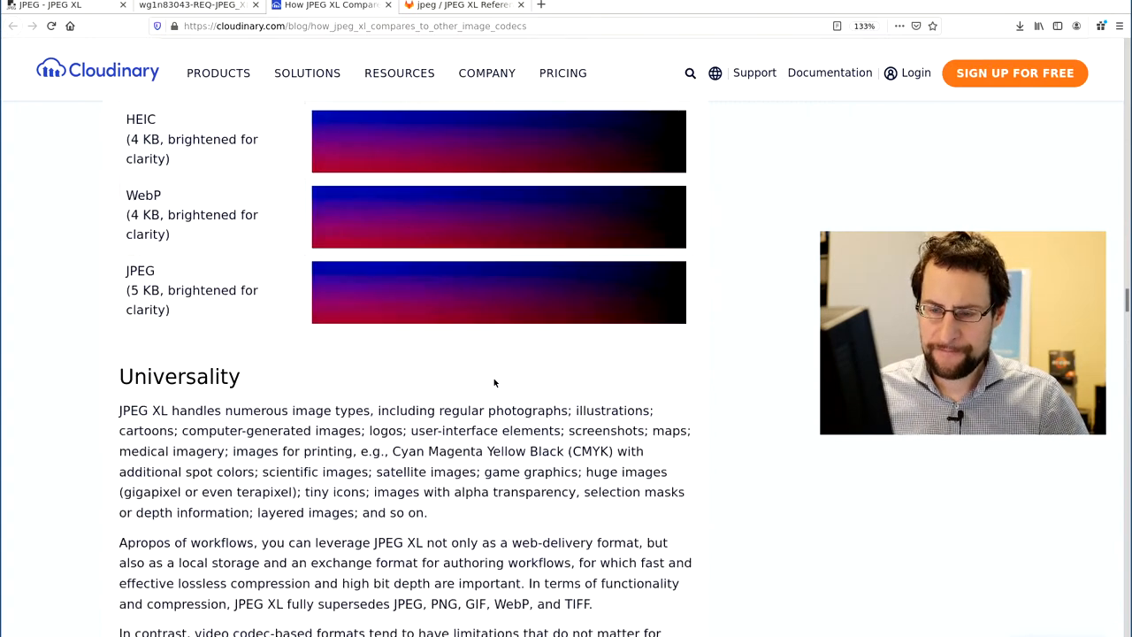
scroll(down, 3)
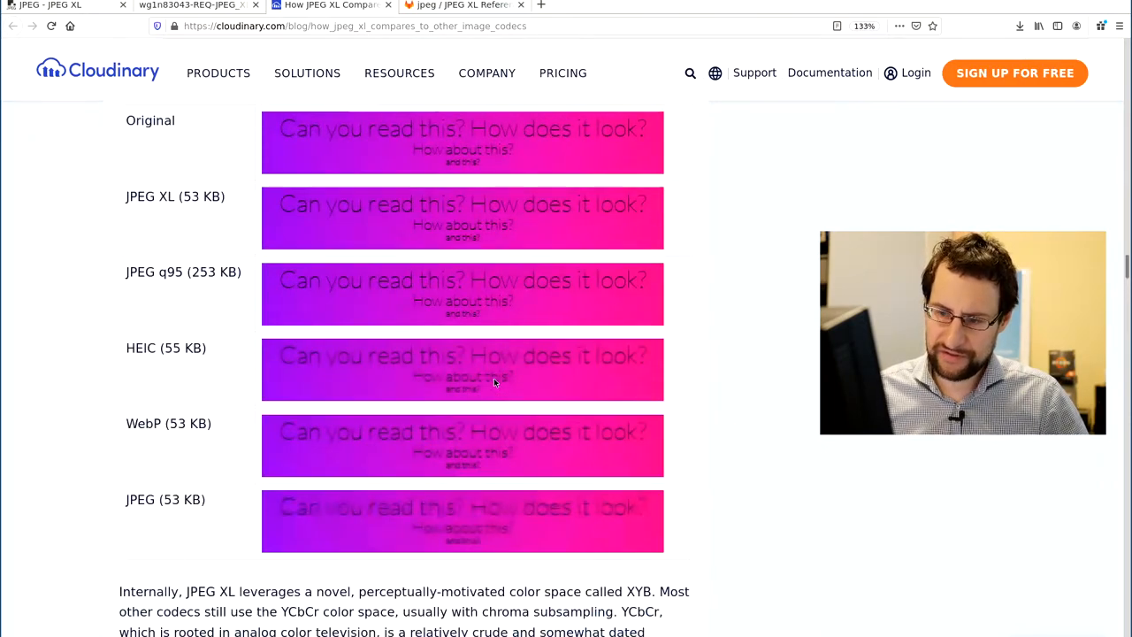
scroll(down, 3)
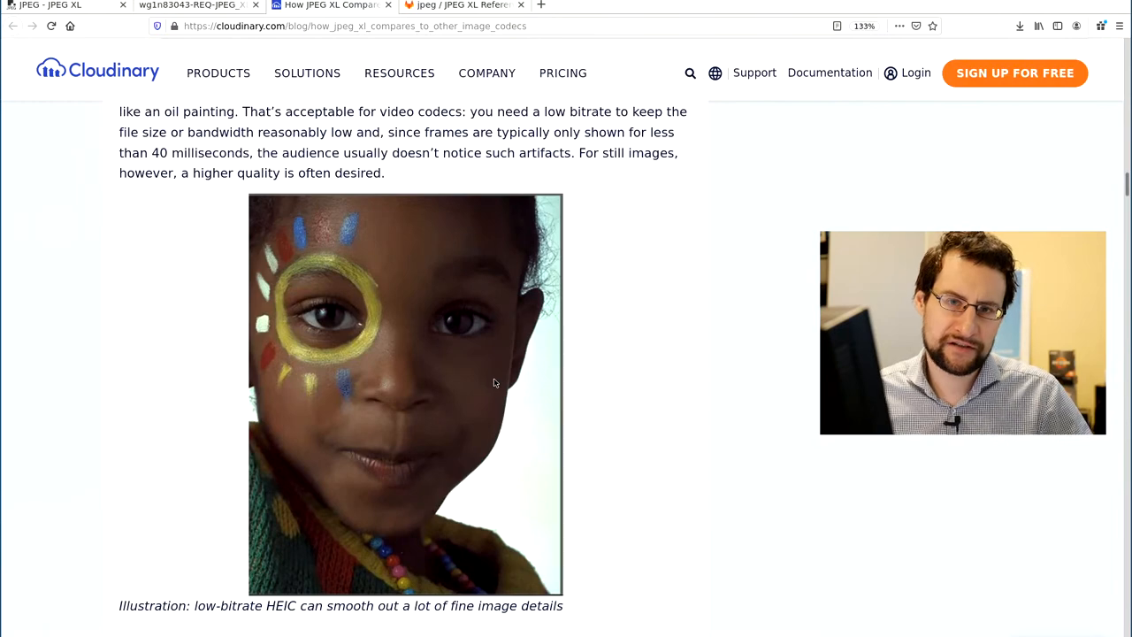
scroll(down, 3)
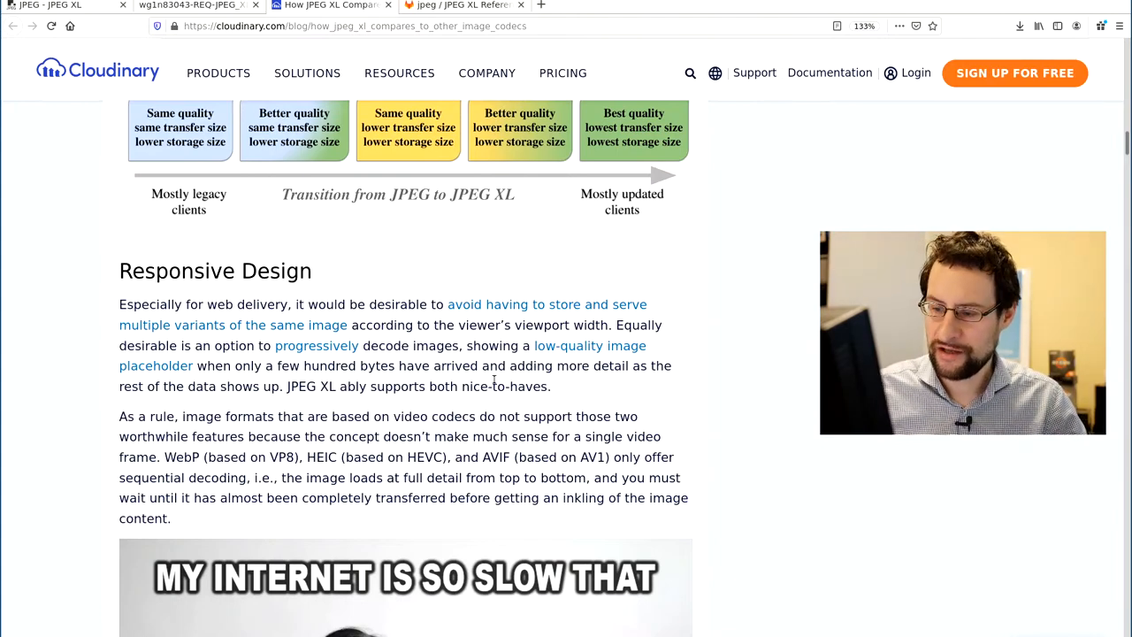
Step: Scroll past High Fidelity down to the Fool-Proof Default Quality heading and original PNG
scroll(down, 3)
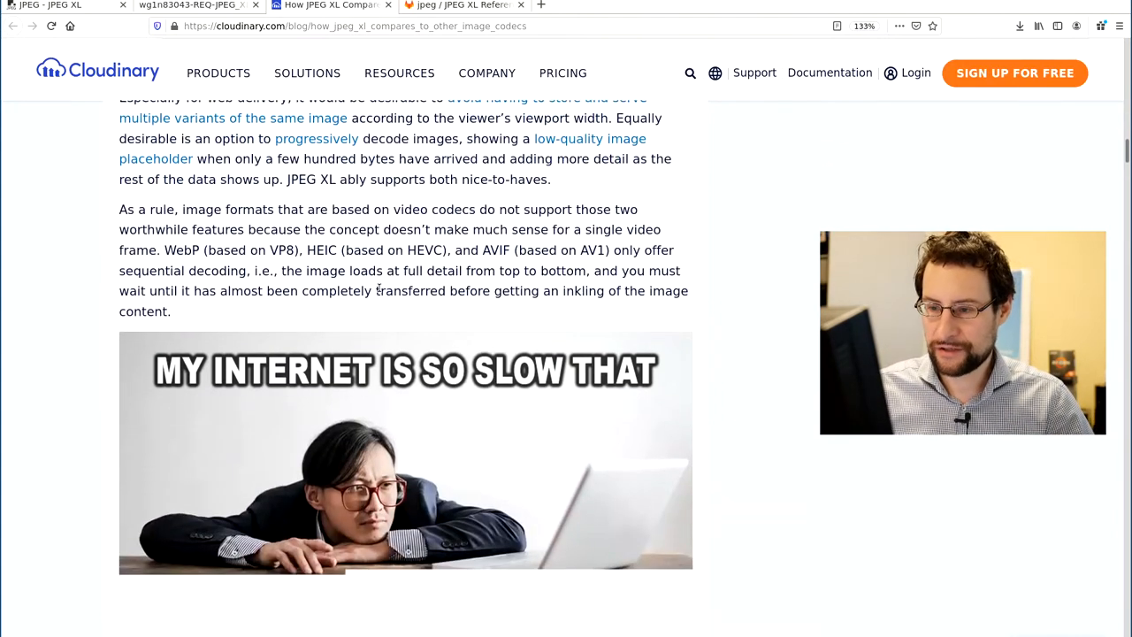
scroll(down, 3)
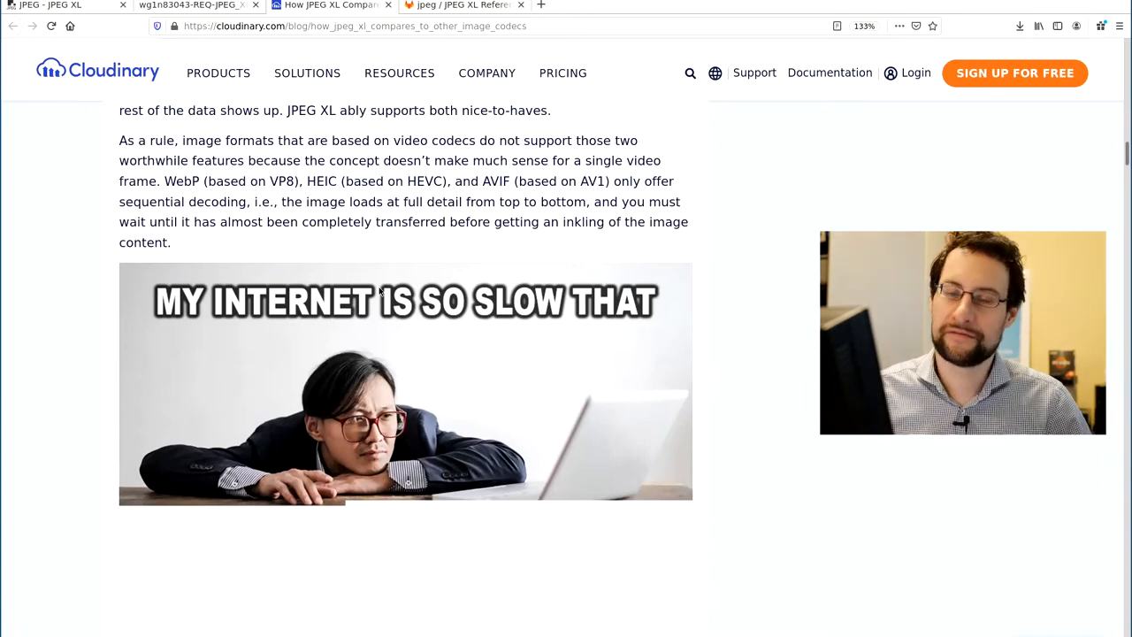
mouse_move(389, 318)
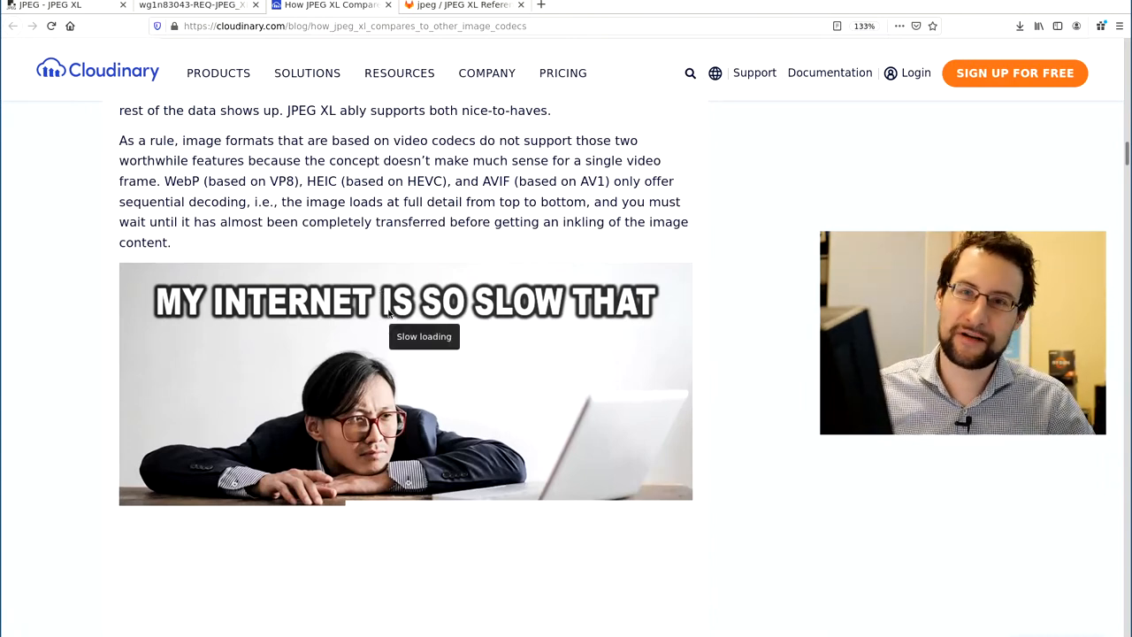
mouse_move(444, 331)
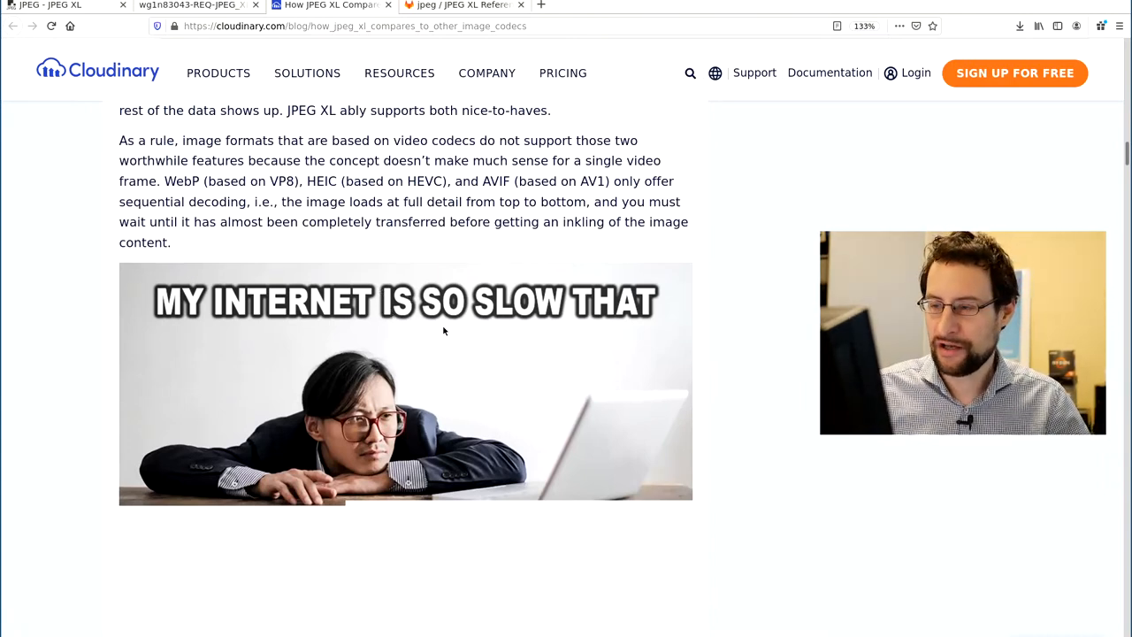
scroll(down, 3)
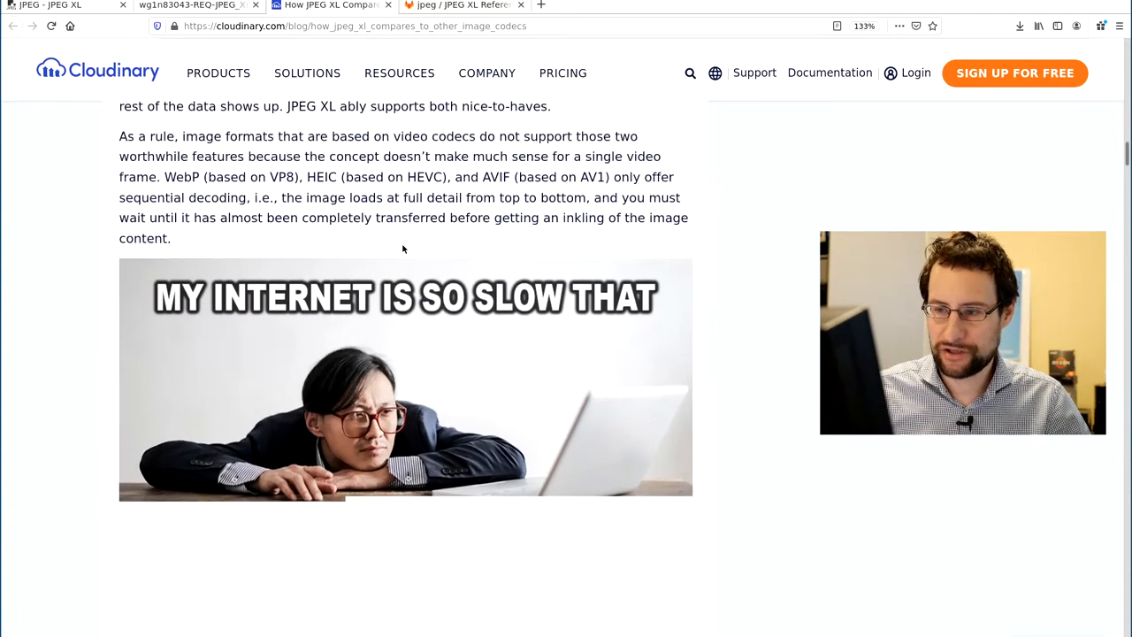
scroll(down, 3)
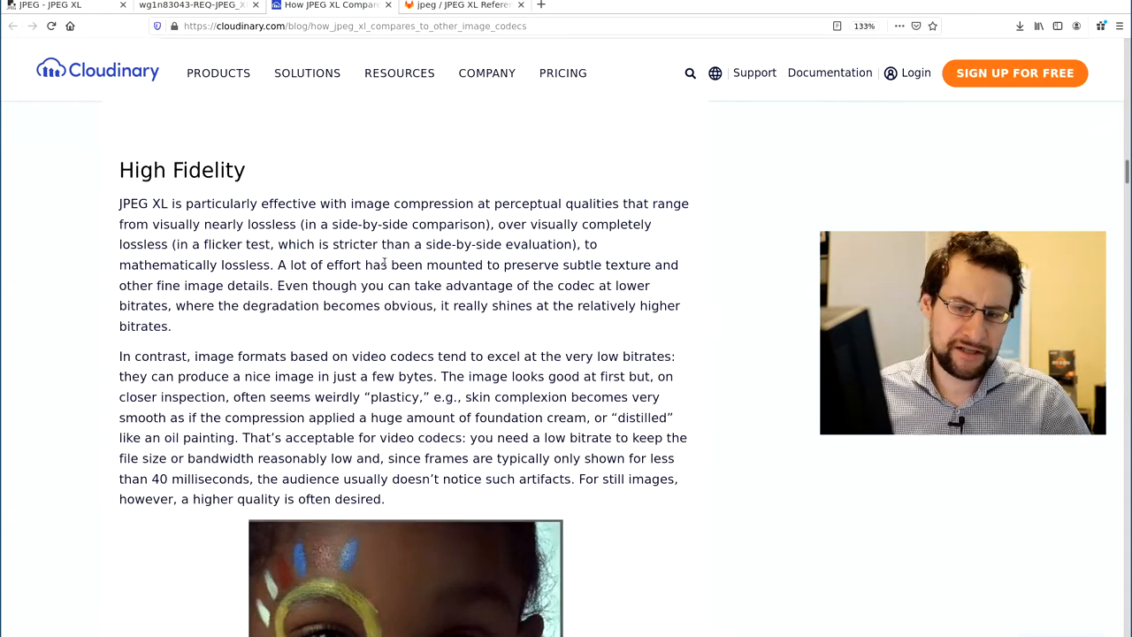
scroll(down, 3)
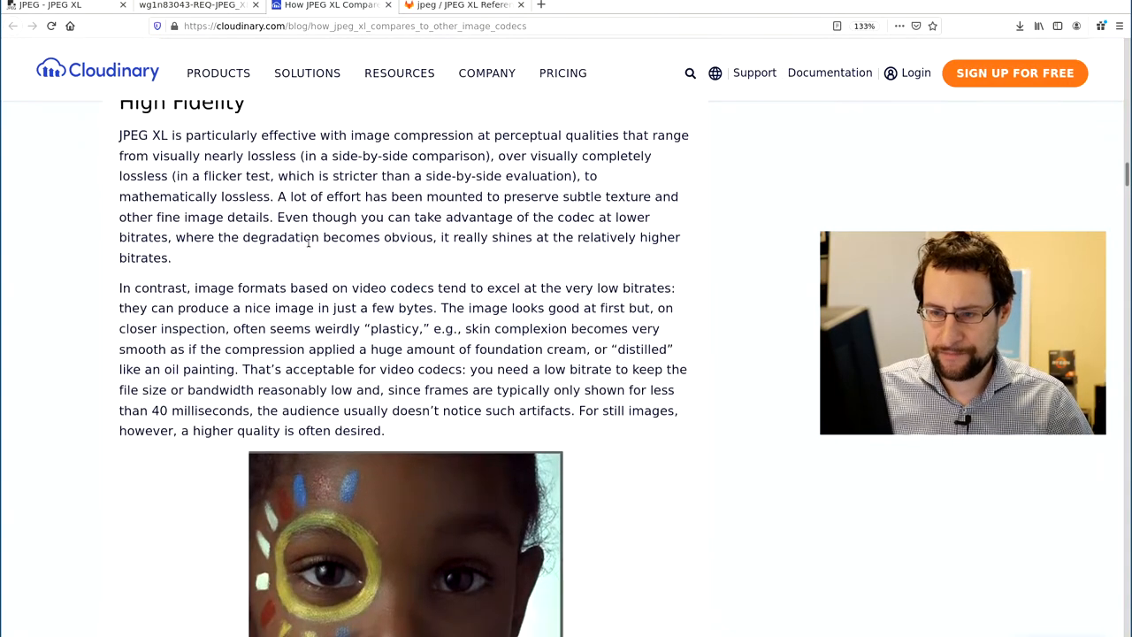
scroll(down, 3)
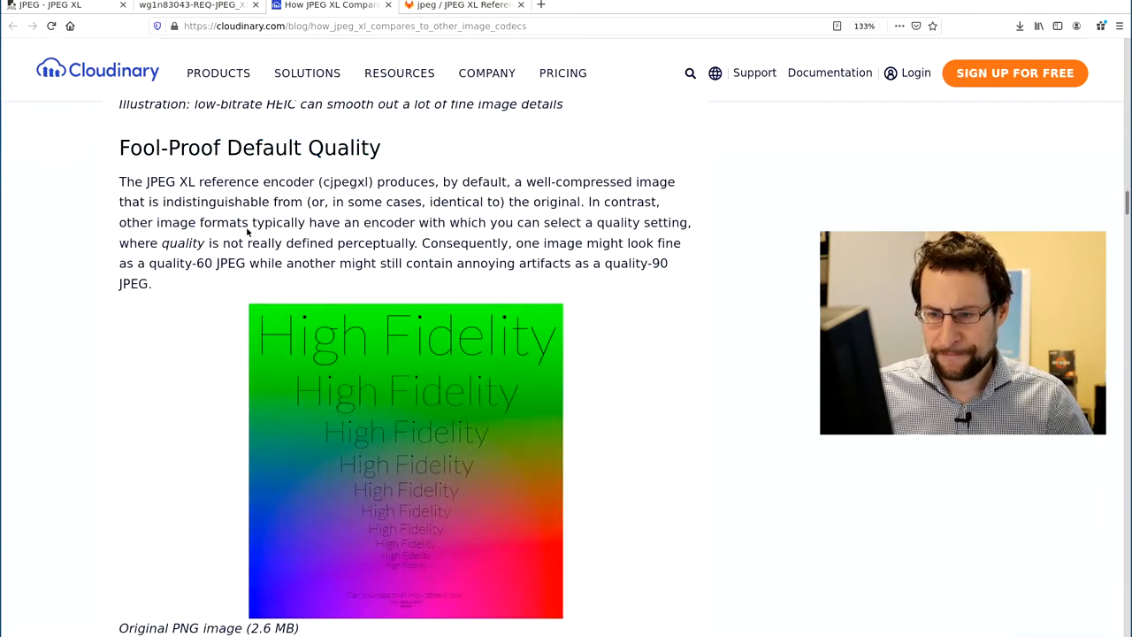
scroll(down, 3)
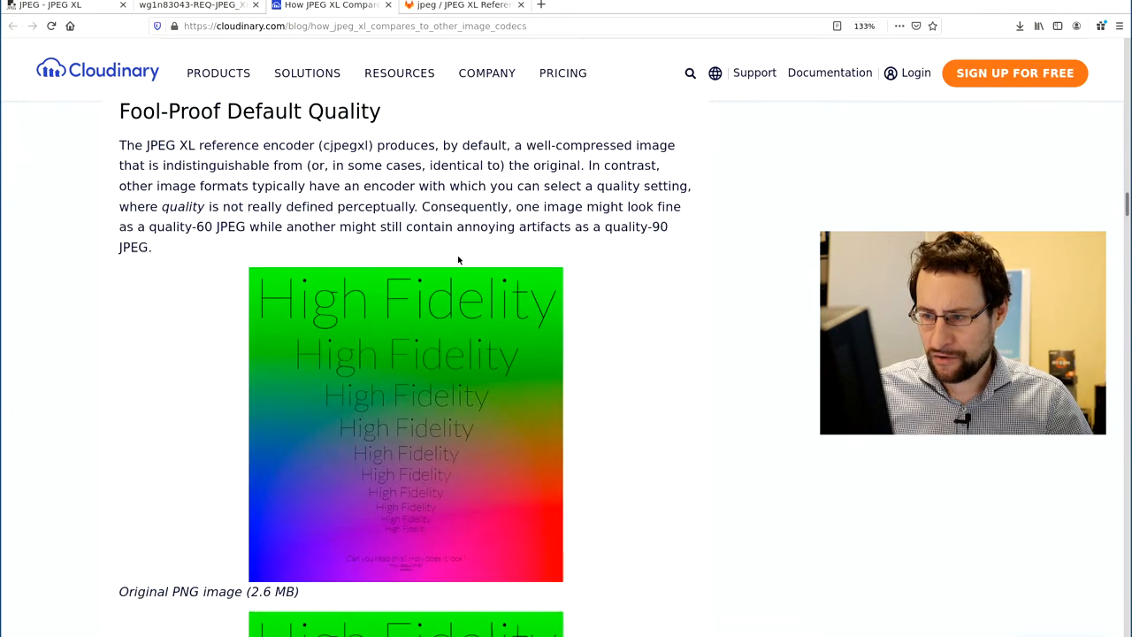
scroll(down, 3)
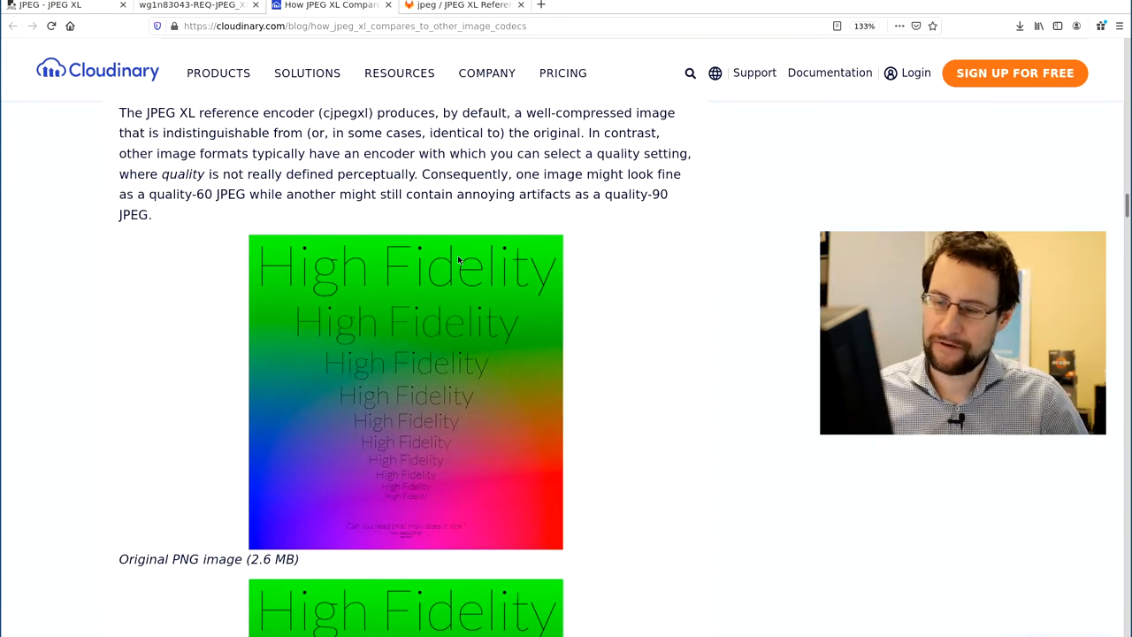
Step: Scroll slightly down until the whole original PNG test image is visible
scroll(down, 3)
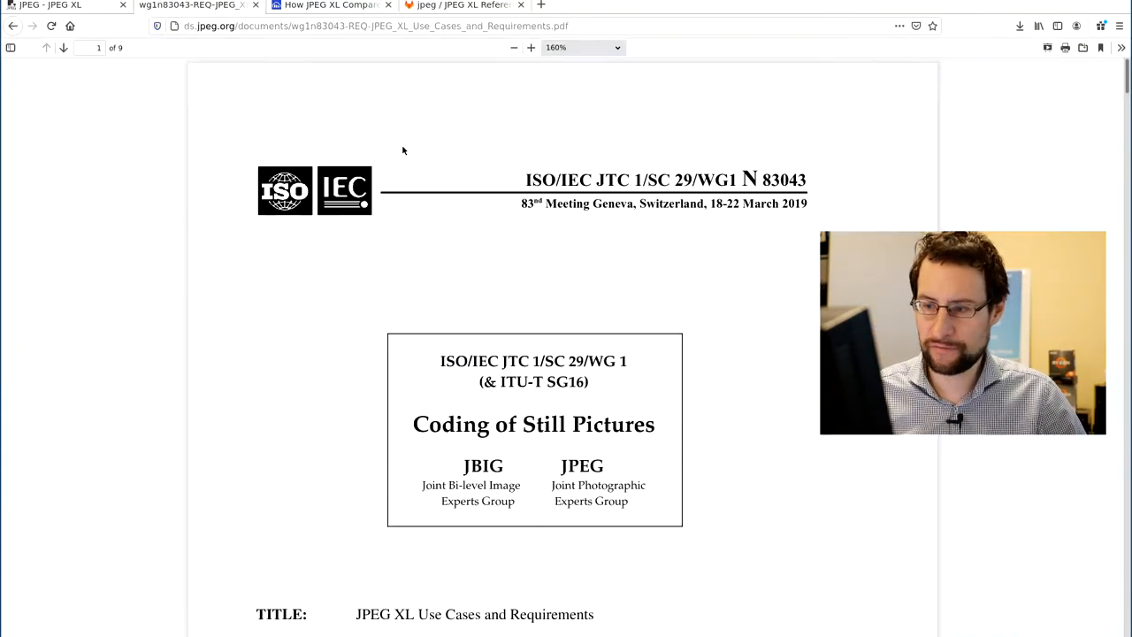
Step: Skim the requirements PDF into Background and Introduction, then return to the Cloudinary post
scroll(down, 3)
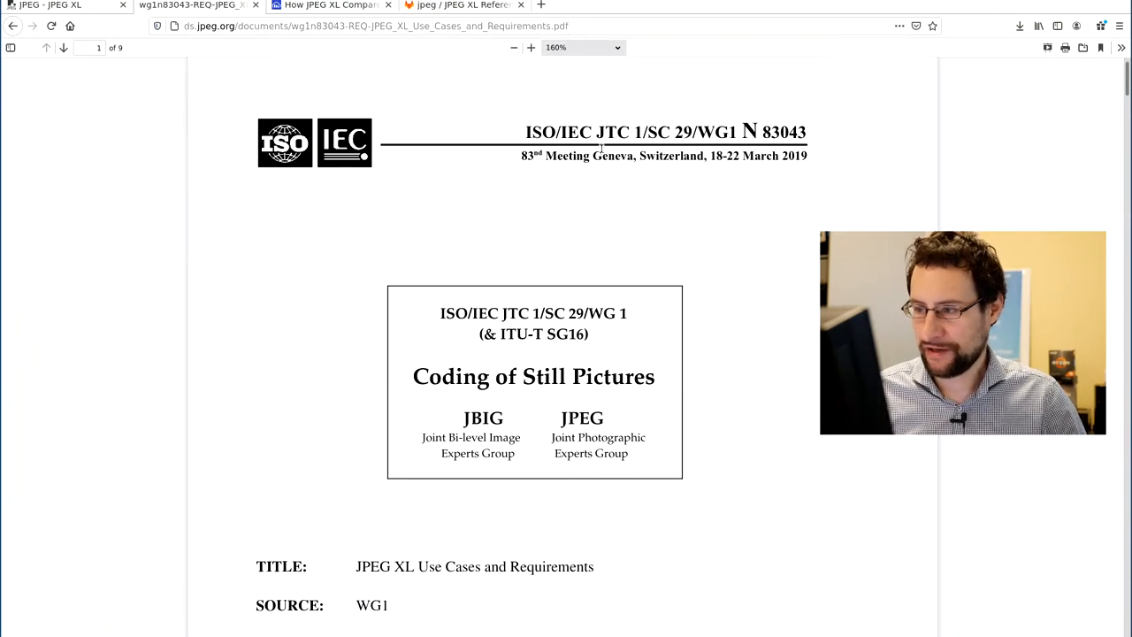
scroll(down, 3)
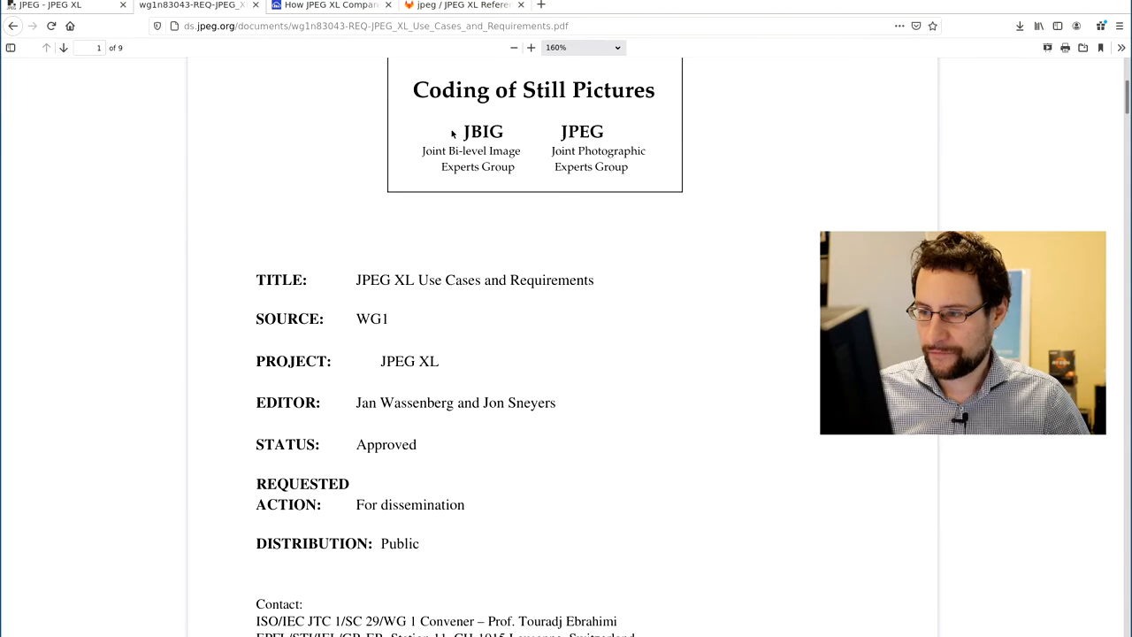
scroll(down, 3)
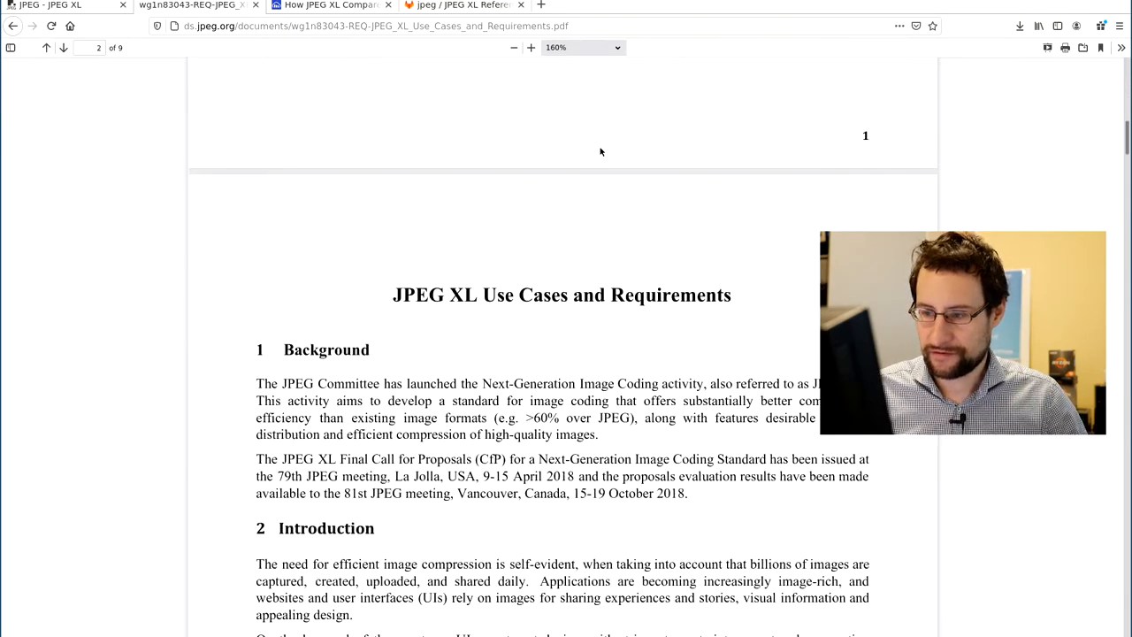
click(330, 5)
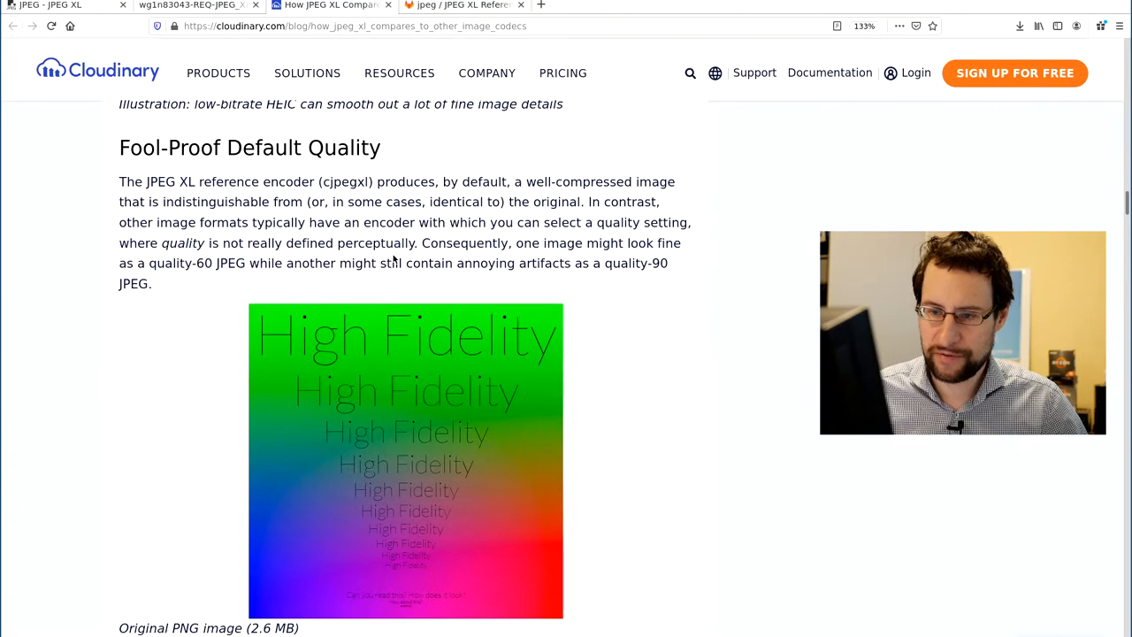
Step: Scroll past the Original PNG image to the JPEG XL default-settings 53 KB image
scroll(down, 3)
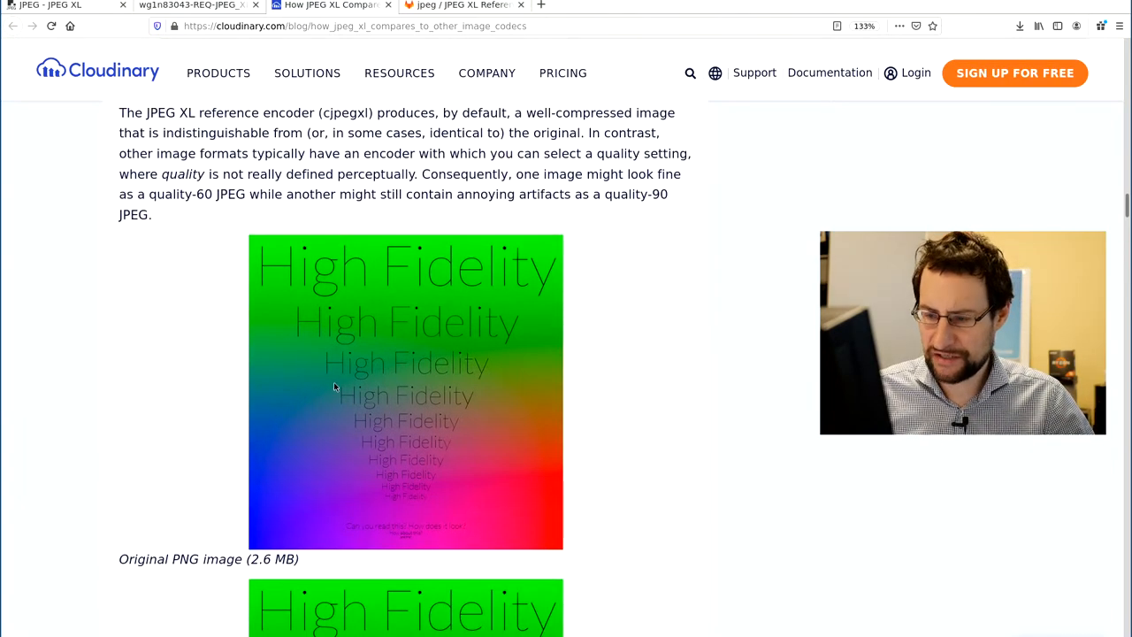
scroll(down, 3)
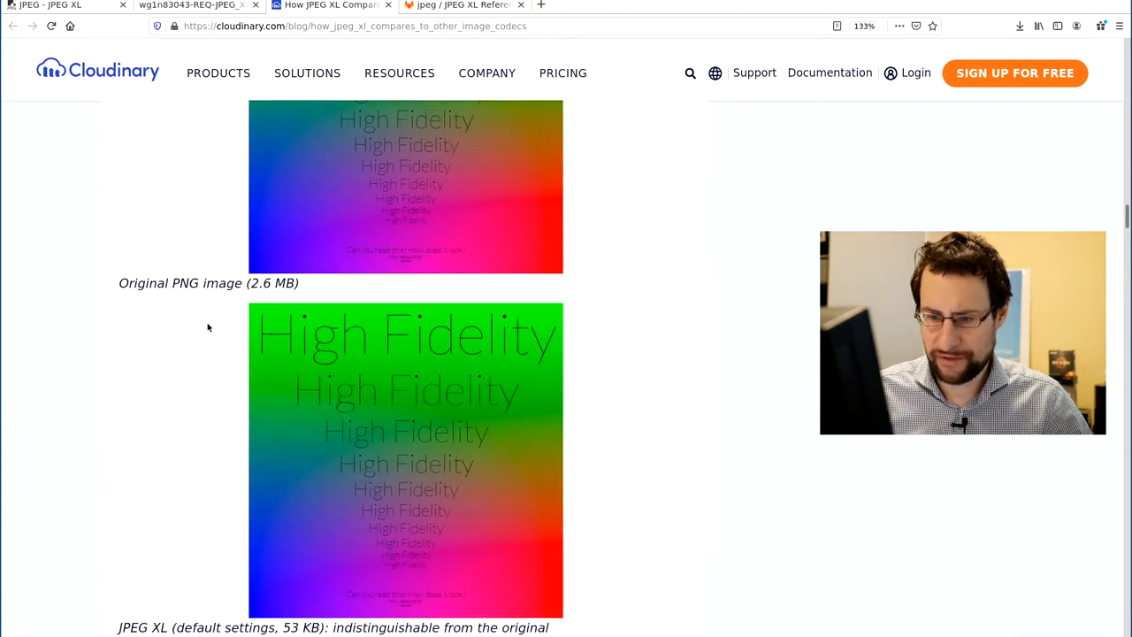
scroll(down, 3)
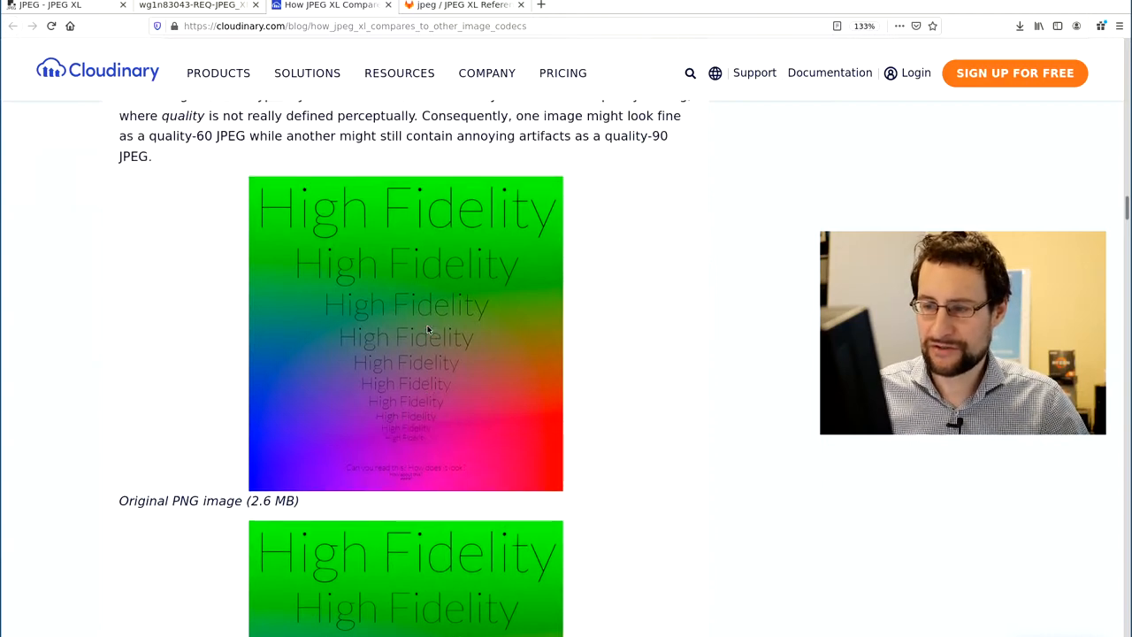
scroll(down, 3)
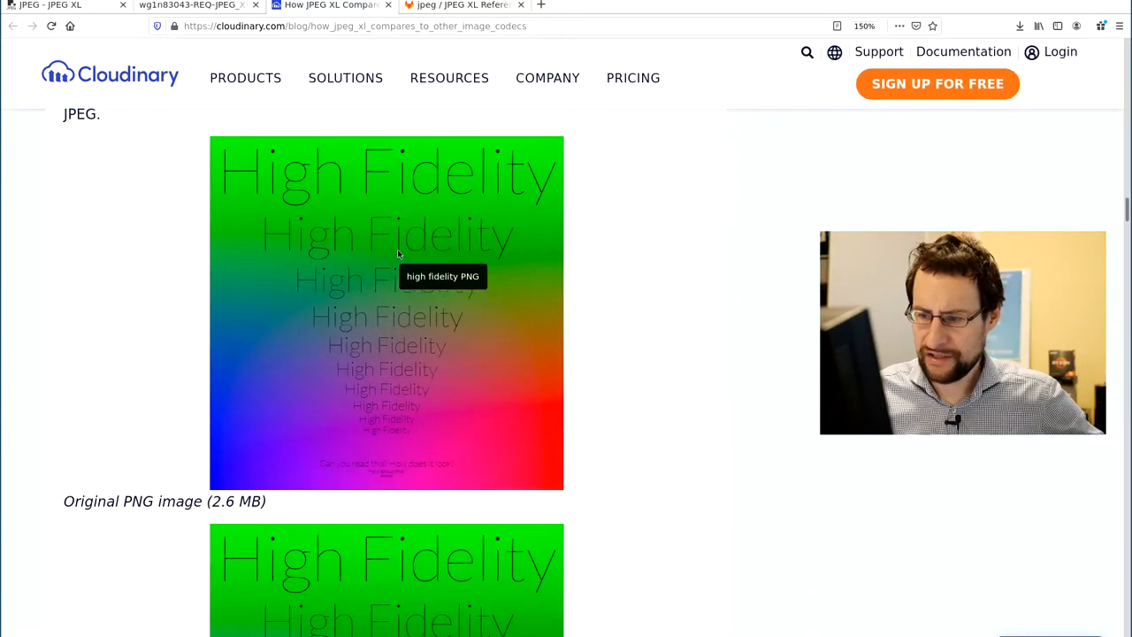
scroll(down, 3)
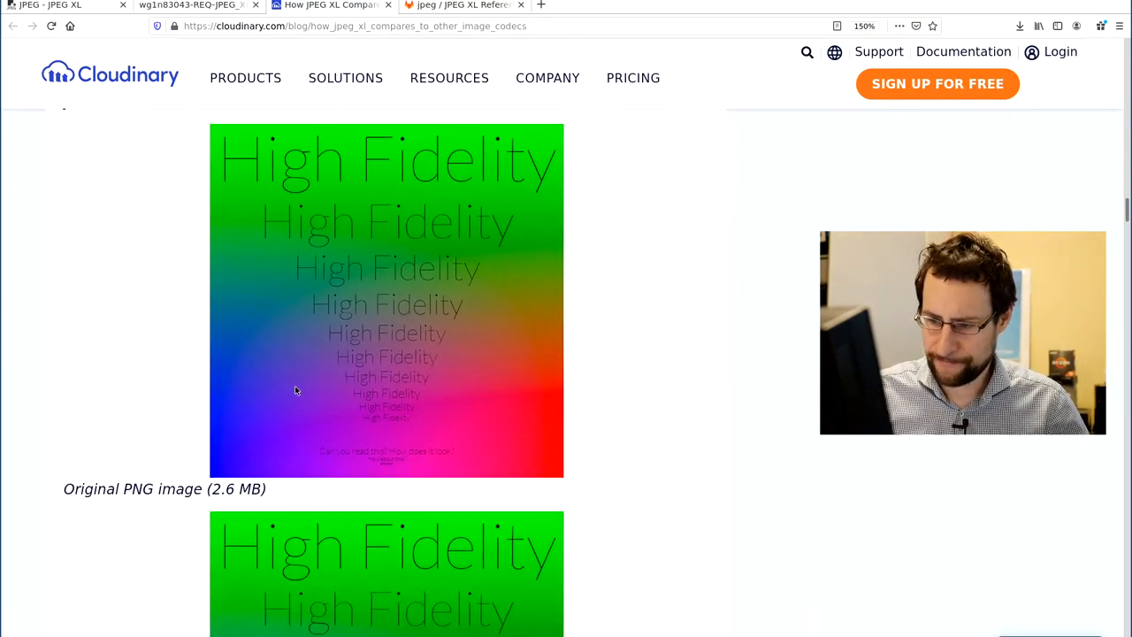
scroll(down, 3)
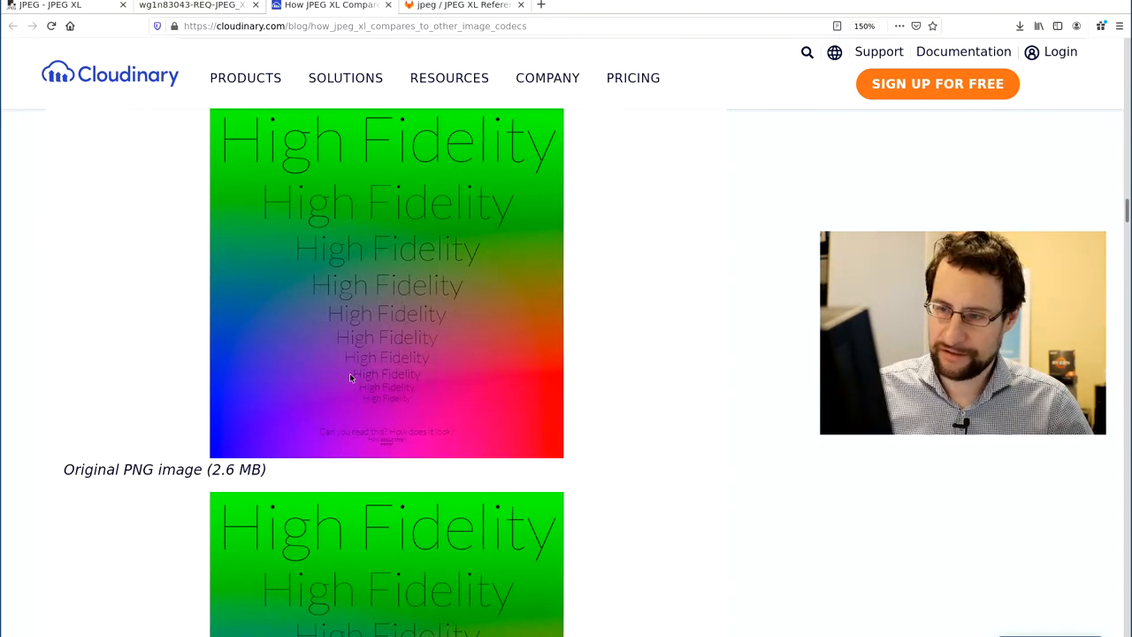
scroll(down, 3)
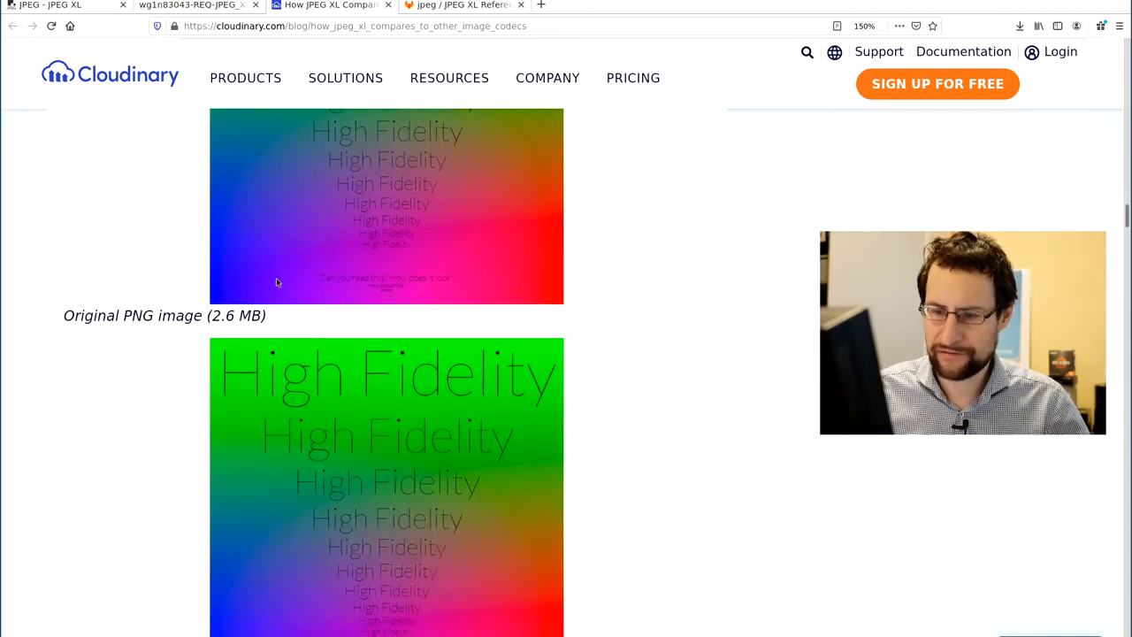
scroll(down, 3)
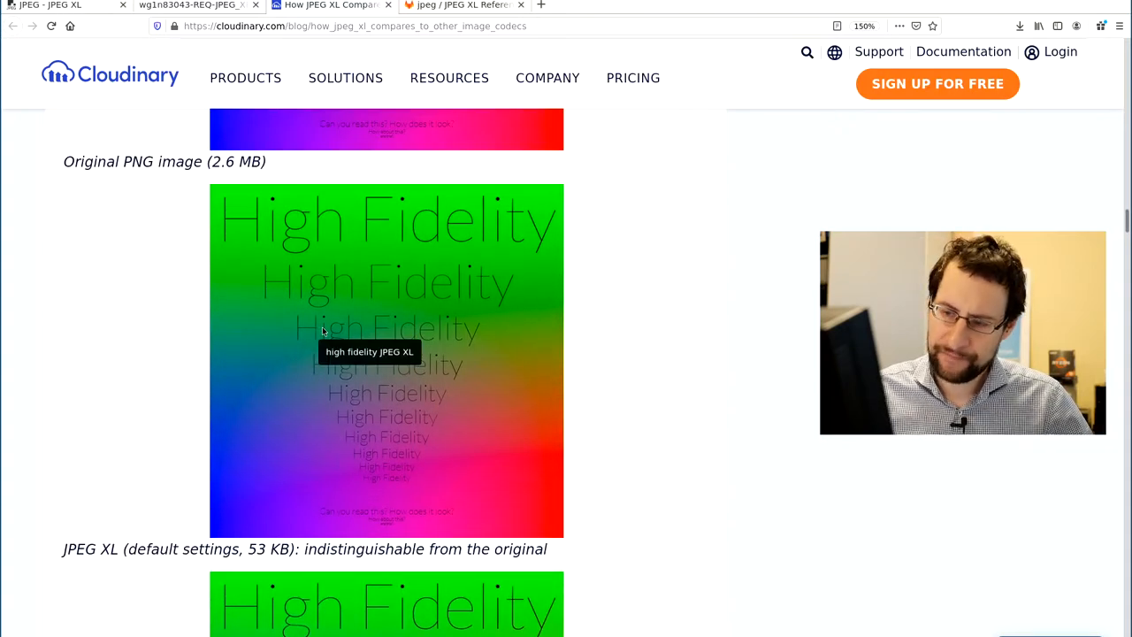
mouse_move(317, 274)
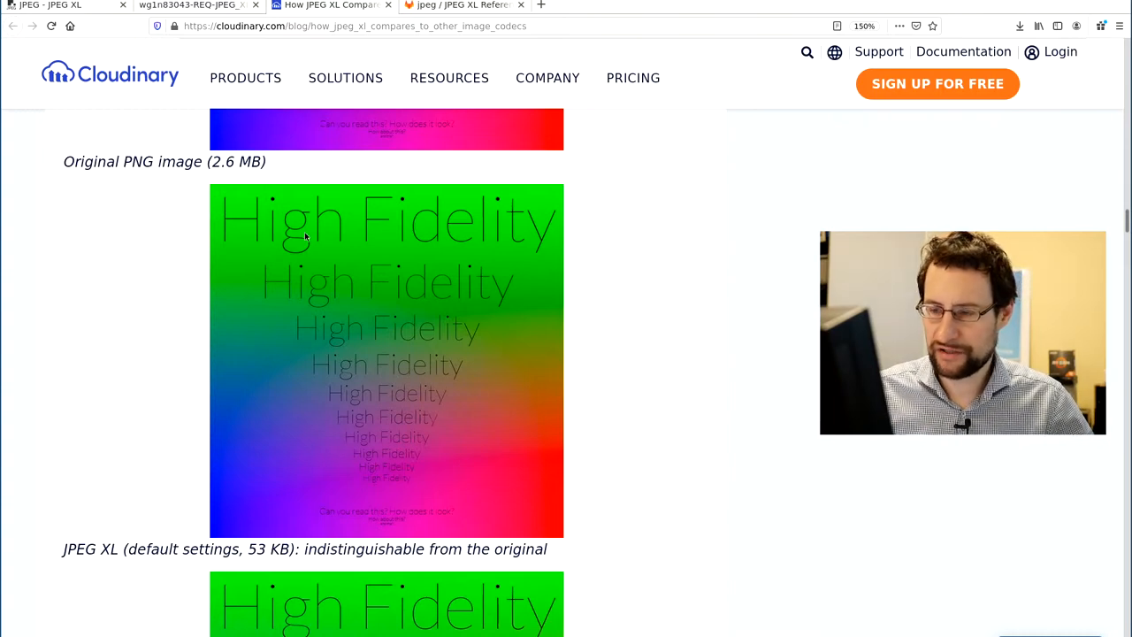
mouse_move(321, 274)
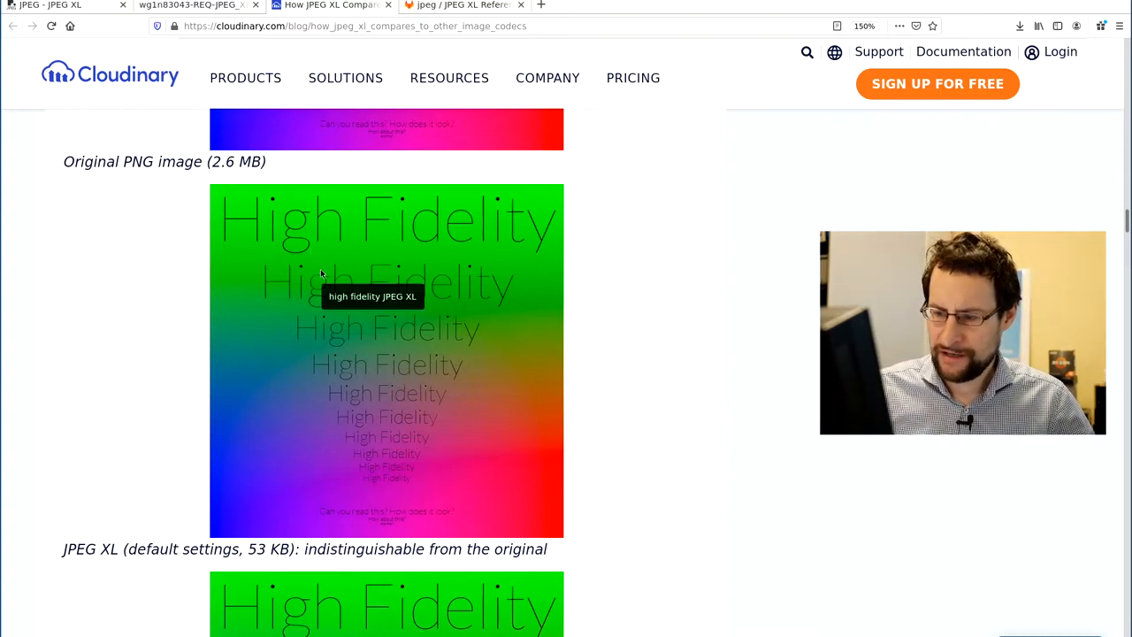
Step: Continue down to the WebP 53 KB image and its banding note
scroll(down, 3)
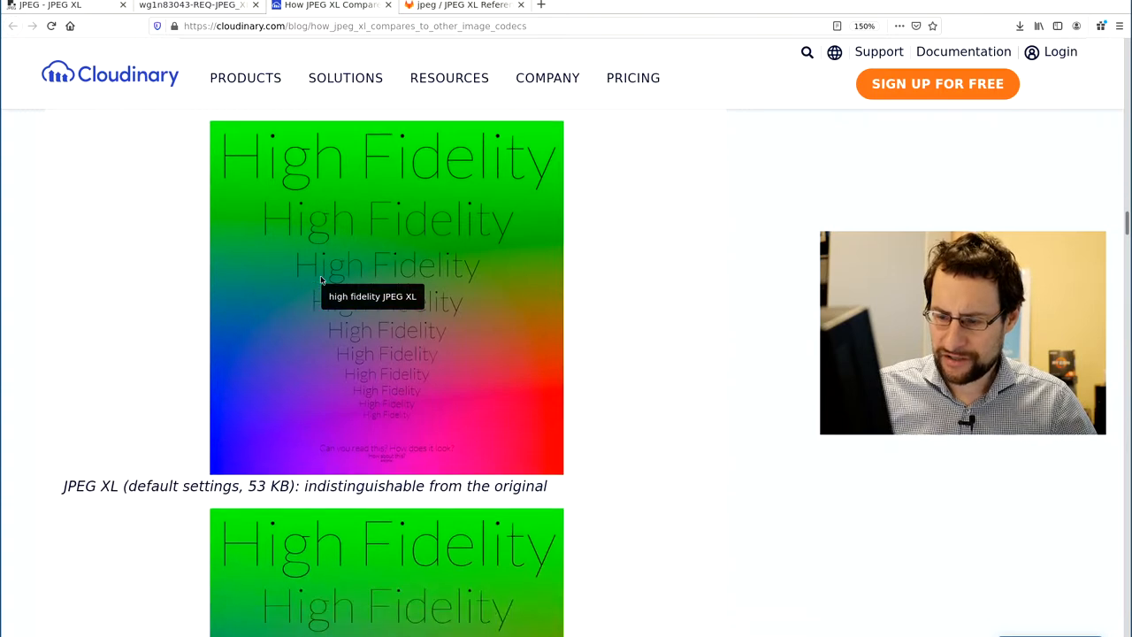
scroll(down, 3)
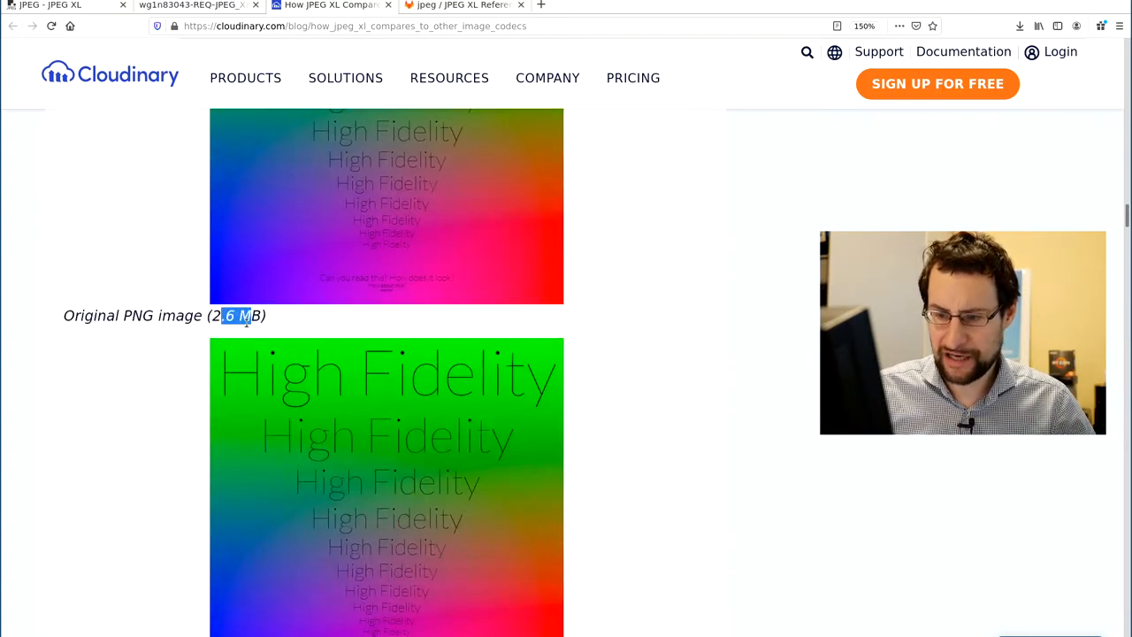
scroll(down, 3)
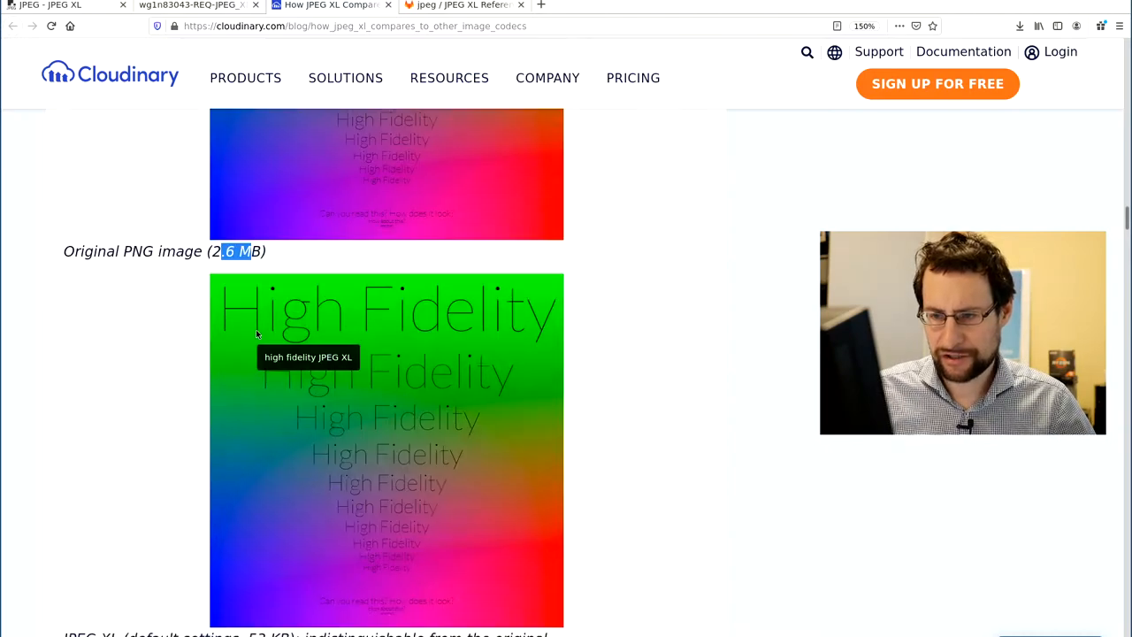
scroll(down, 3)
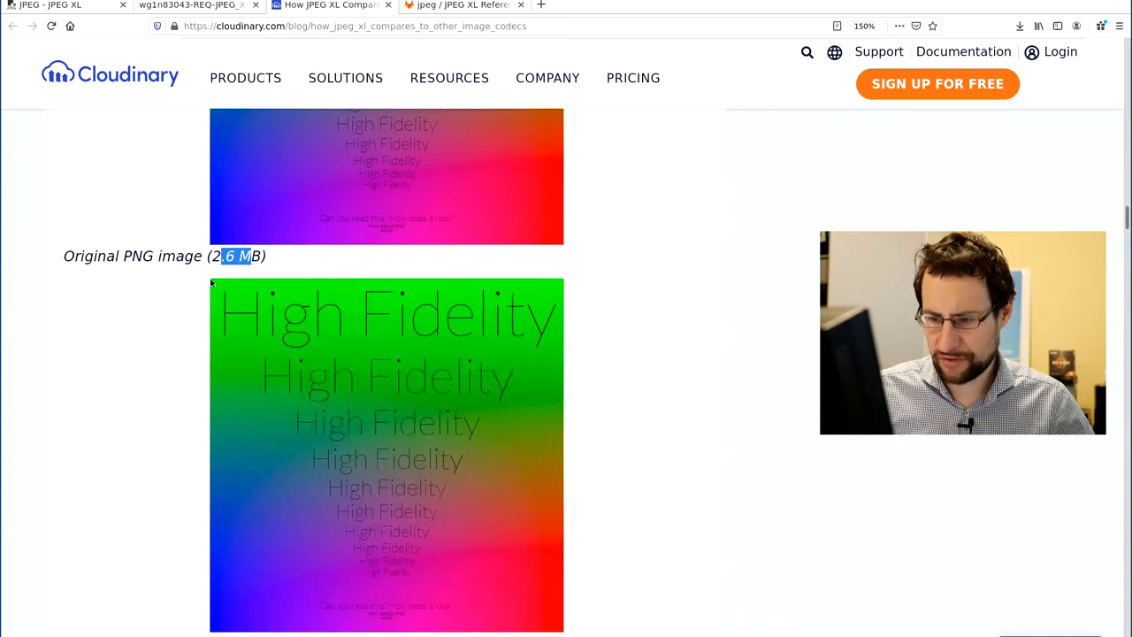
scroll(down, 3)
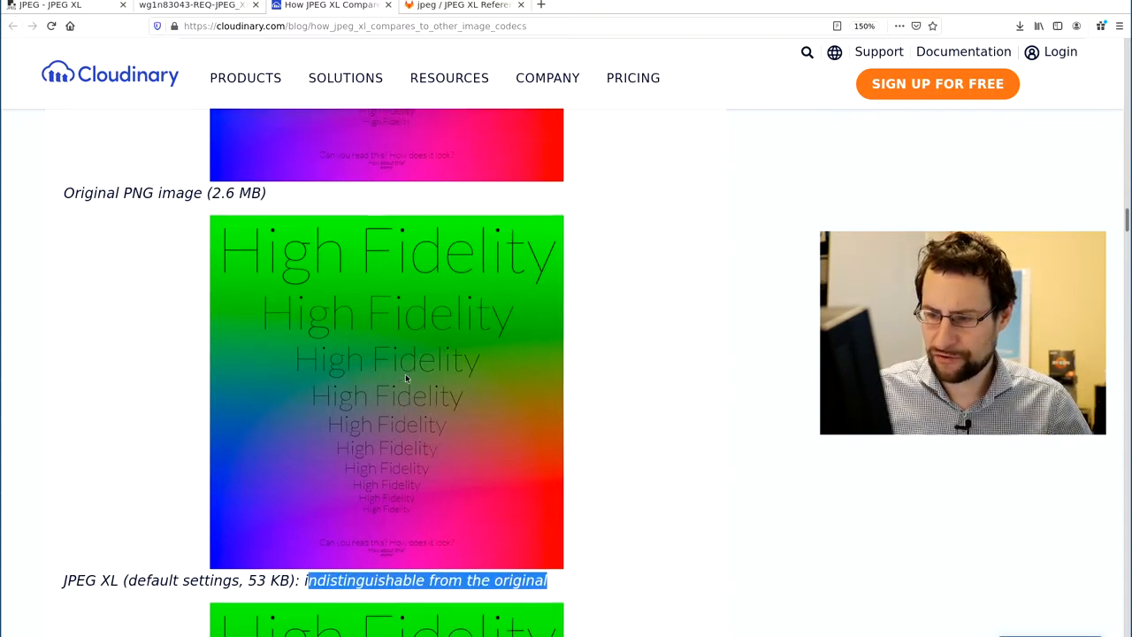
scroll(down, 3)
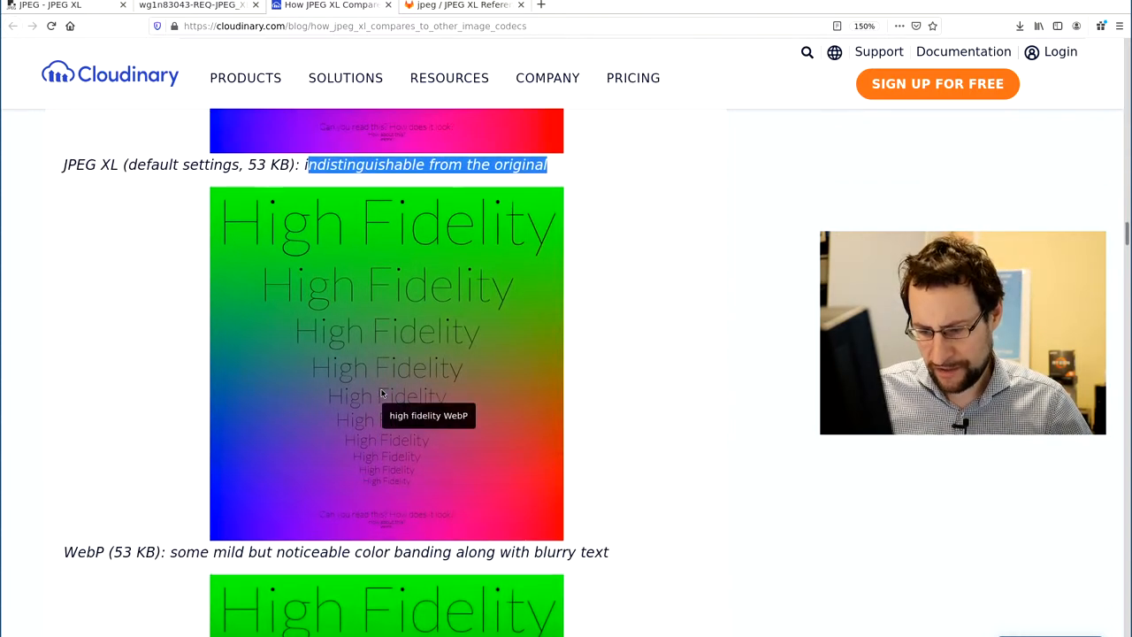
Step: Read past the WebP, JPEG and text-crop comparisons to XYB, then switch to the PDF
scroll(down, 3)
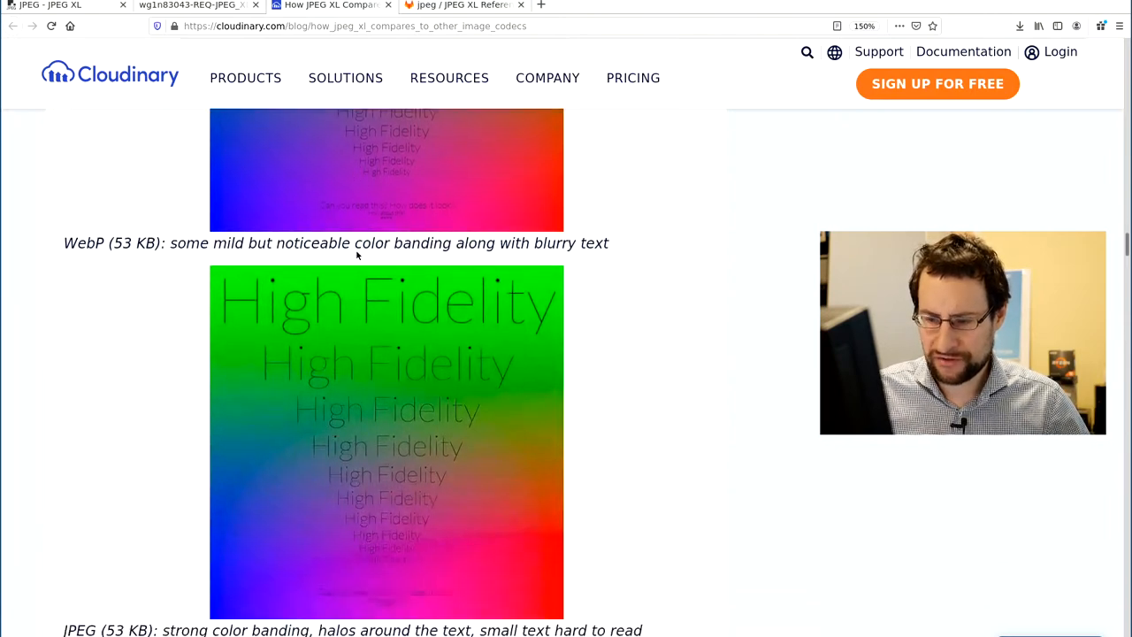
scroll(down, 3)
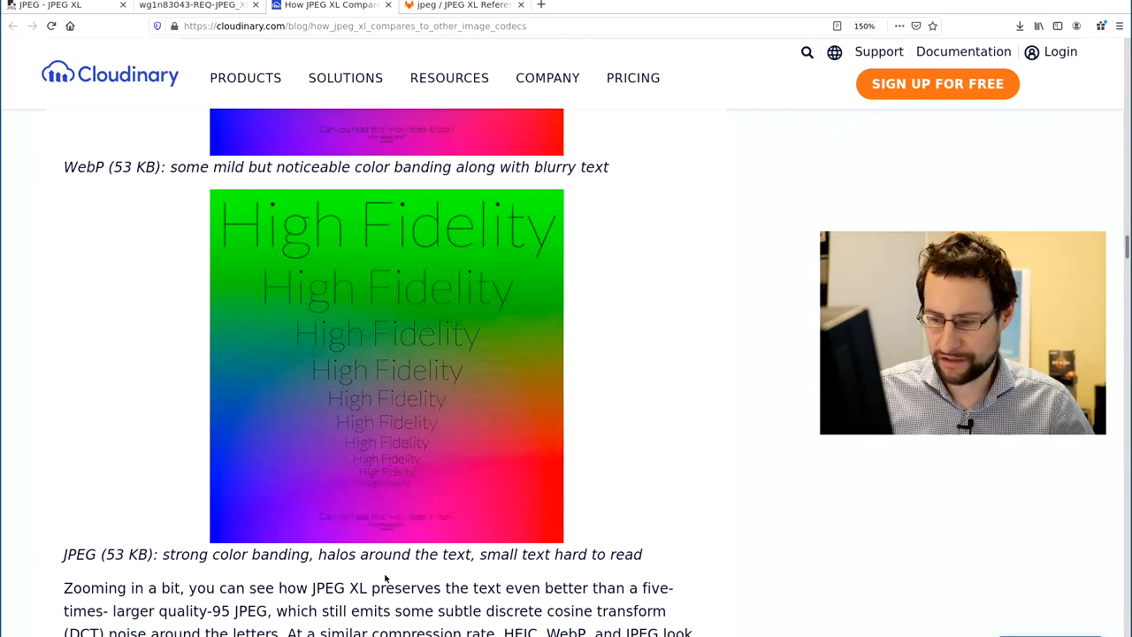
mouse_move(427, 500)
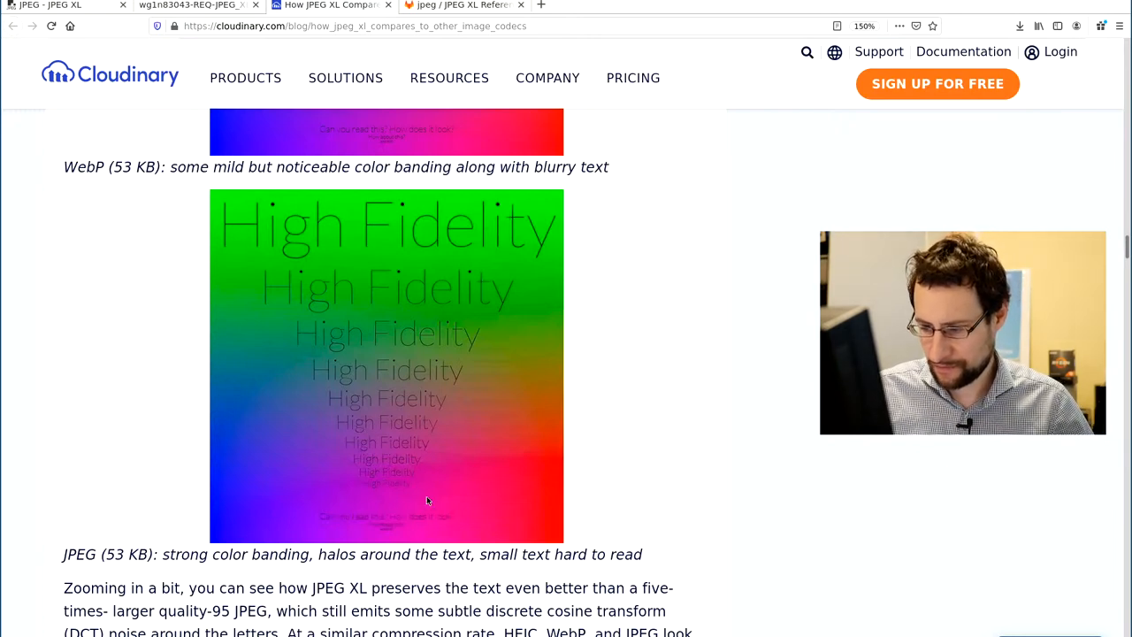
mouse_move(443, 471)
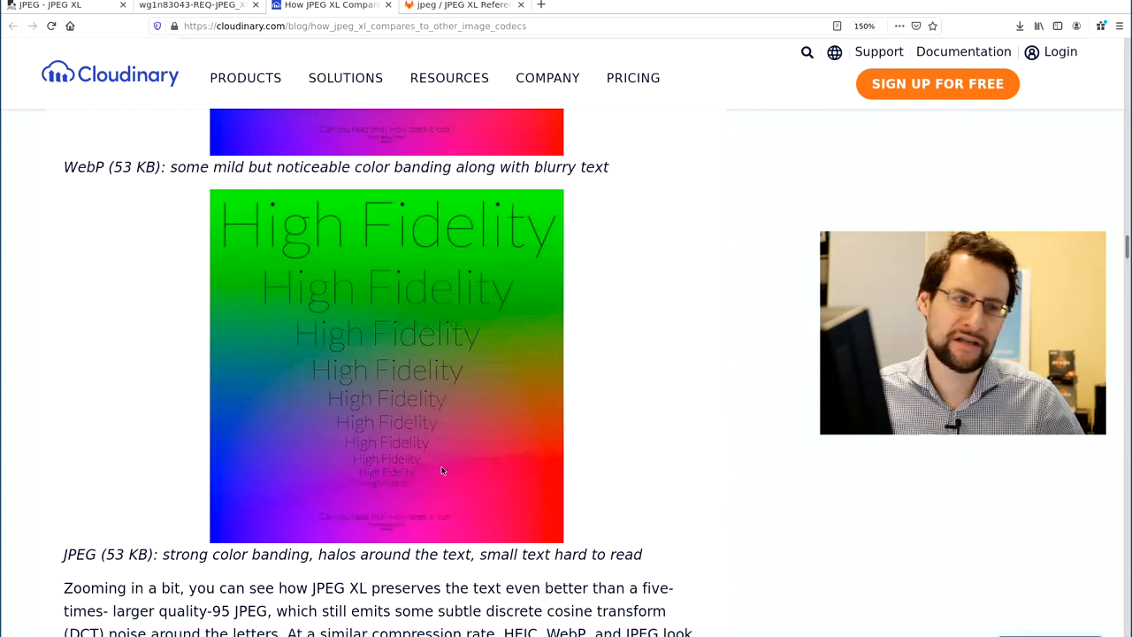
scroll(down, 3)
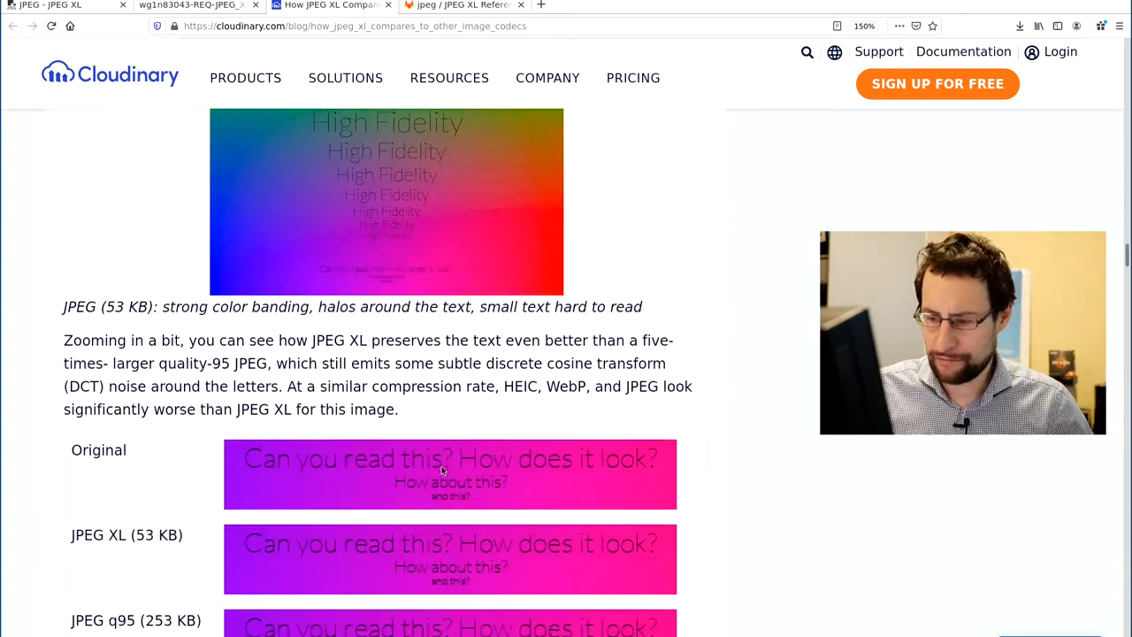
scroll(down, 3)
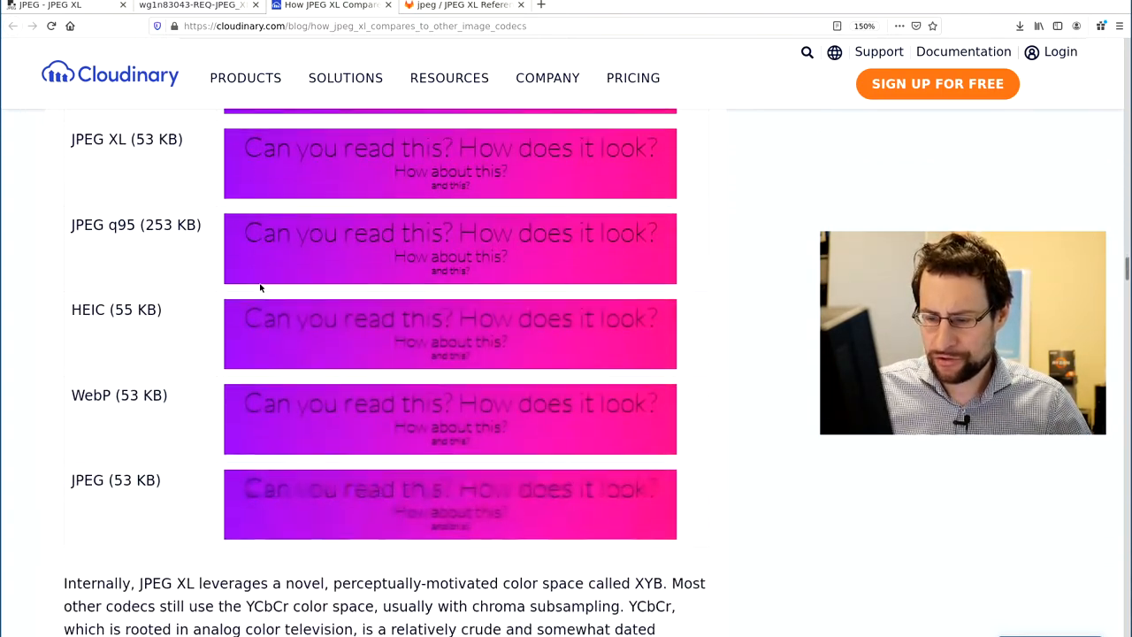
scroll(down, 3)
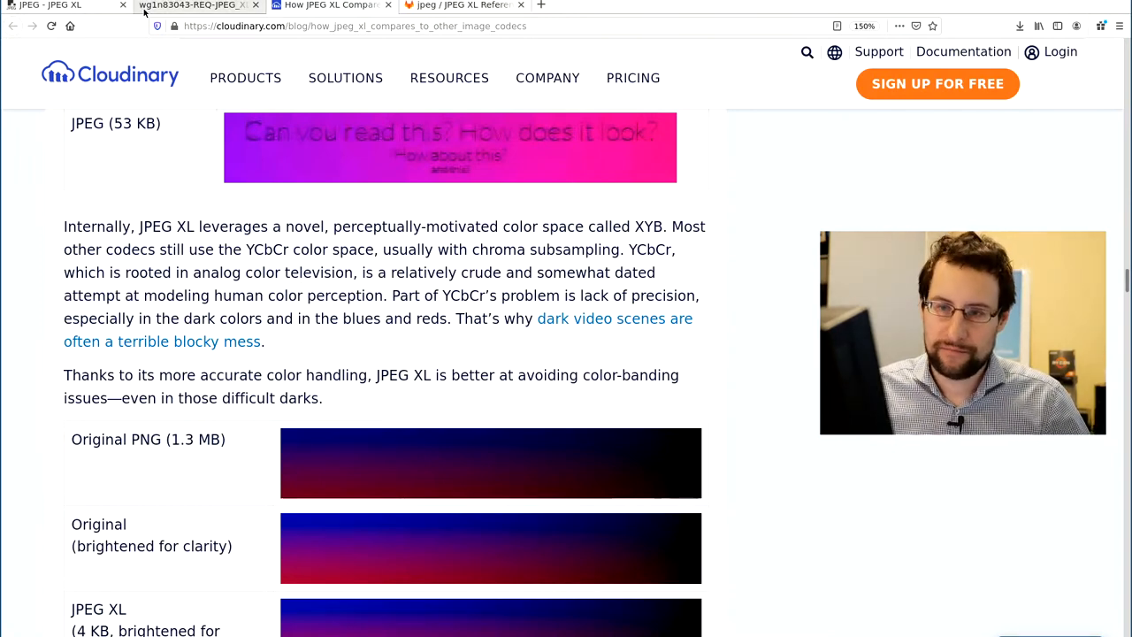
click(469, 5)
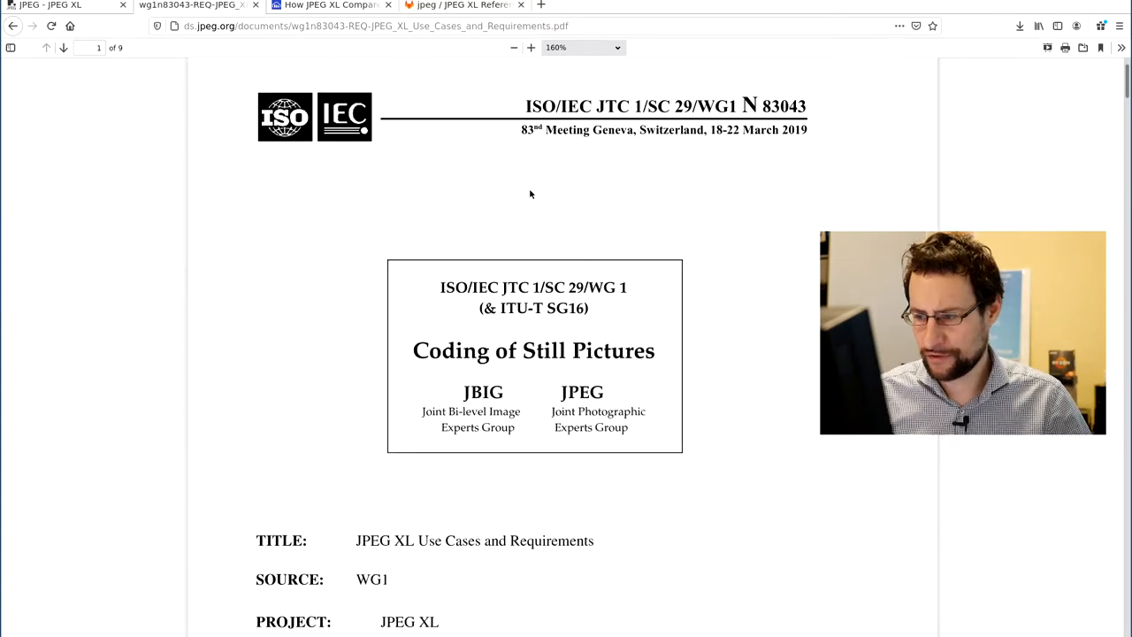
Step: Scroll the PDF through Introduction and Scope to section 4.1.1 Social media applications
scroll(down, 3)
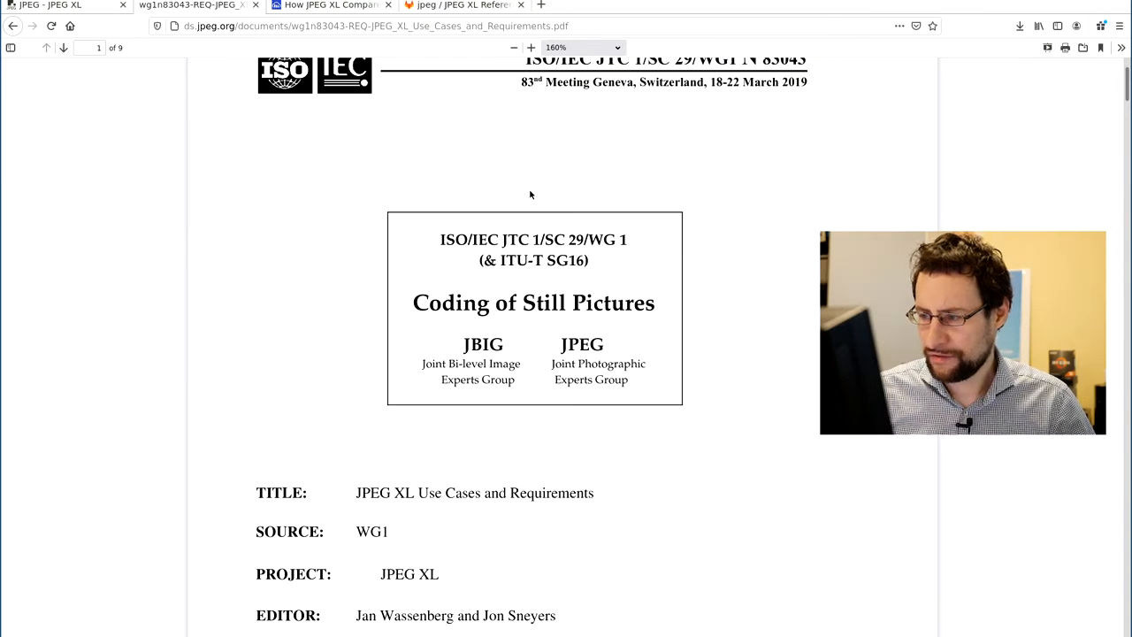
scroll(down, 3)
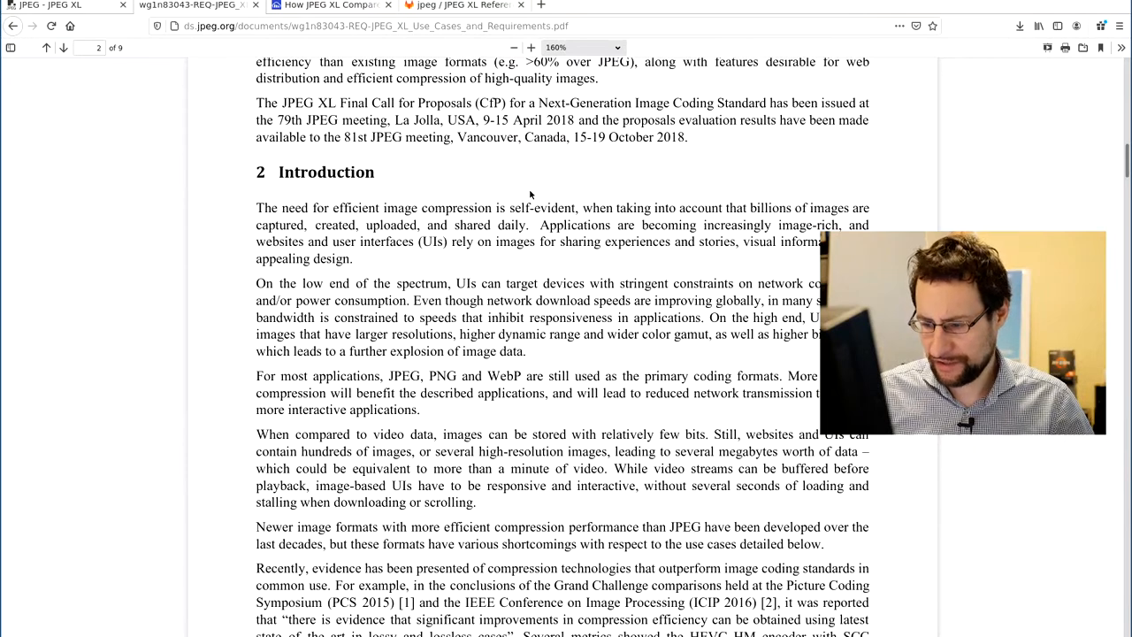
scroll(down, 3)
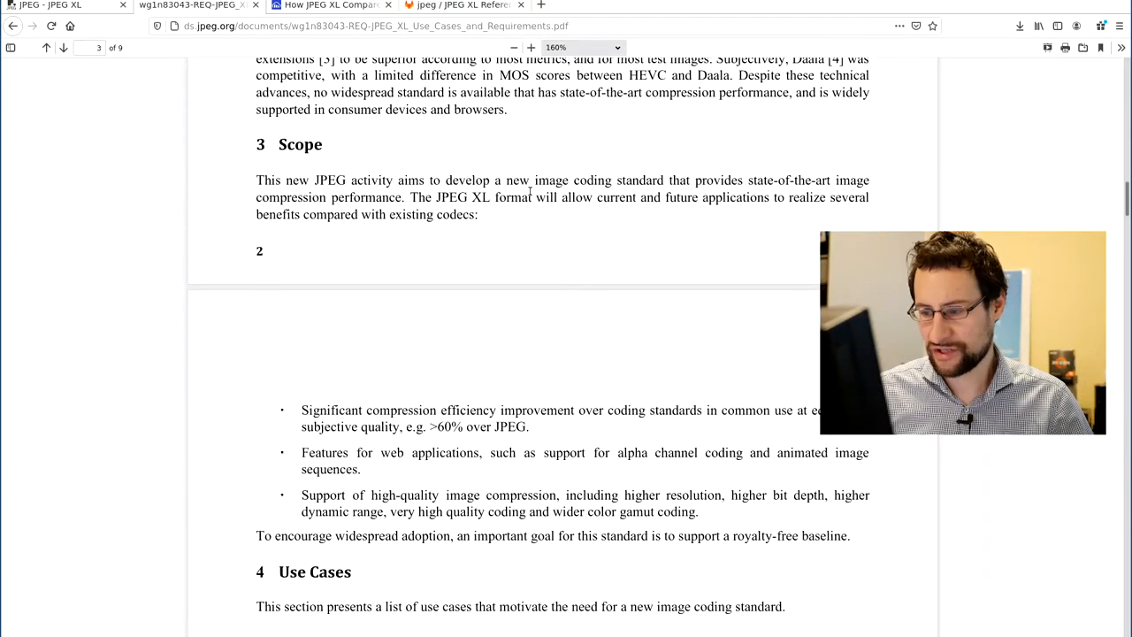
mouse_move(380, 258)
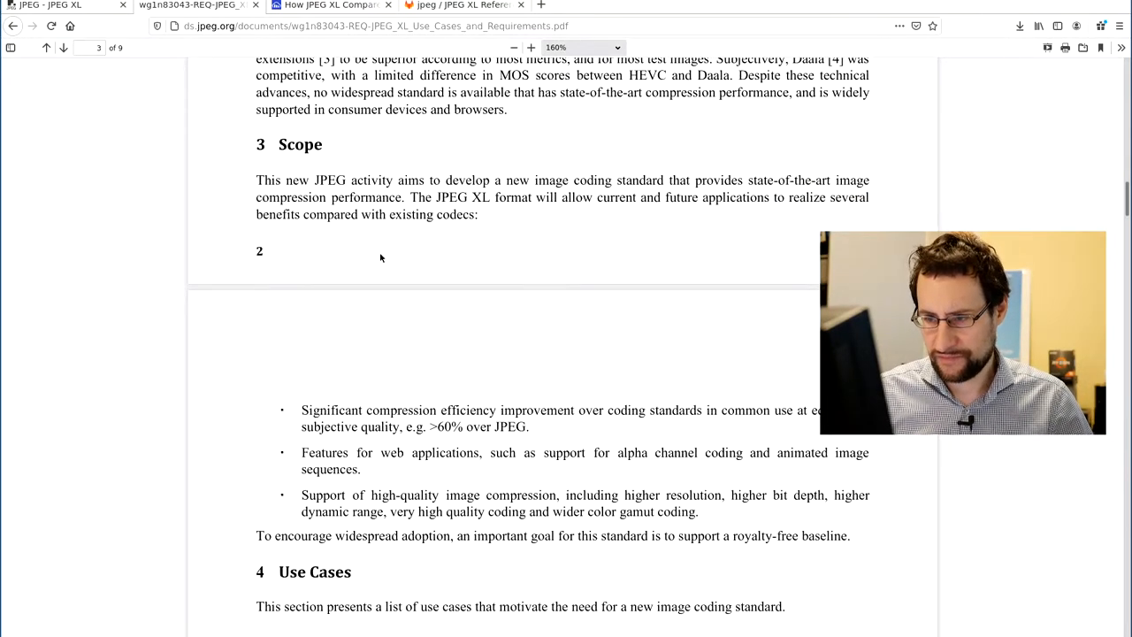
mouse_move(368, 444)
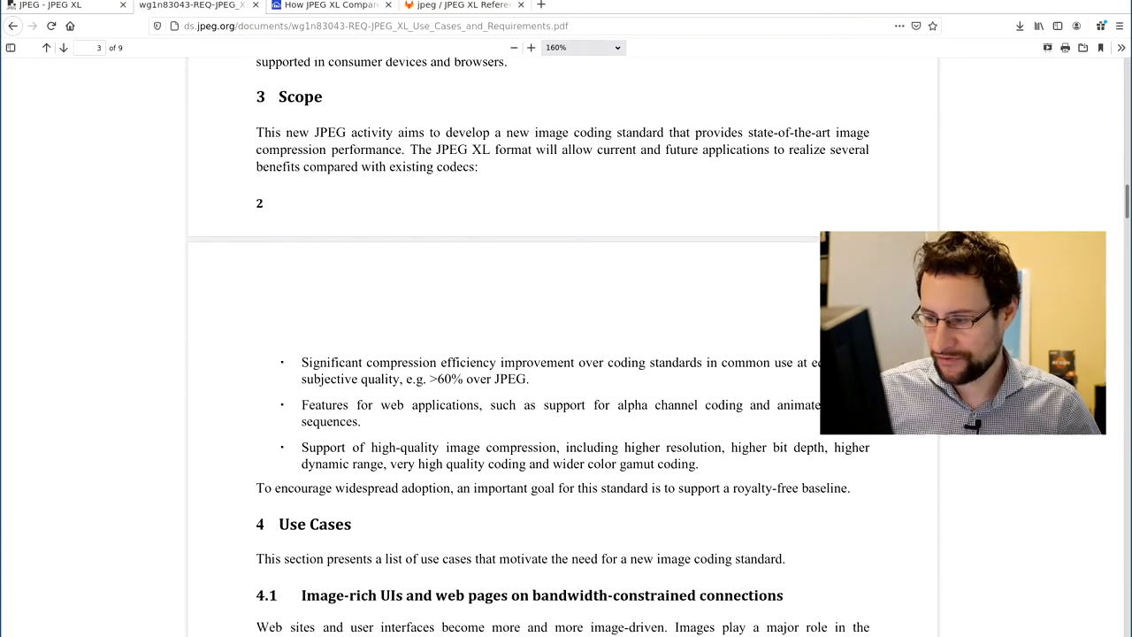
scroll(down, 3)
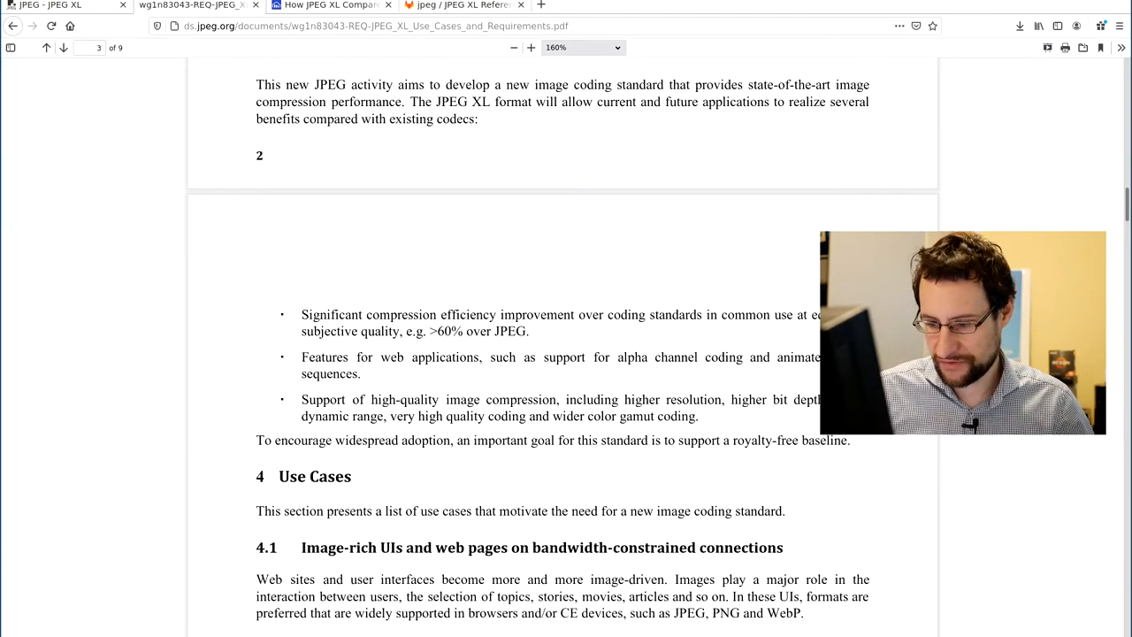
scroll(down, 3)
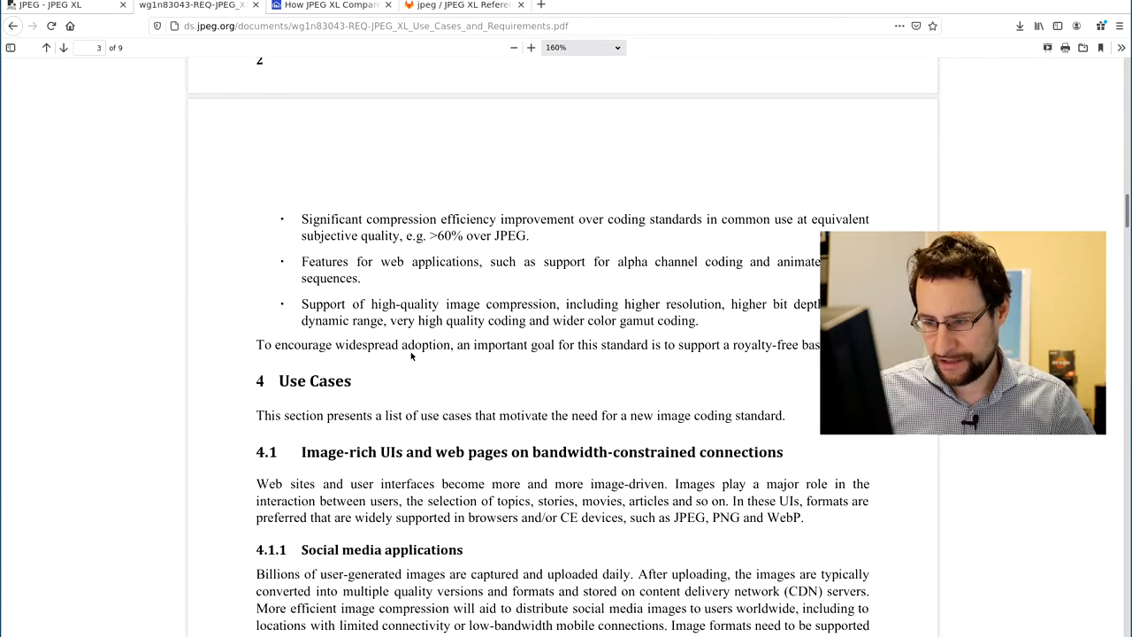
scroll(down, 3)
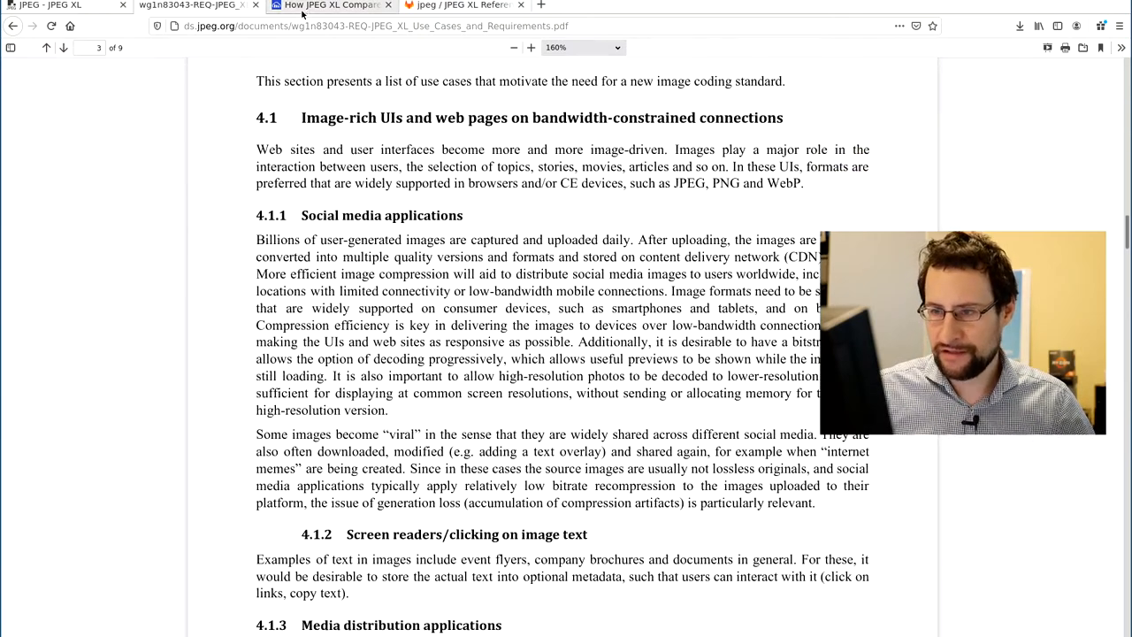
Step: Return to the Cloudinary post and scroll through the dark-gradient banding table to Universality
click(327, 6)
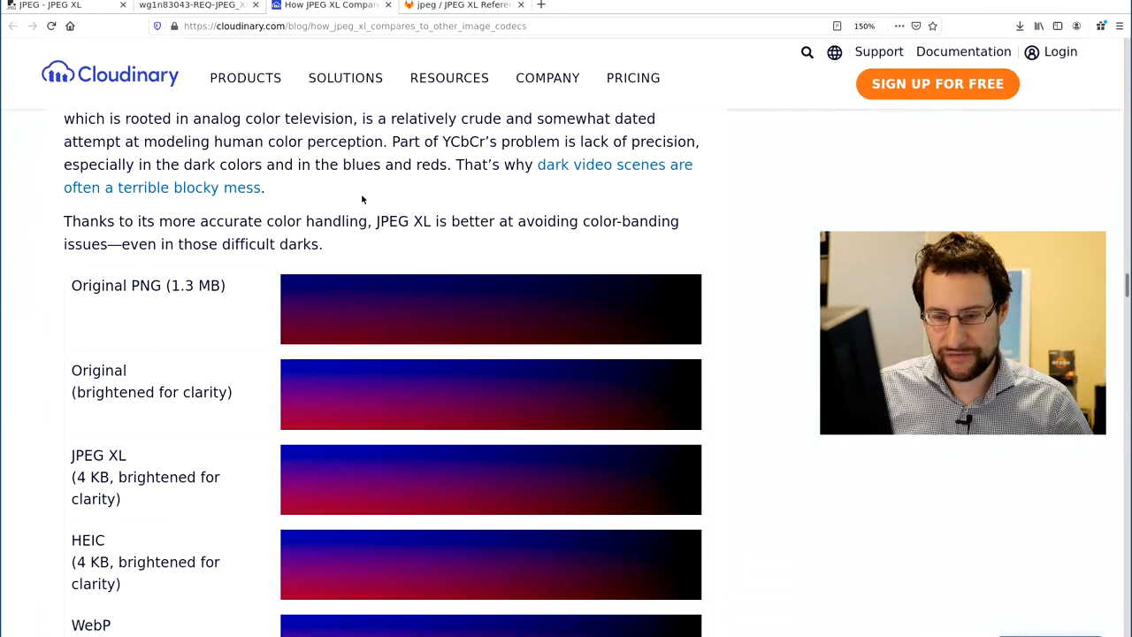
scroll(down, 3)
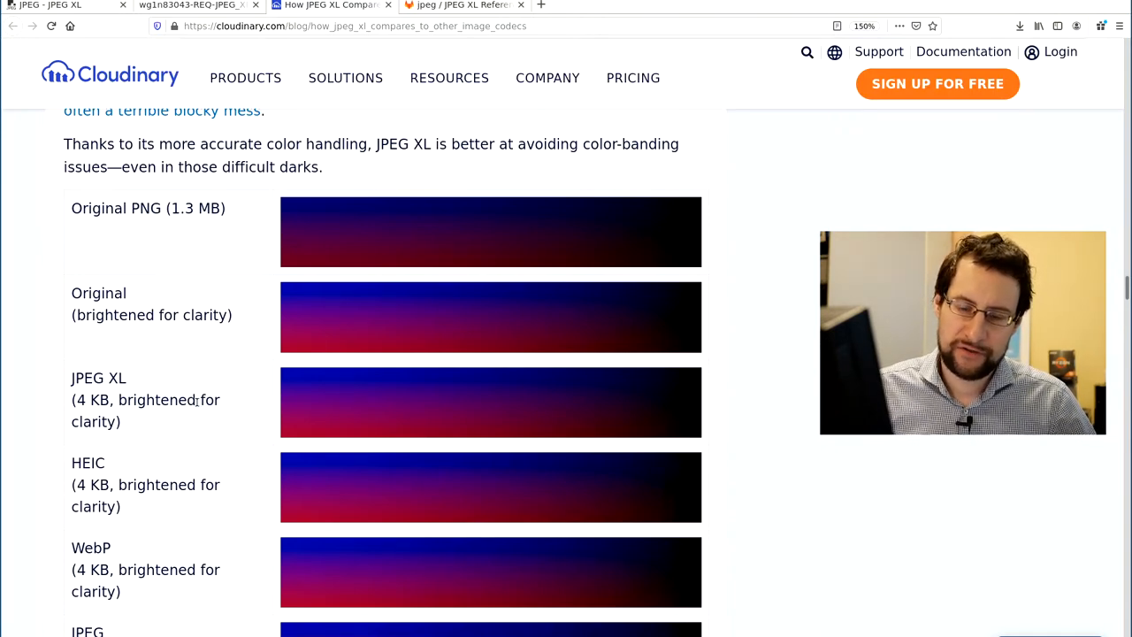
scroll(down, 3)
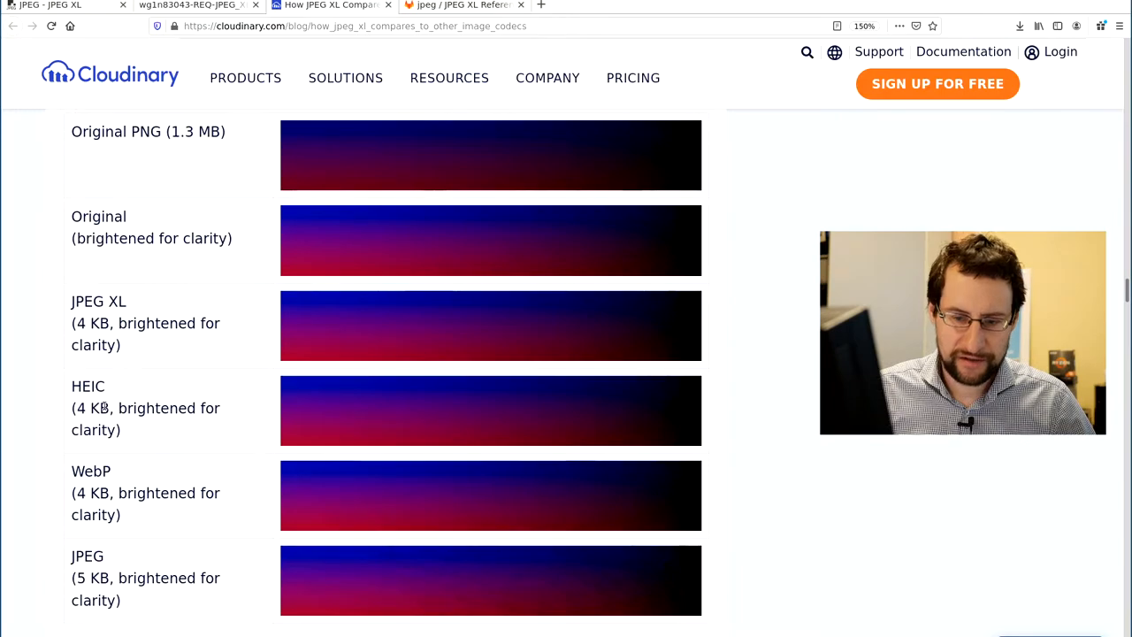
scroll(down, 3)
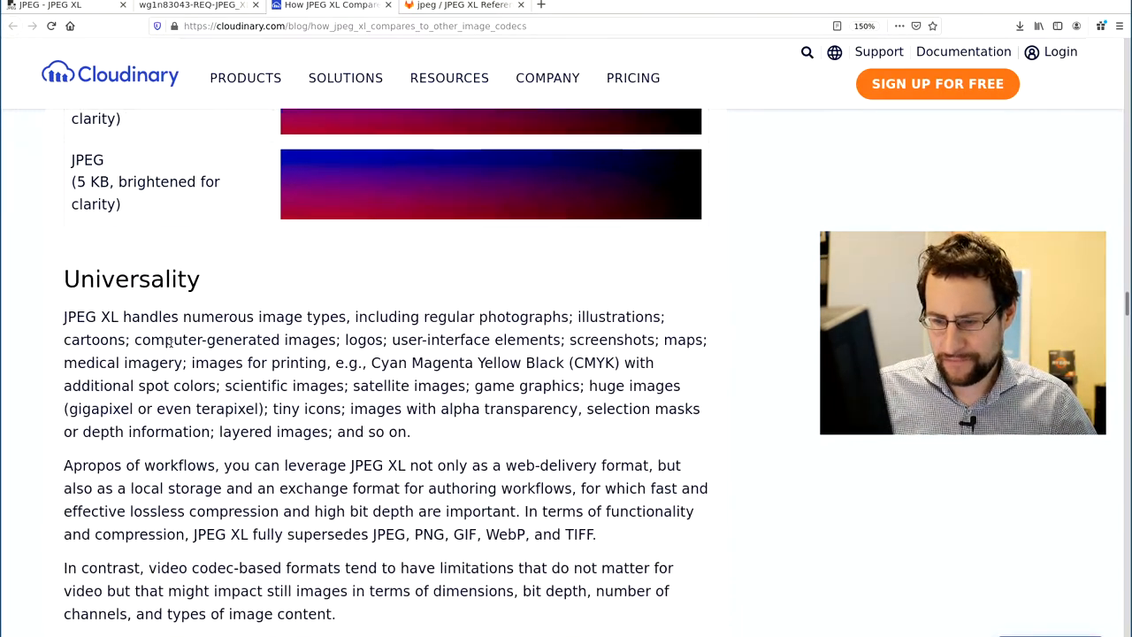
scroll(down, 3)
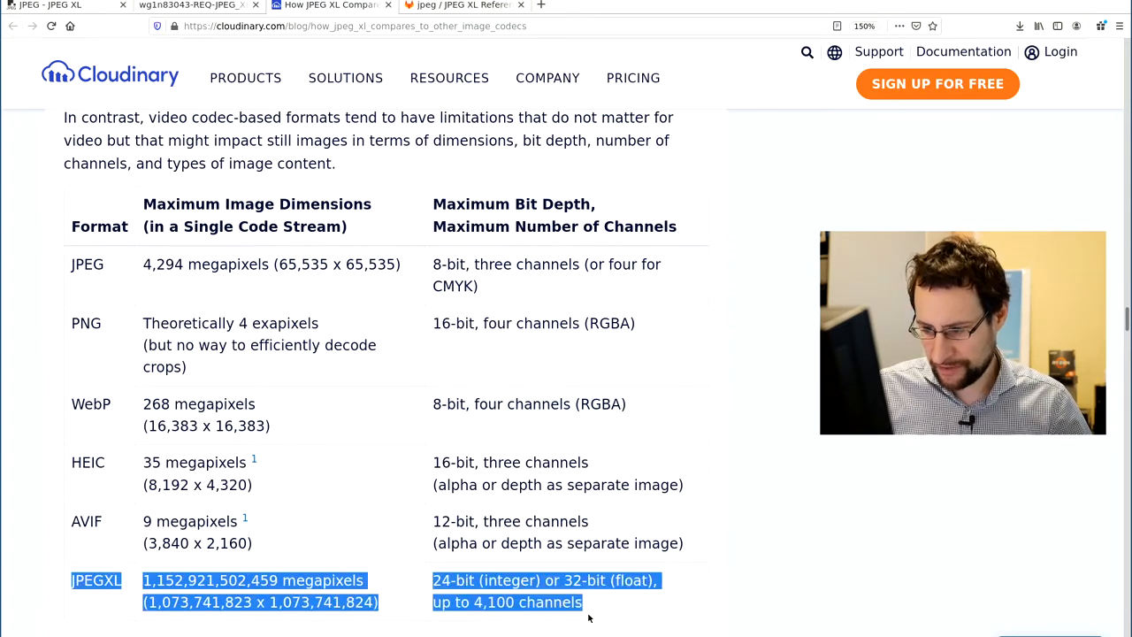
mouse_move(468, 342)
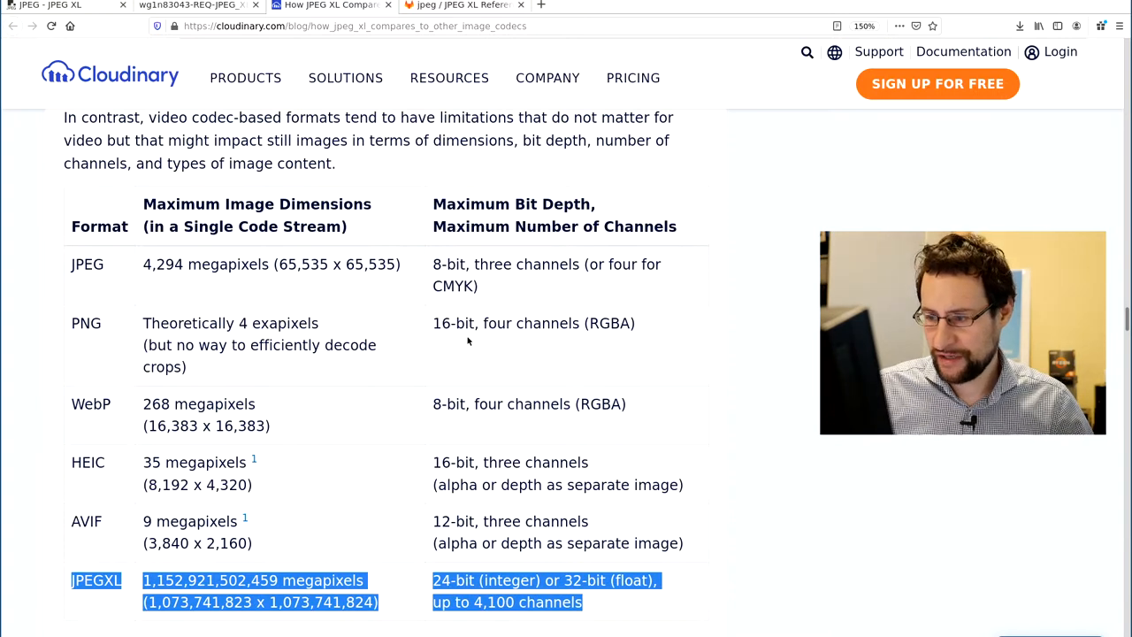
mouse_move(261, 277)
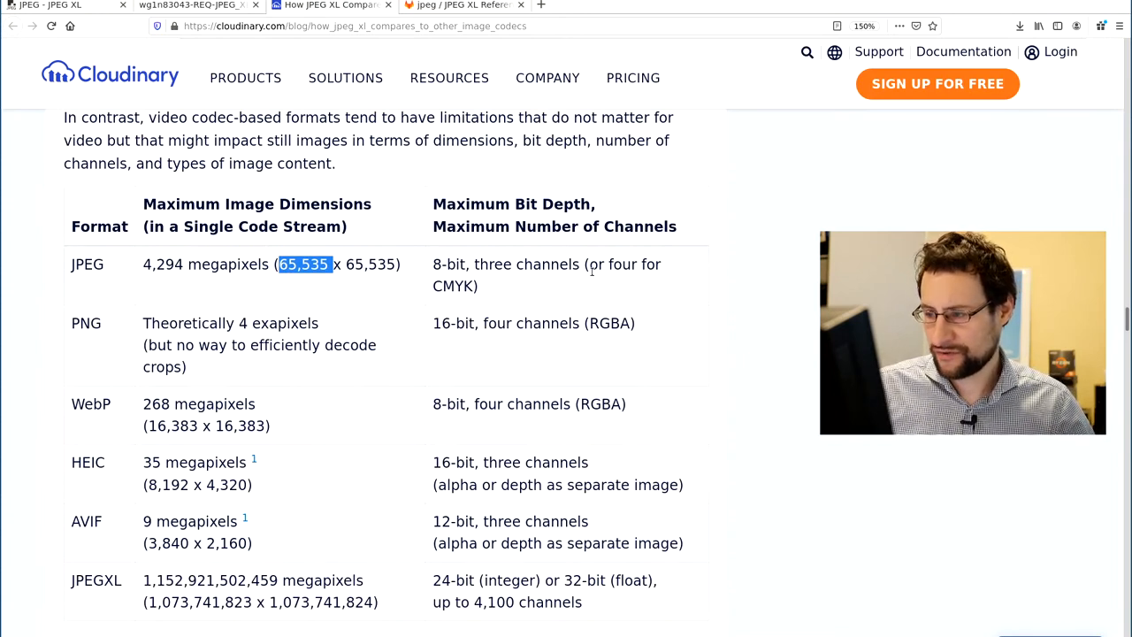
mouse_move(468, 263)
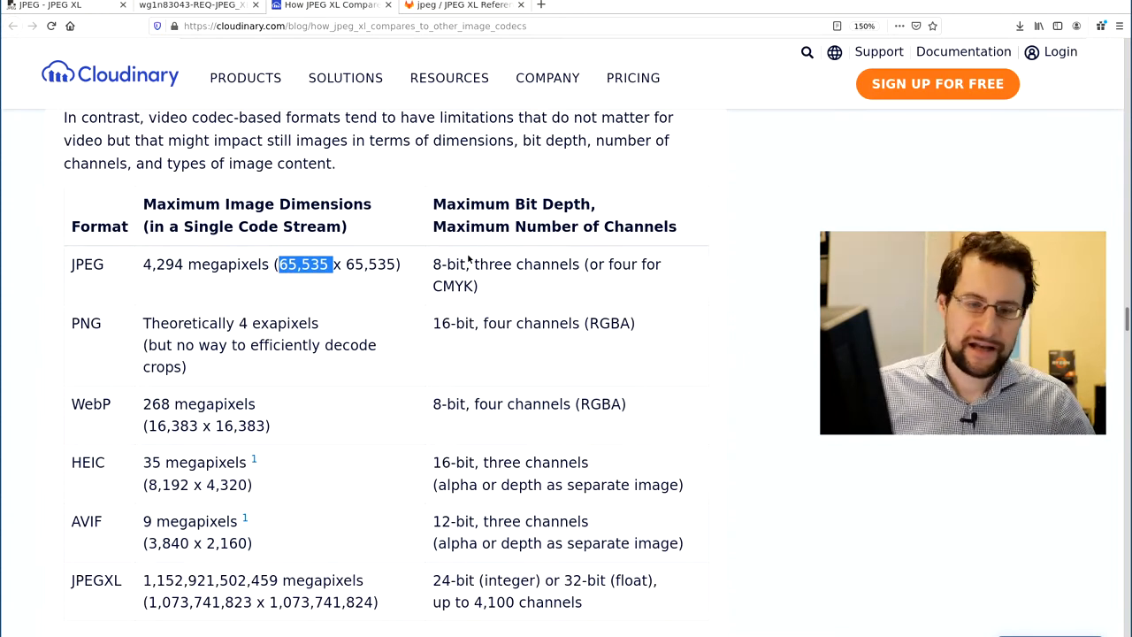
mouse_move(162, 336)
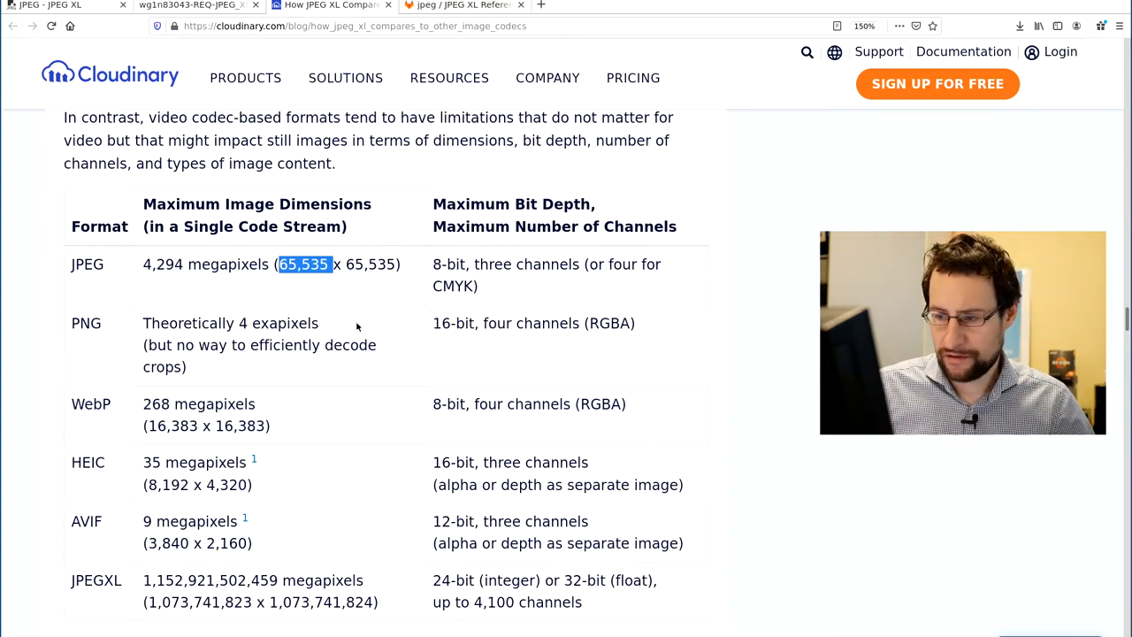
mouse_move(585, 349)
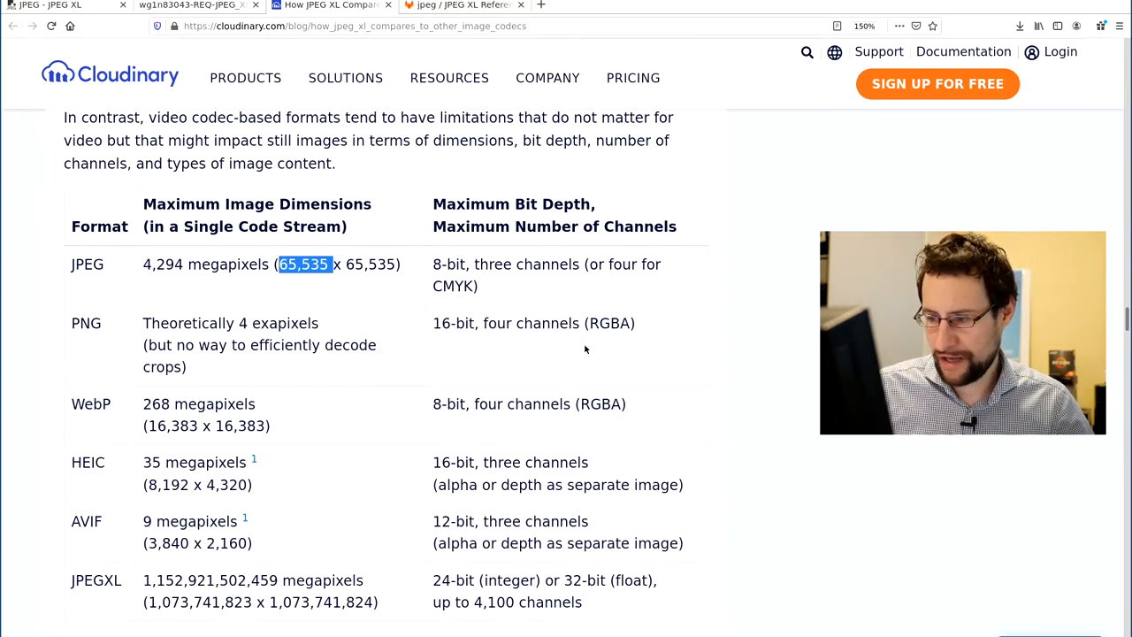
Step: Scroll through the Maximum Image Dimensions table, highlighting AVIF's 12-bit depth, to the tiling footnote
scroll(down, 3)
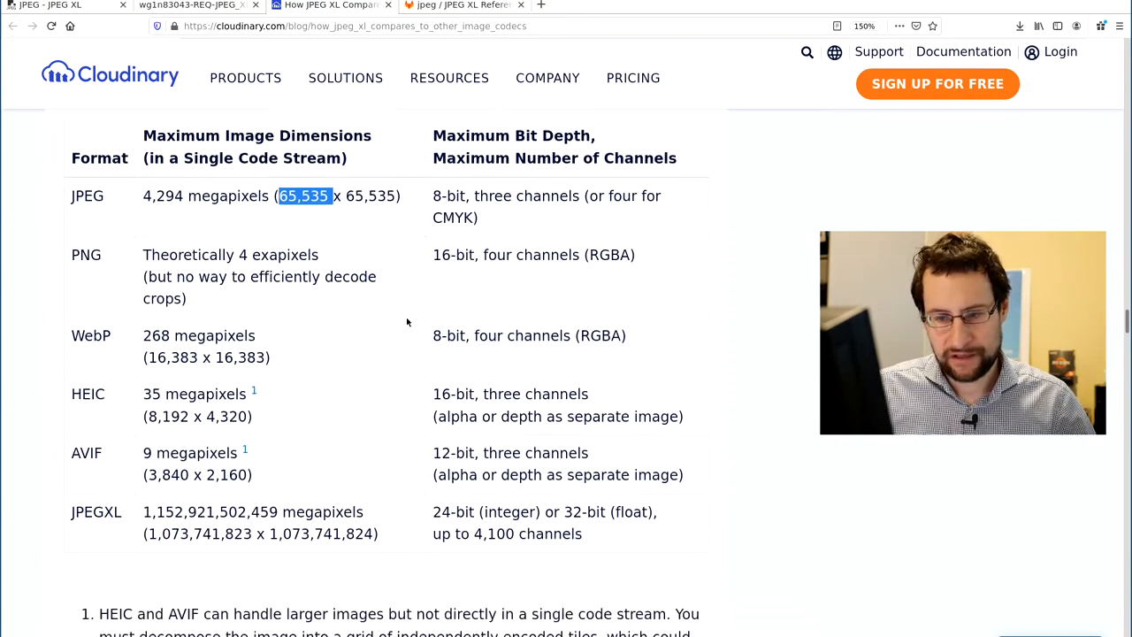
scroll(down, 3)
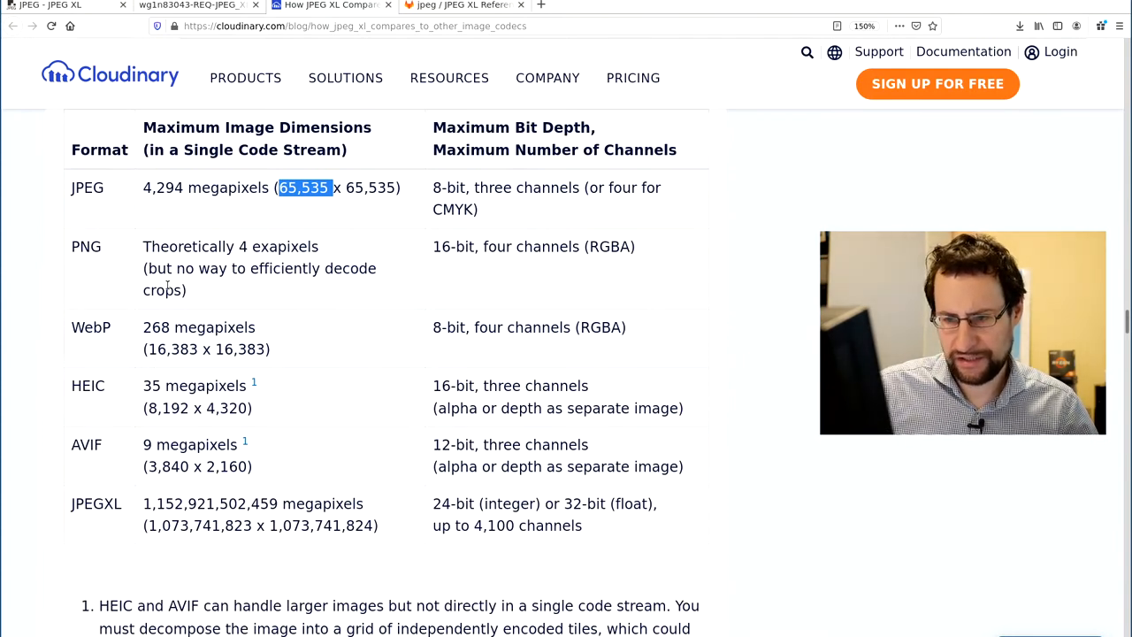
mouse_move(161, 219)
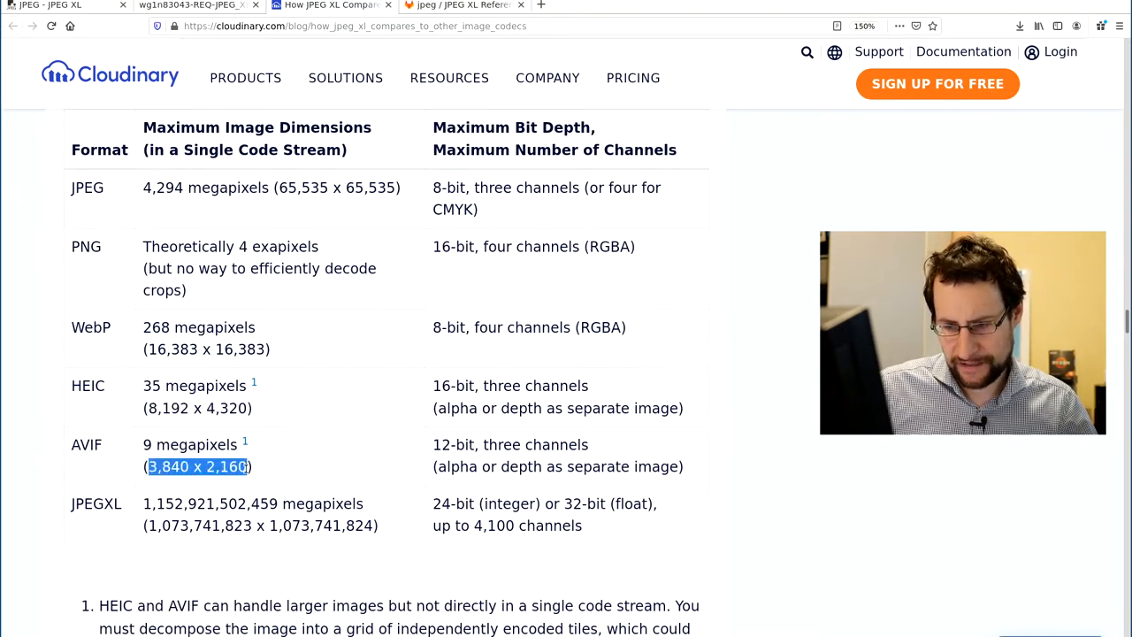
scroll(down, 3)
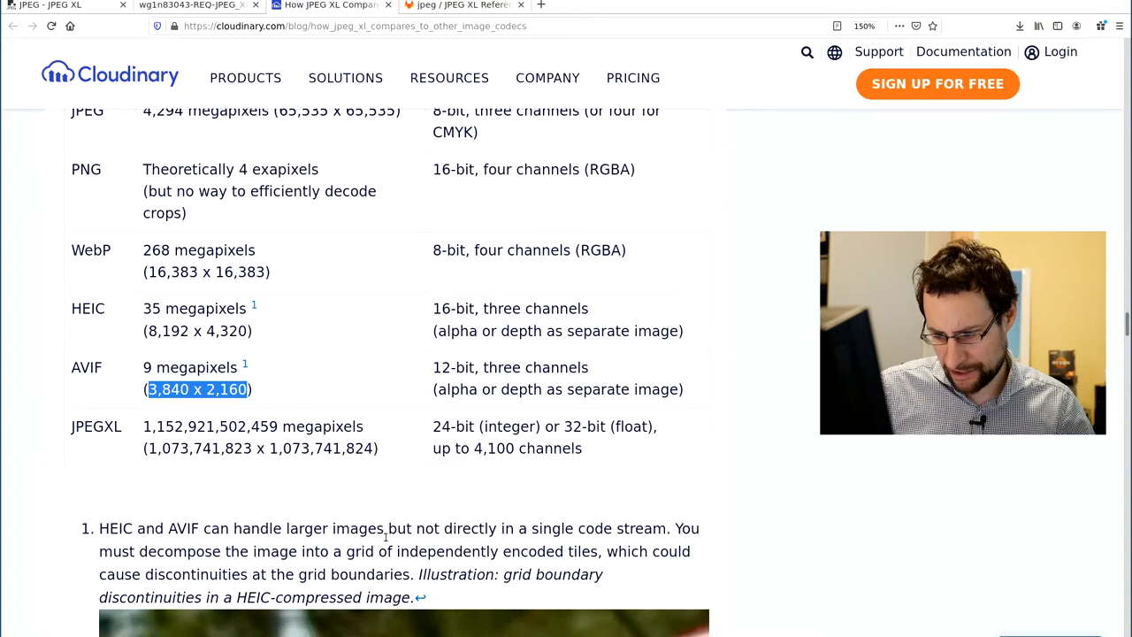
scroll(down, 3)
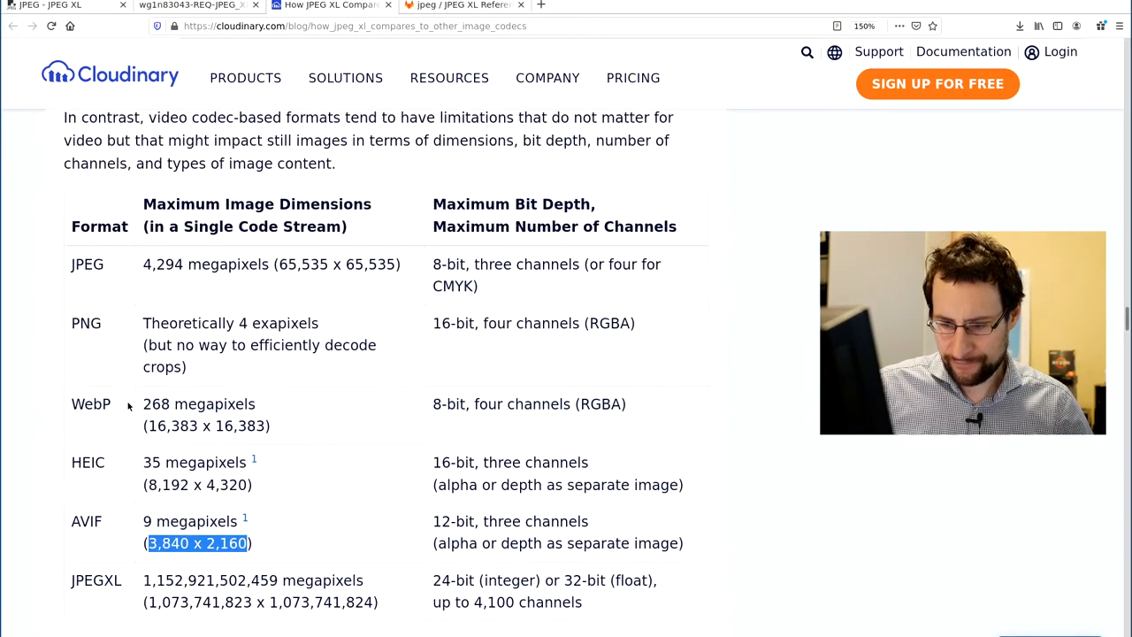
scroll(down, 3)
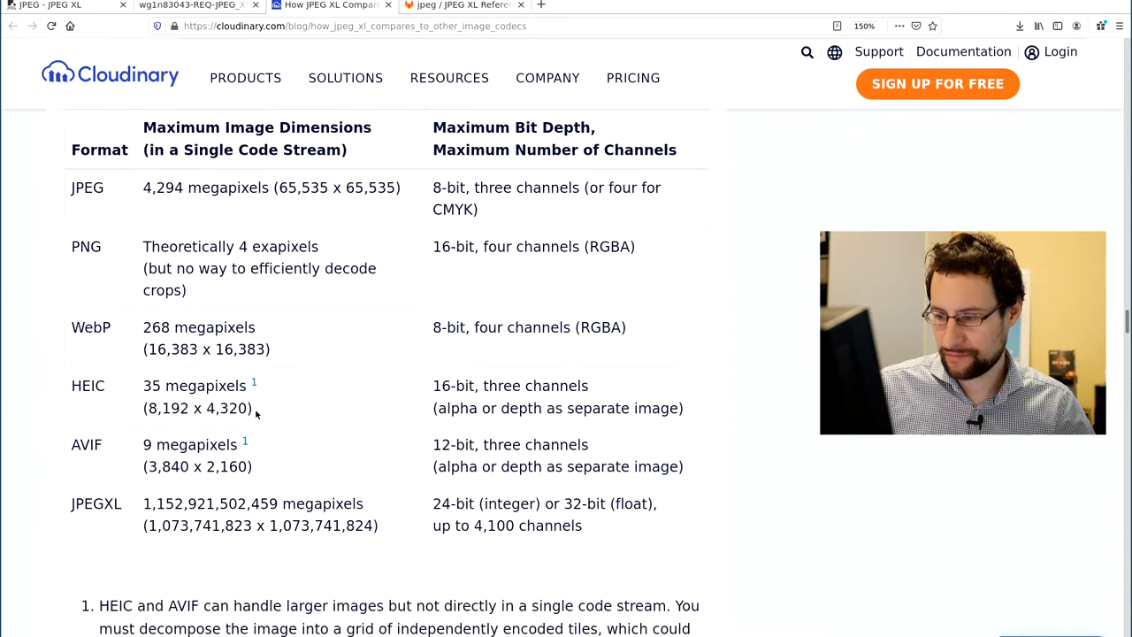
scroll(down, 3)
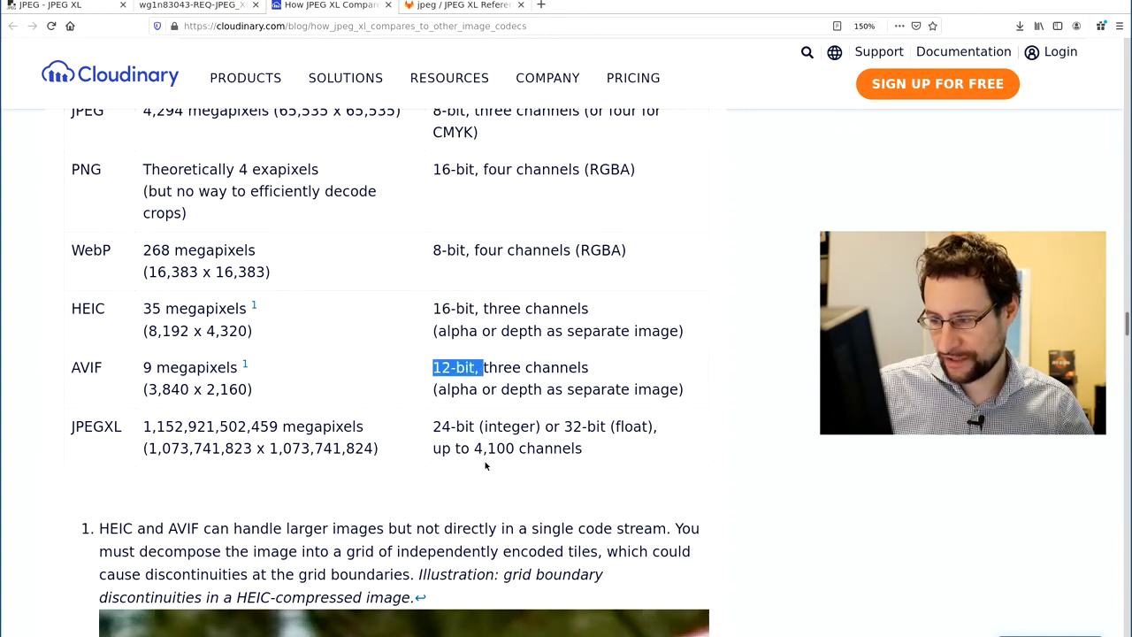
mouse_move(546, 368)
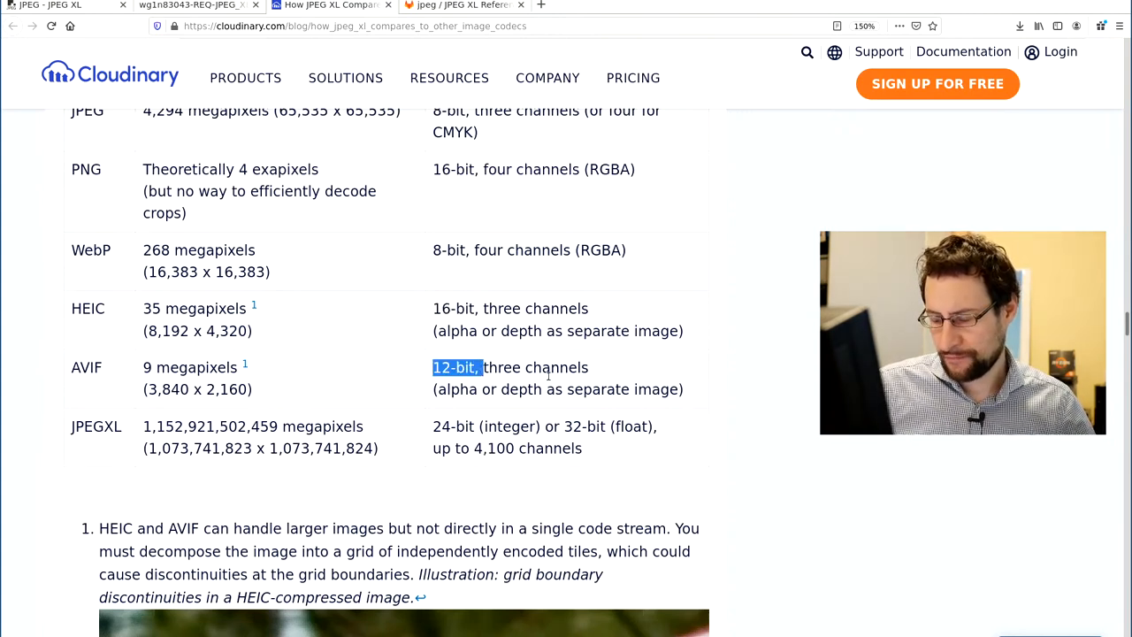
double_click(456, 427)
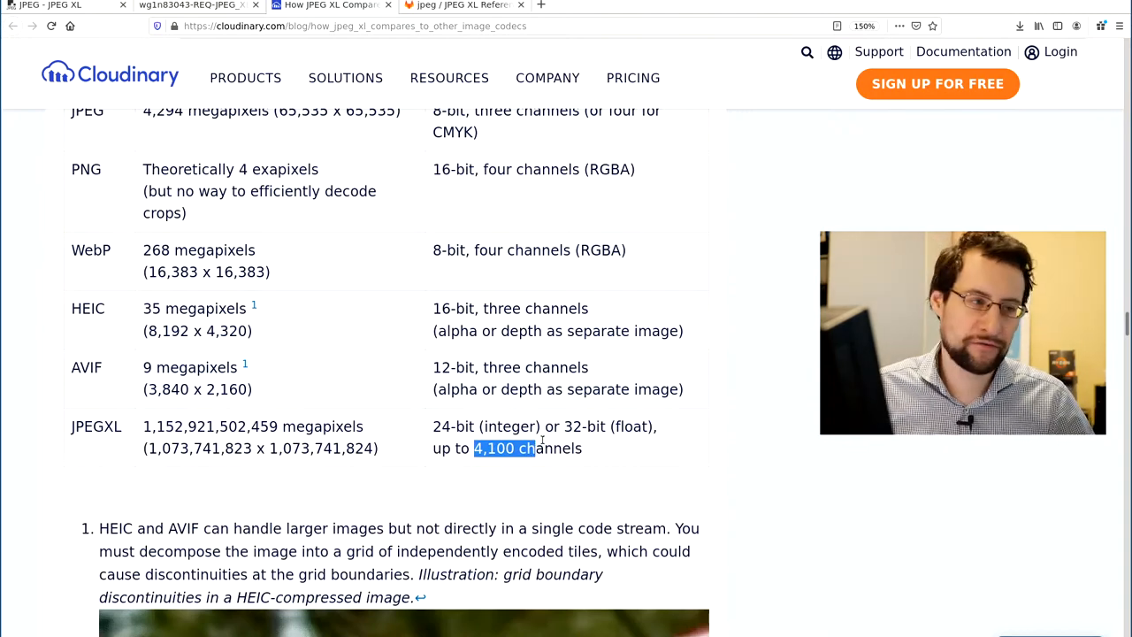
mouse_move(490, 435)
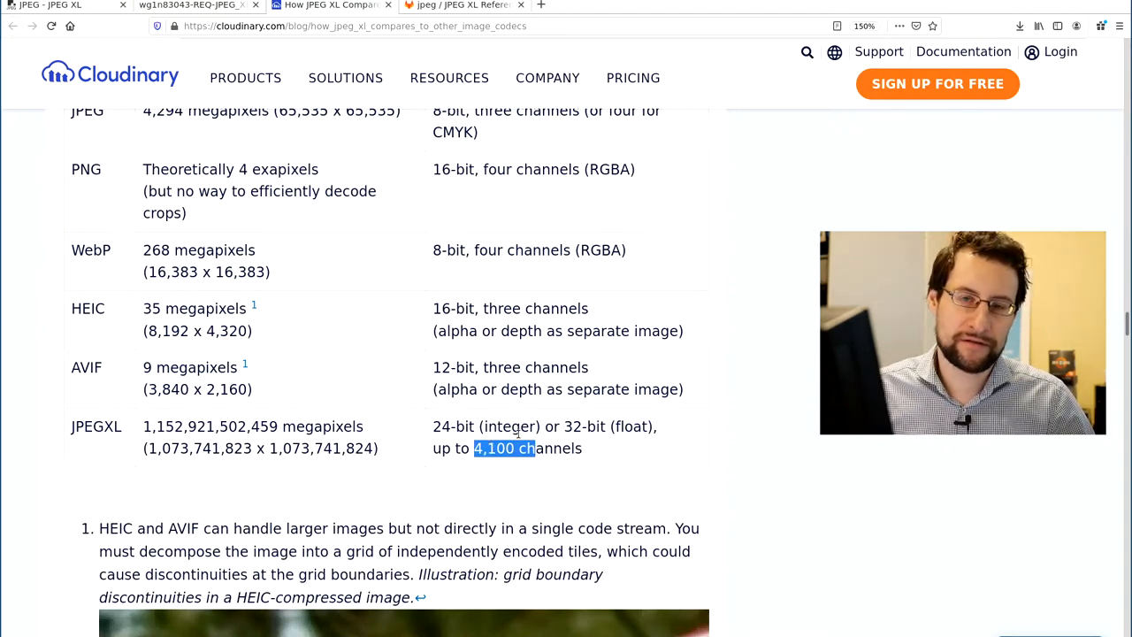
scroll(down, 3)
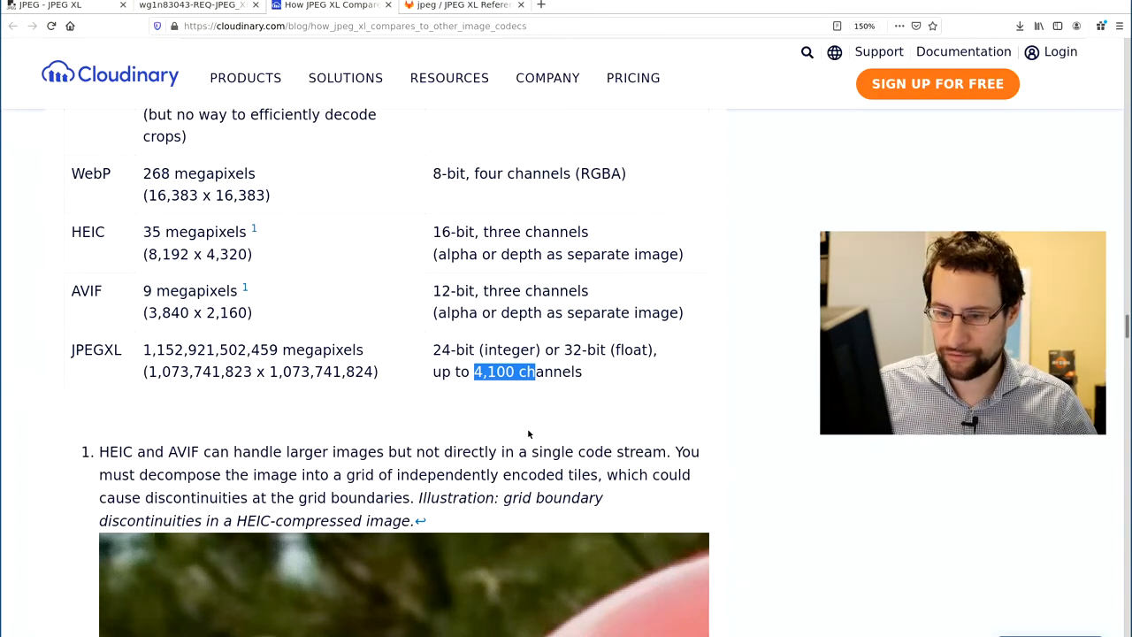
Step: Read past the Computational Complexity table to Advantages of AVIF and HEIC, then switch to GitLab
scroll(down, 3)
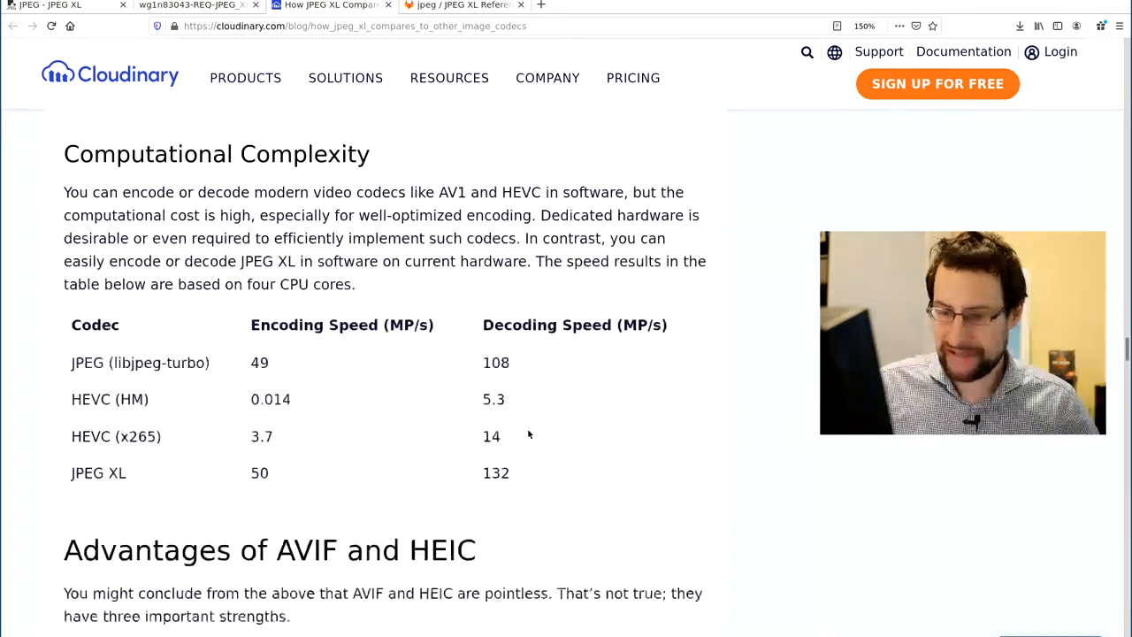
scroll(down, 3)
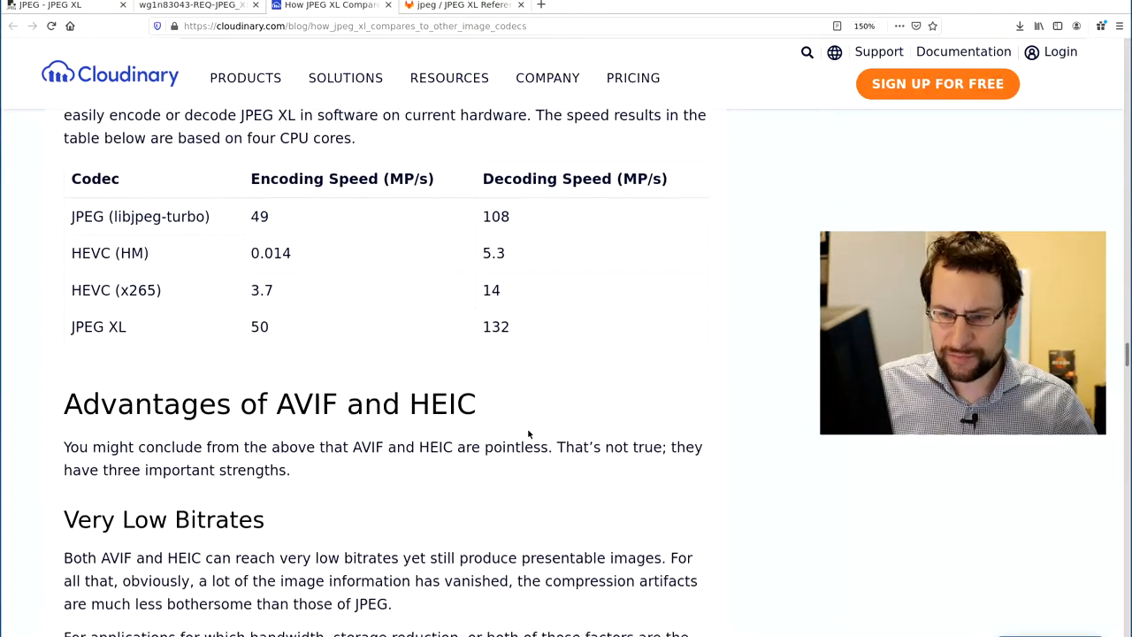
scroll(down, 3)
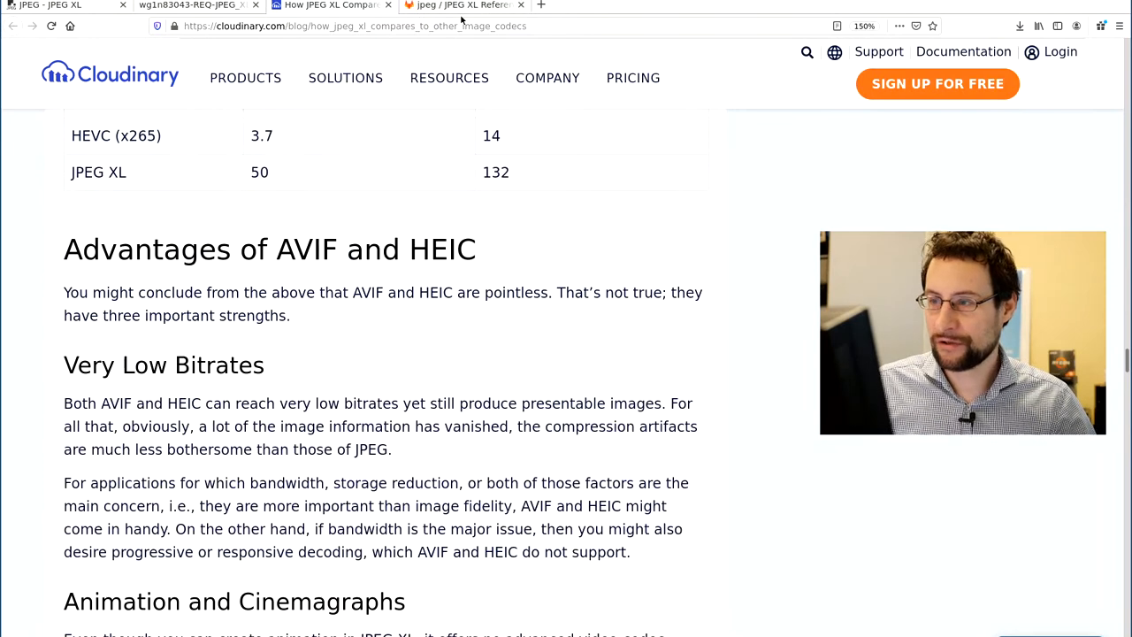
click(459, 5)
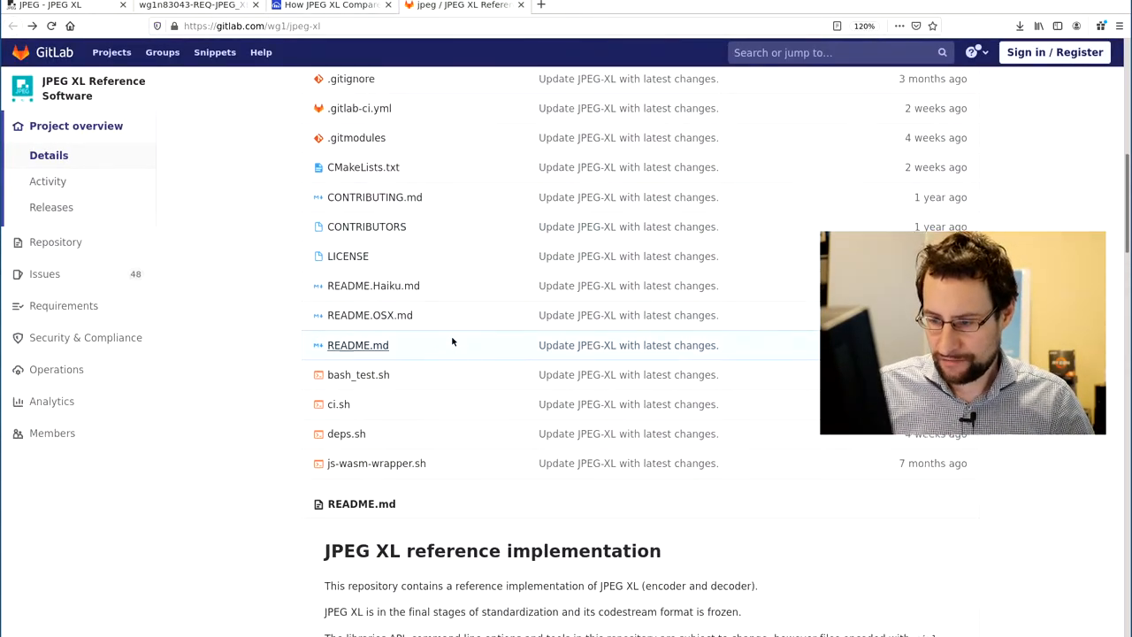
Step: Read the jpeg-xl README down to its Quick start guide, then return to the Cloudinary post
scroll(down, 3)
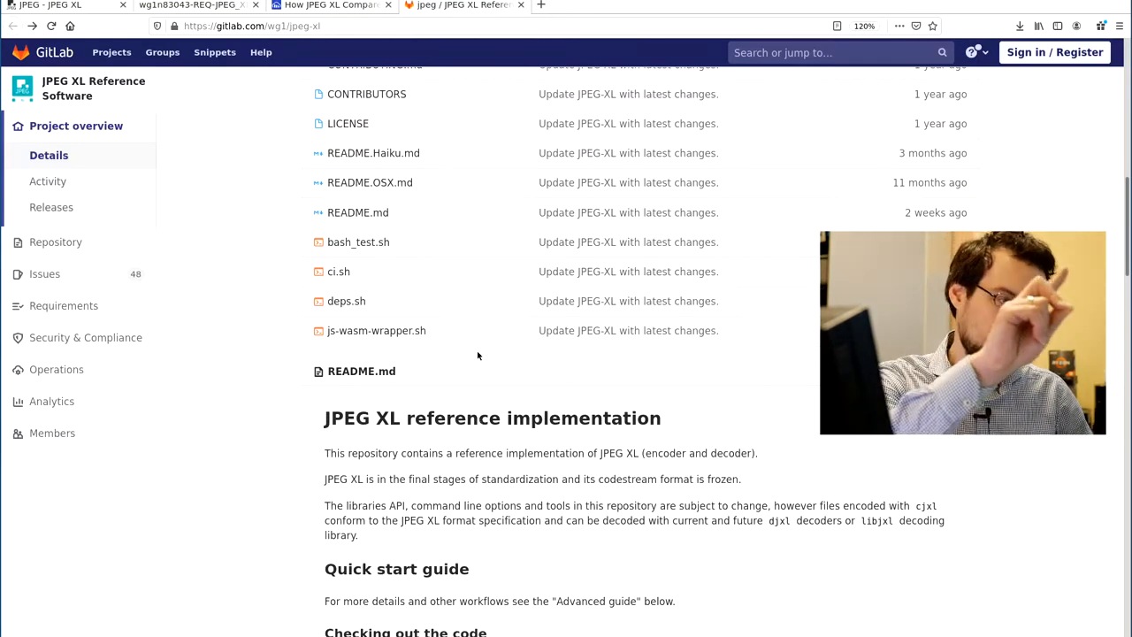
scroll(down, 3)
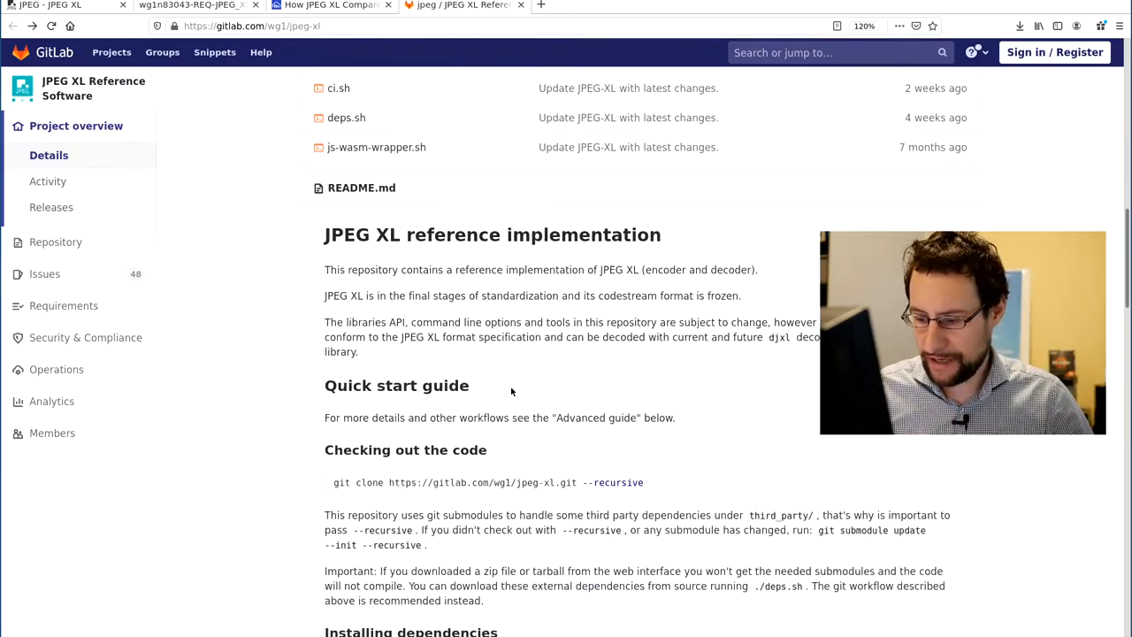
click(331, 5)
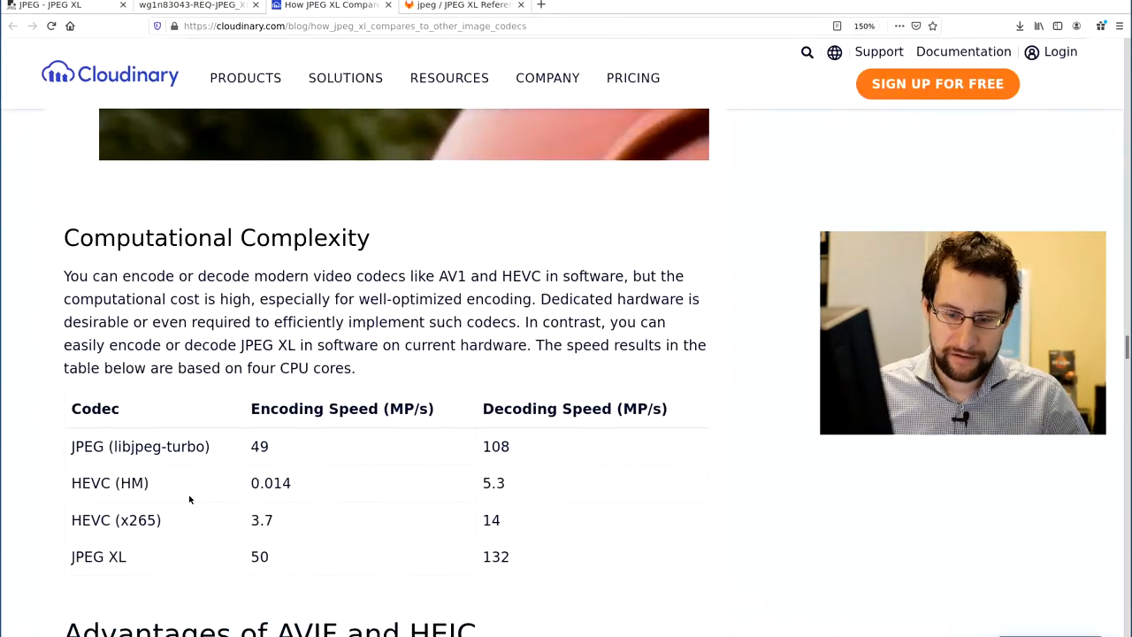
scroll(down, 3)
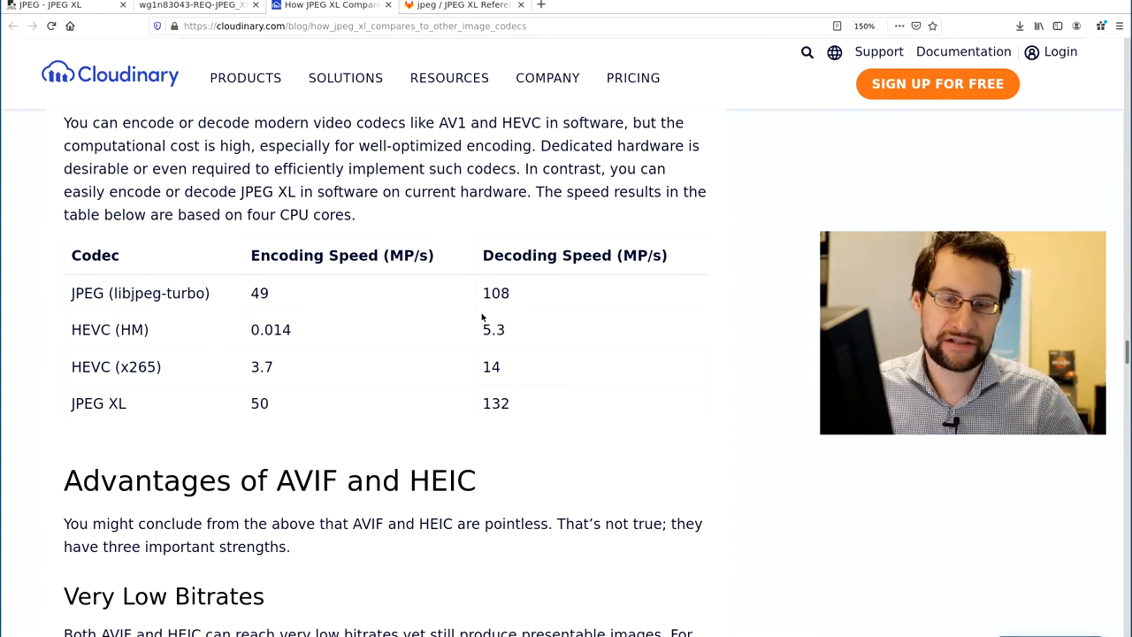
scroll(down, 3)
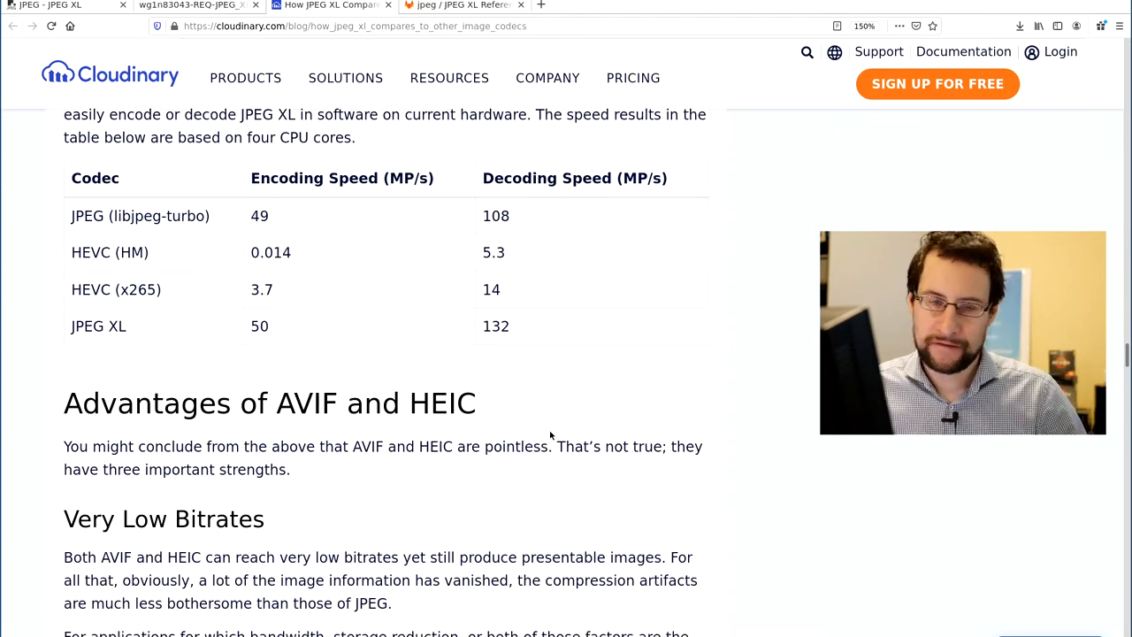
mouse_move(484, 382)
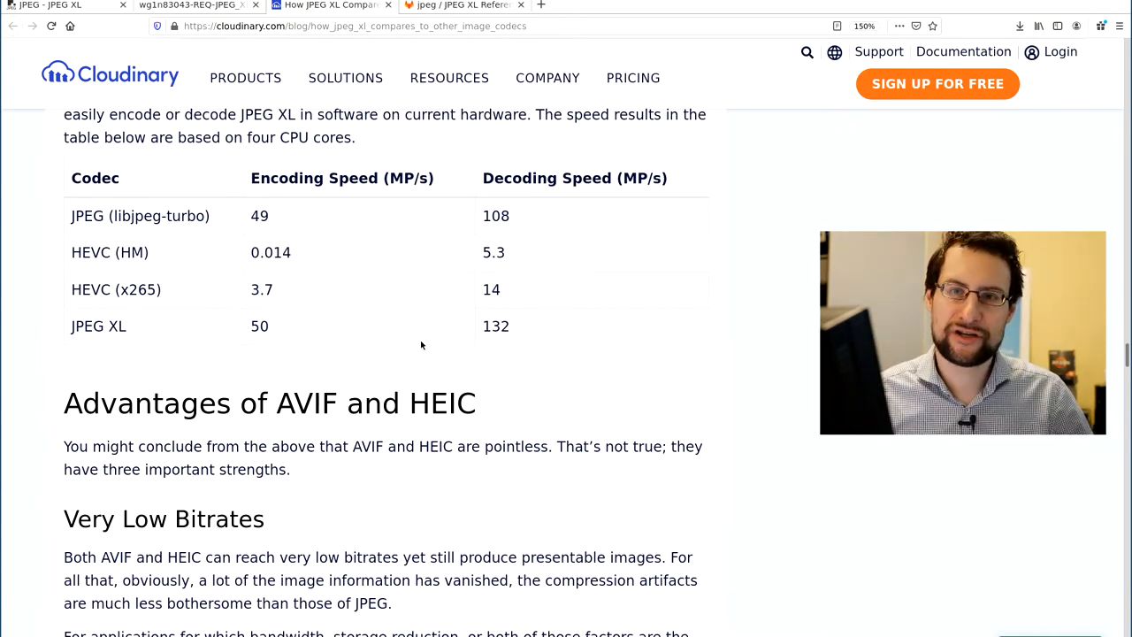
mouse_move(374, 311)
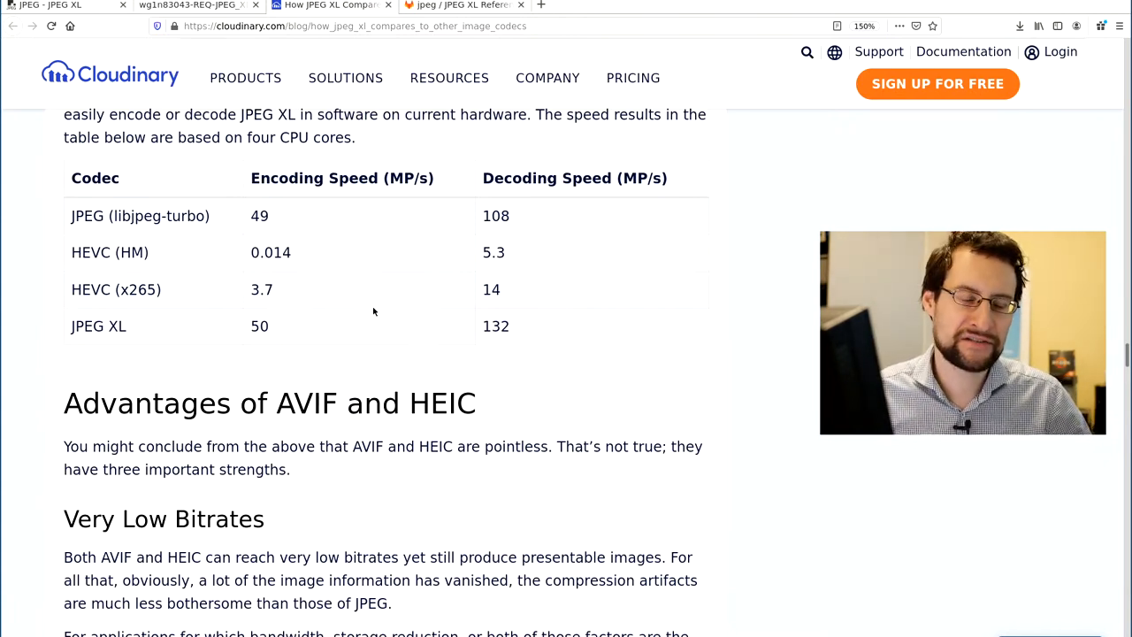